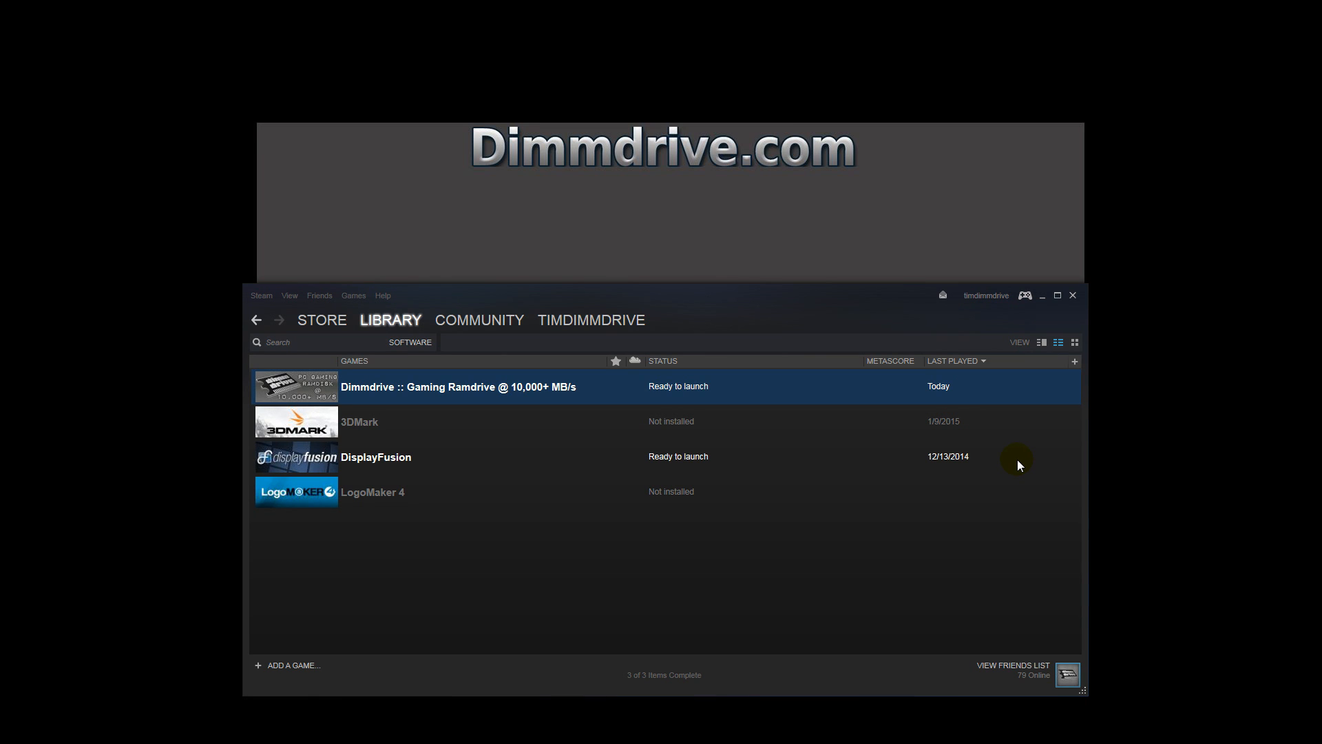
mouse_move(499, 395)
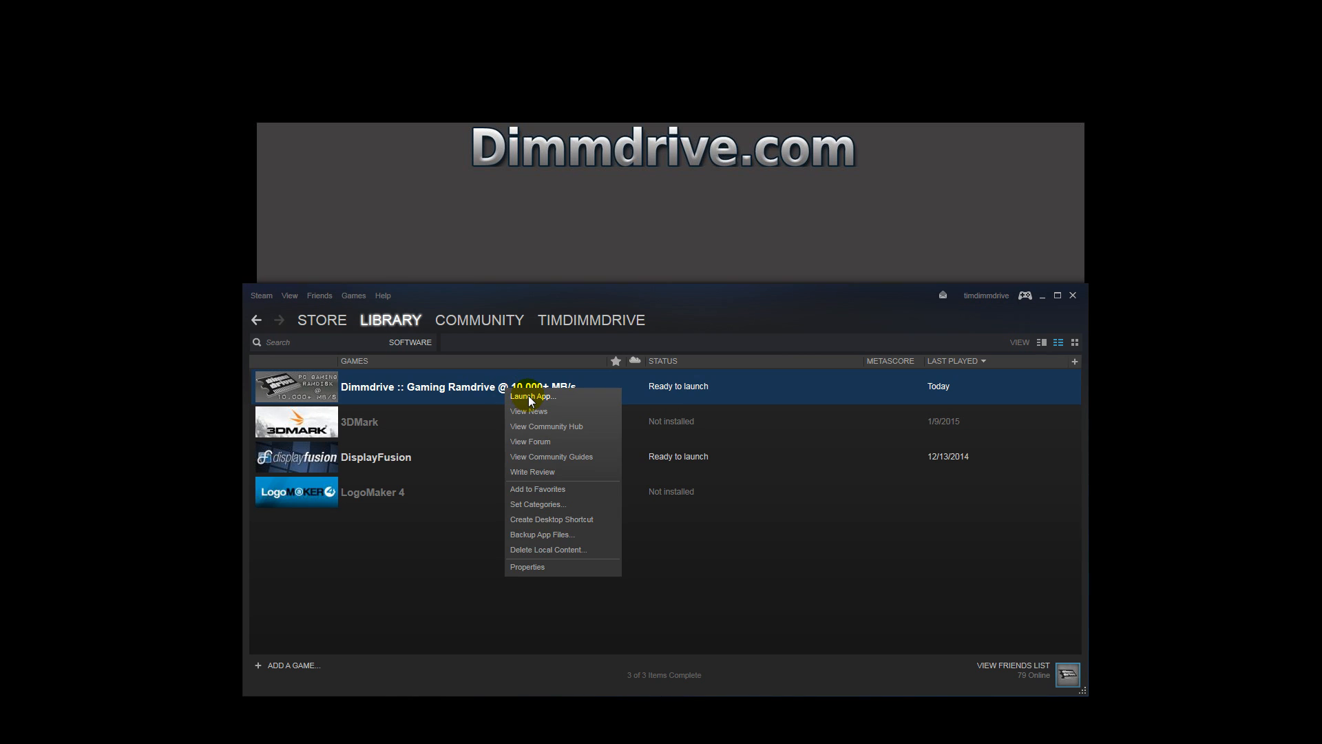
Step: Launch Dimmdrive from the Steam library to bring up its games list
left_click(532, 395)
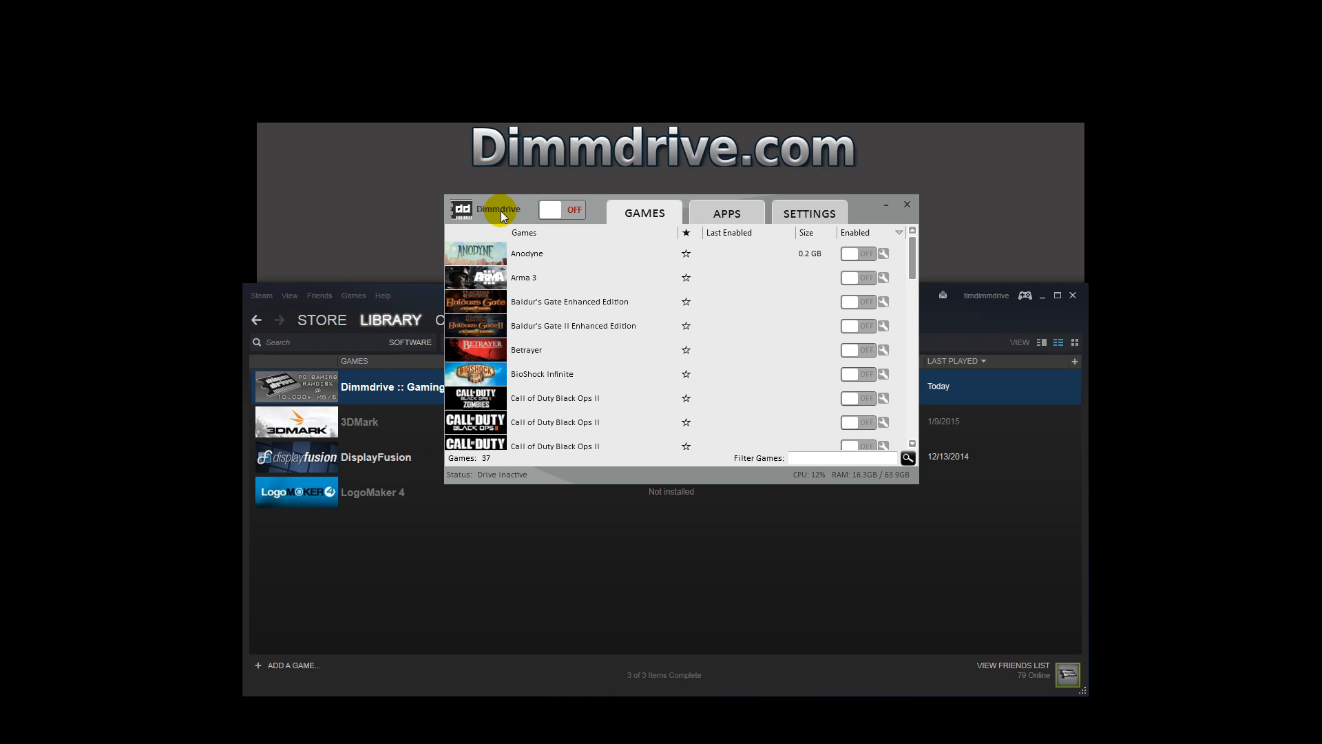
left_click_drag(499, 209, 476, 215)
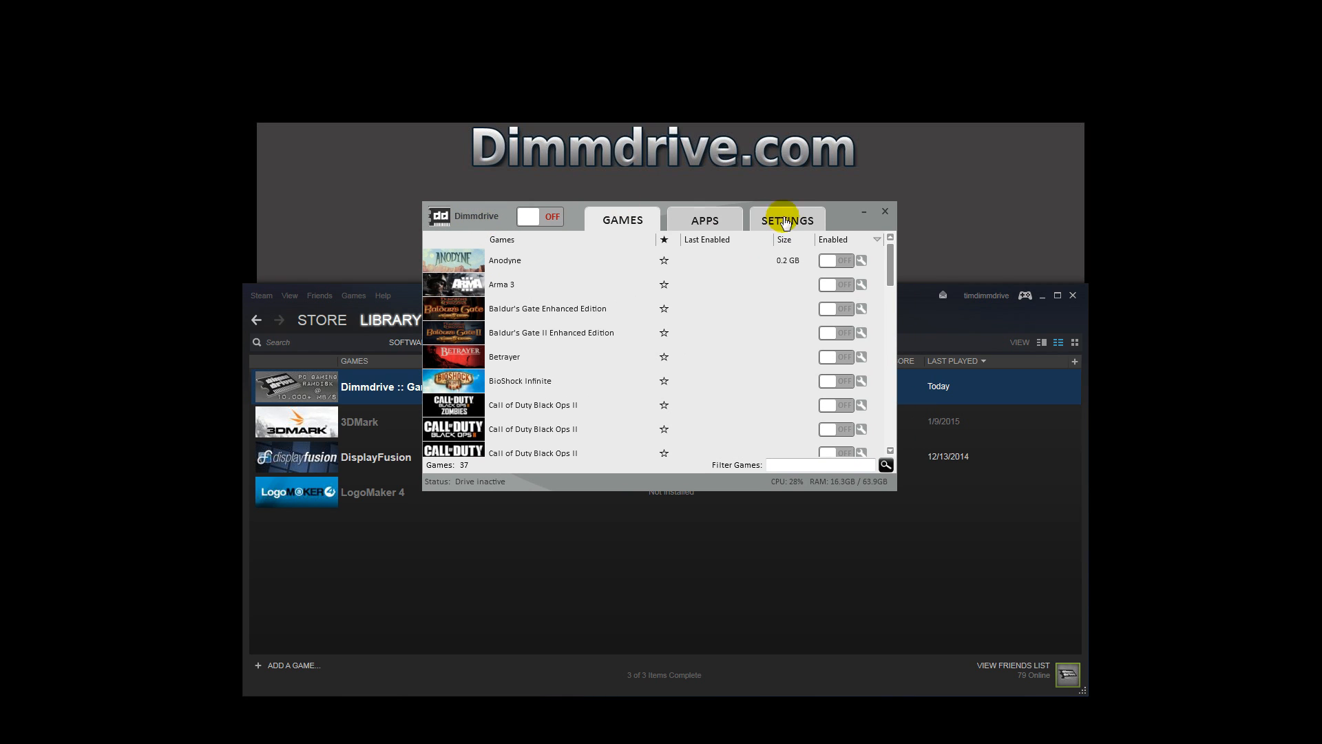
scroll("down", 3)
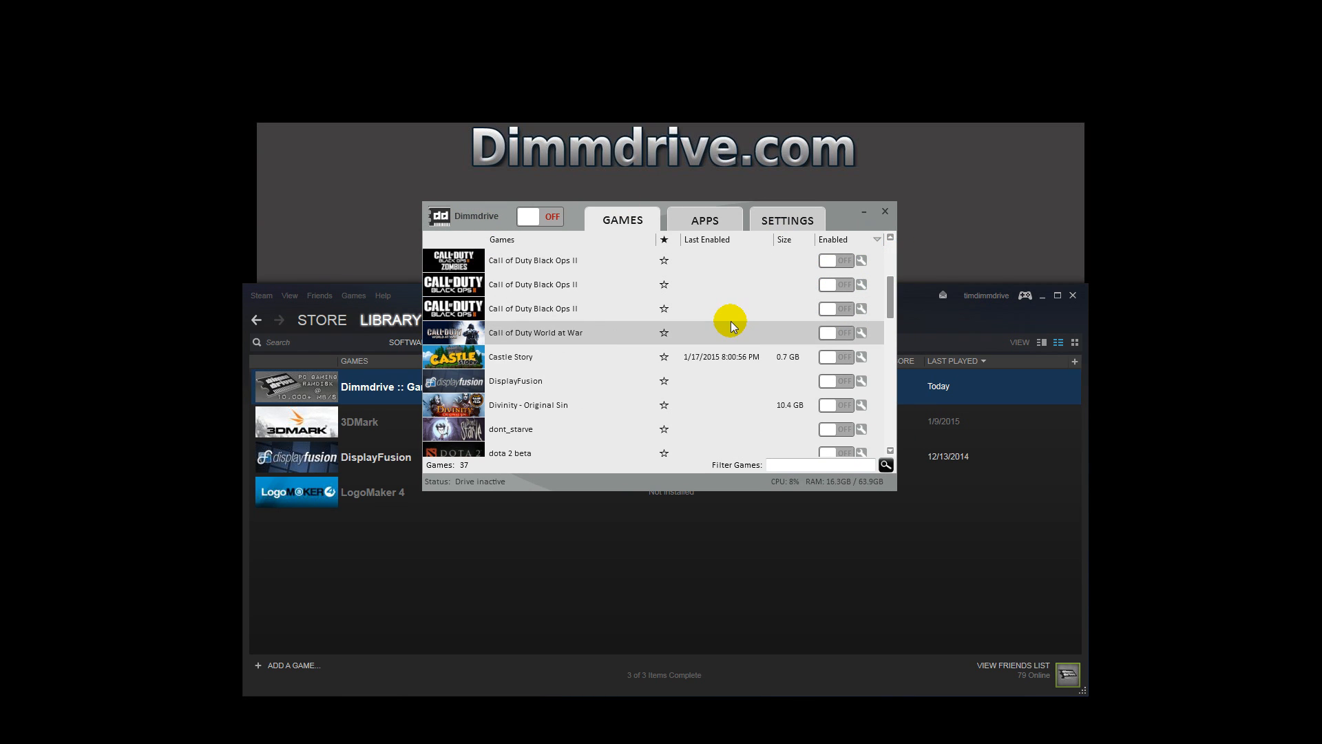
mouse_move(549, 284)
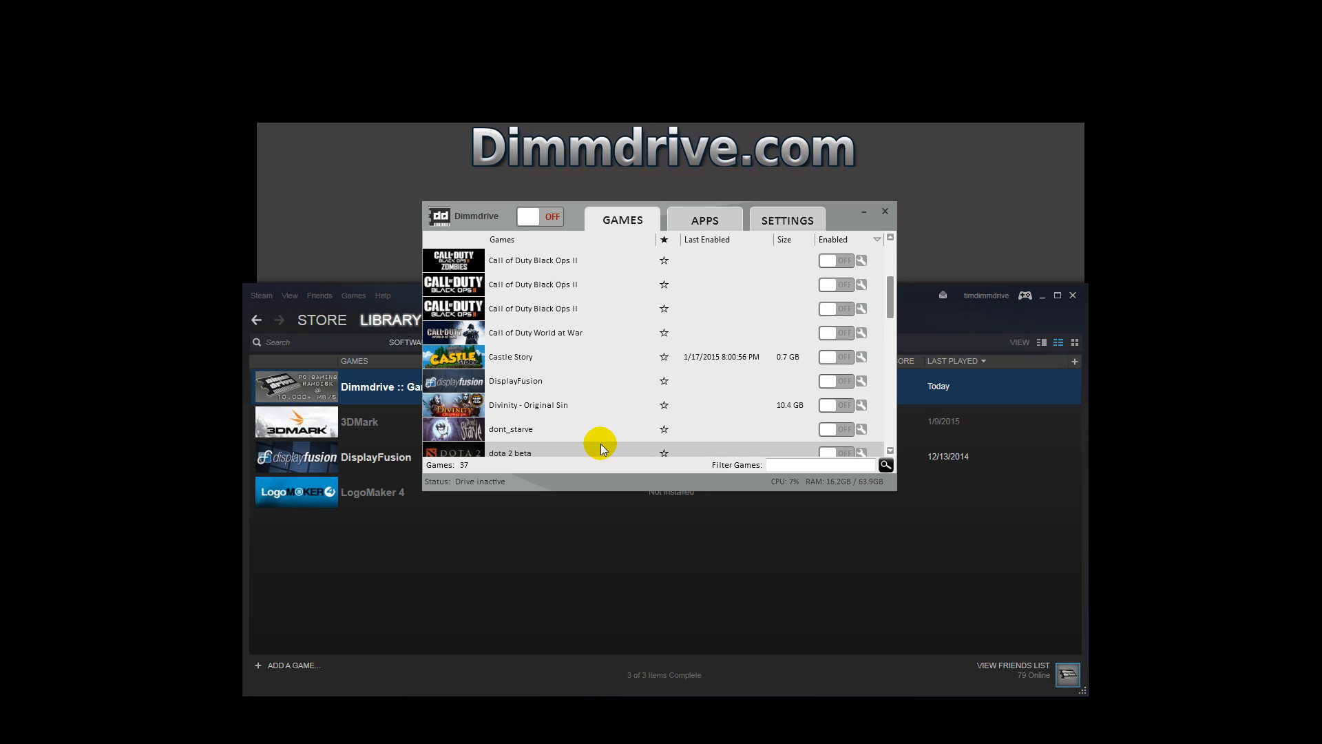
mouse_move(590, 373)
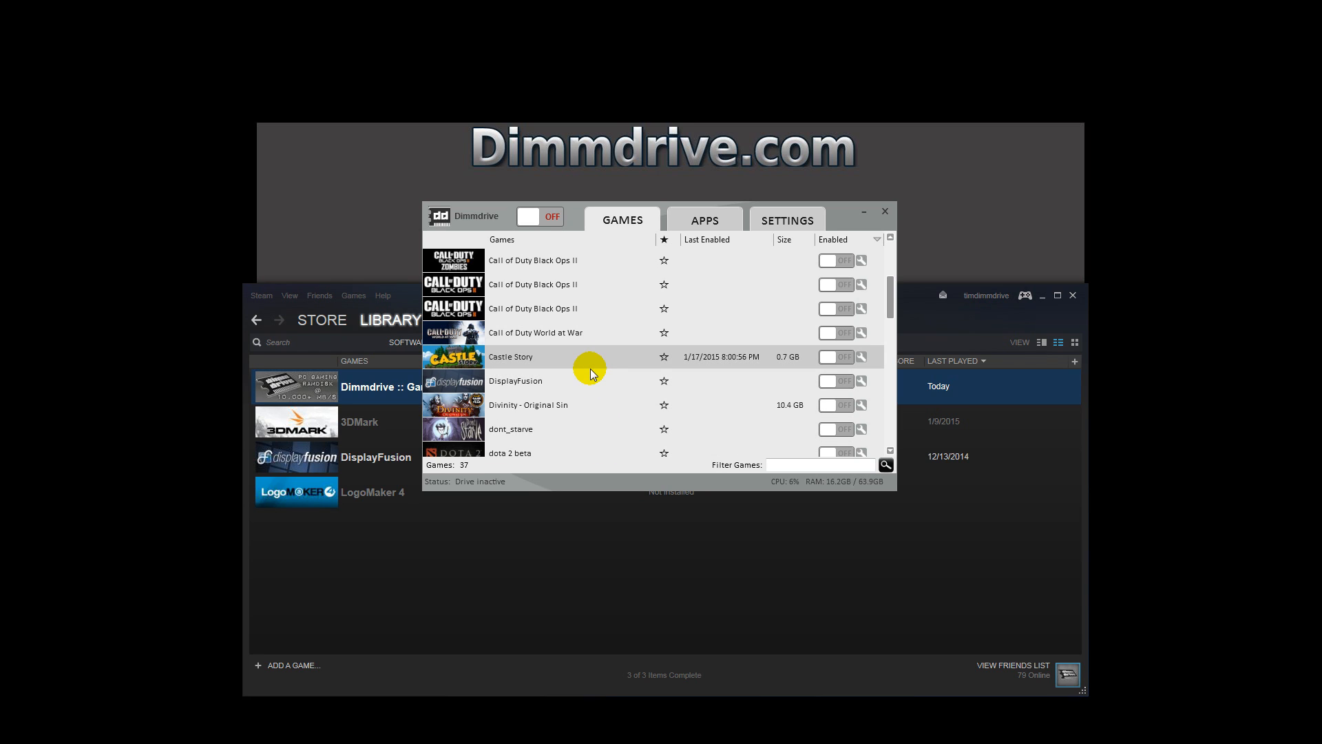
mouse_move(656, 332)
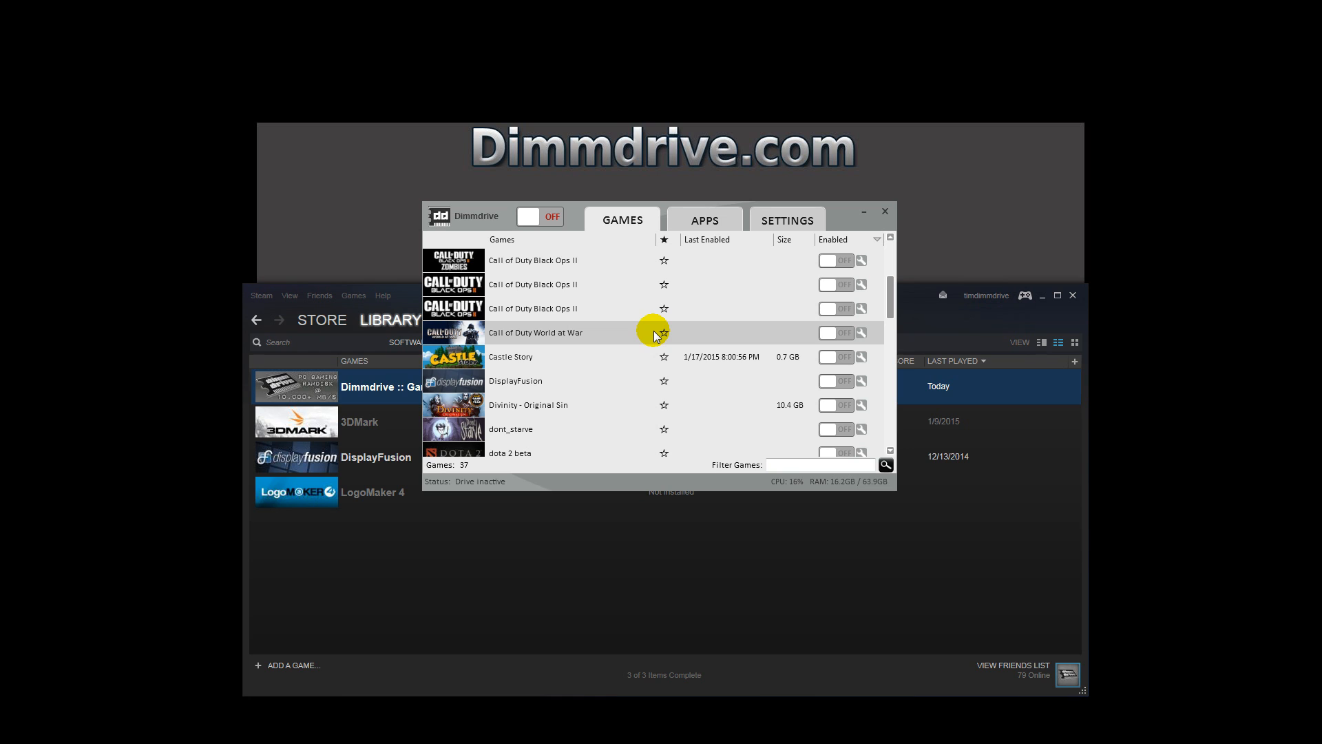
mouse_move(888, 304)
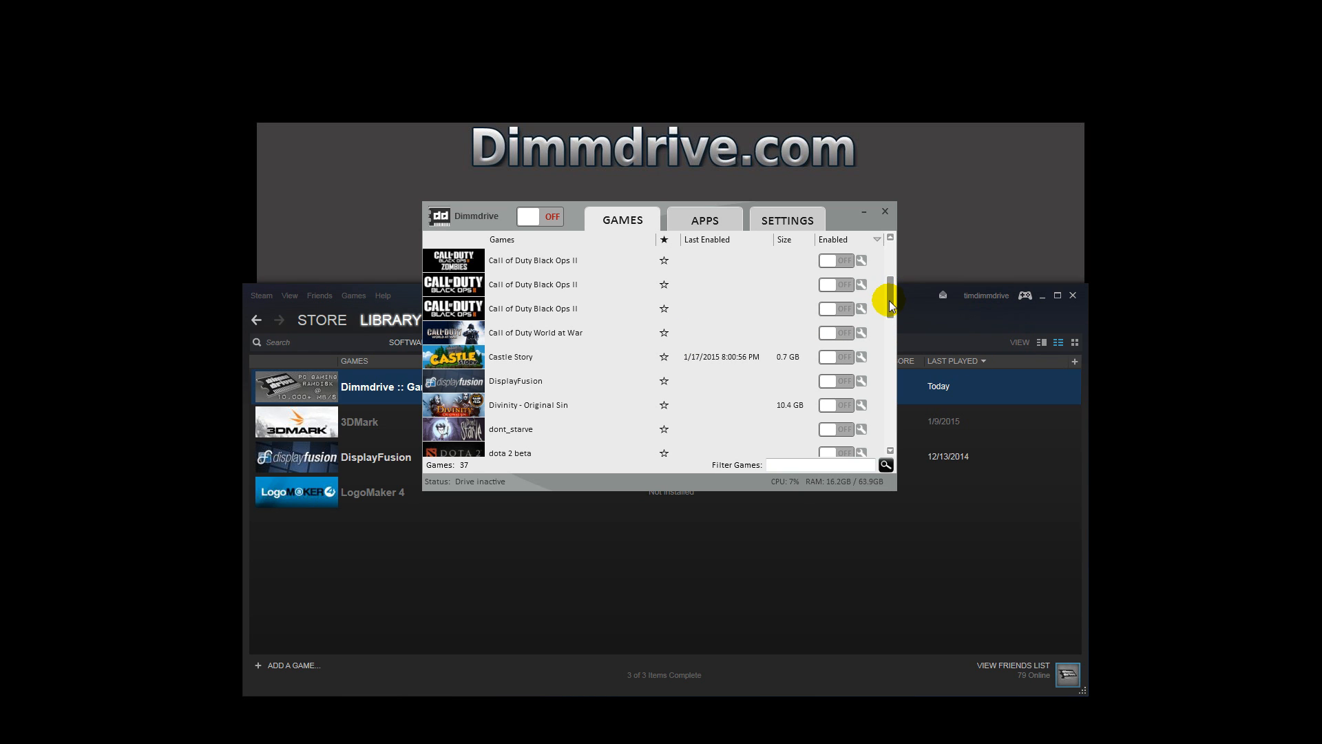
scroll("down", 3)
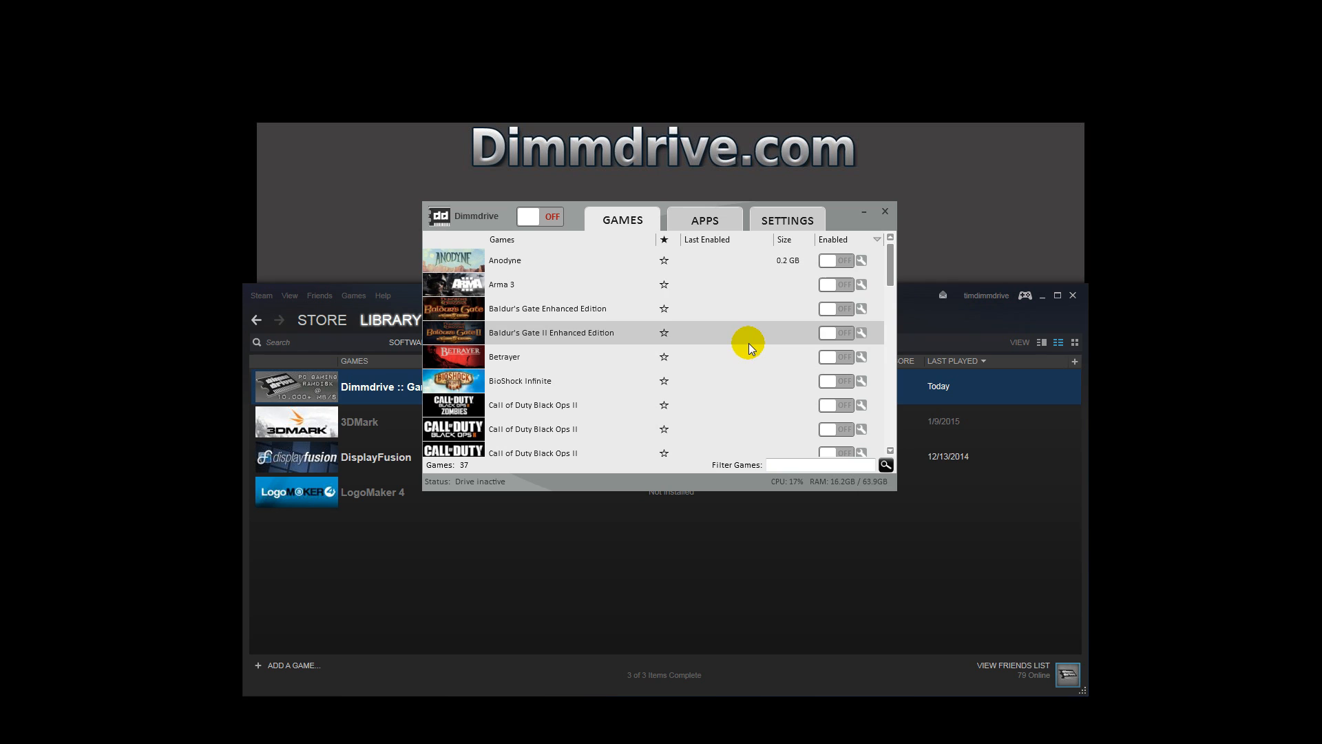
Step: Confirm drive letter R, switch Castle Story's RAM drive on, and return to Steam
left_click(785, 219)
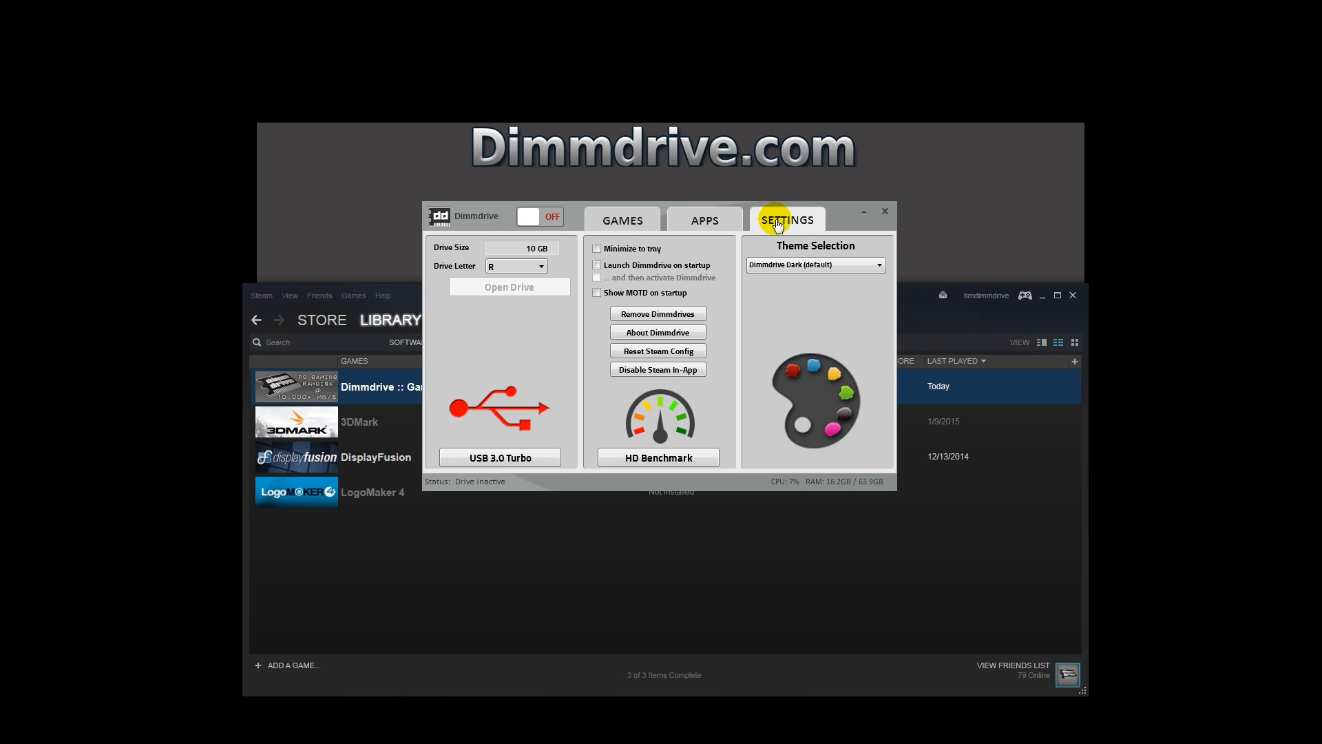
mouse_move(529, 272)
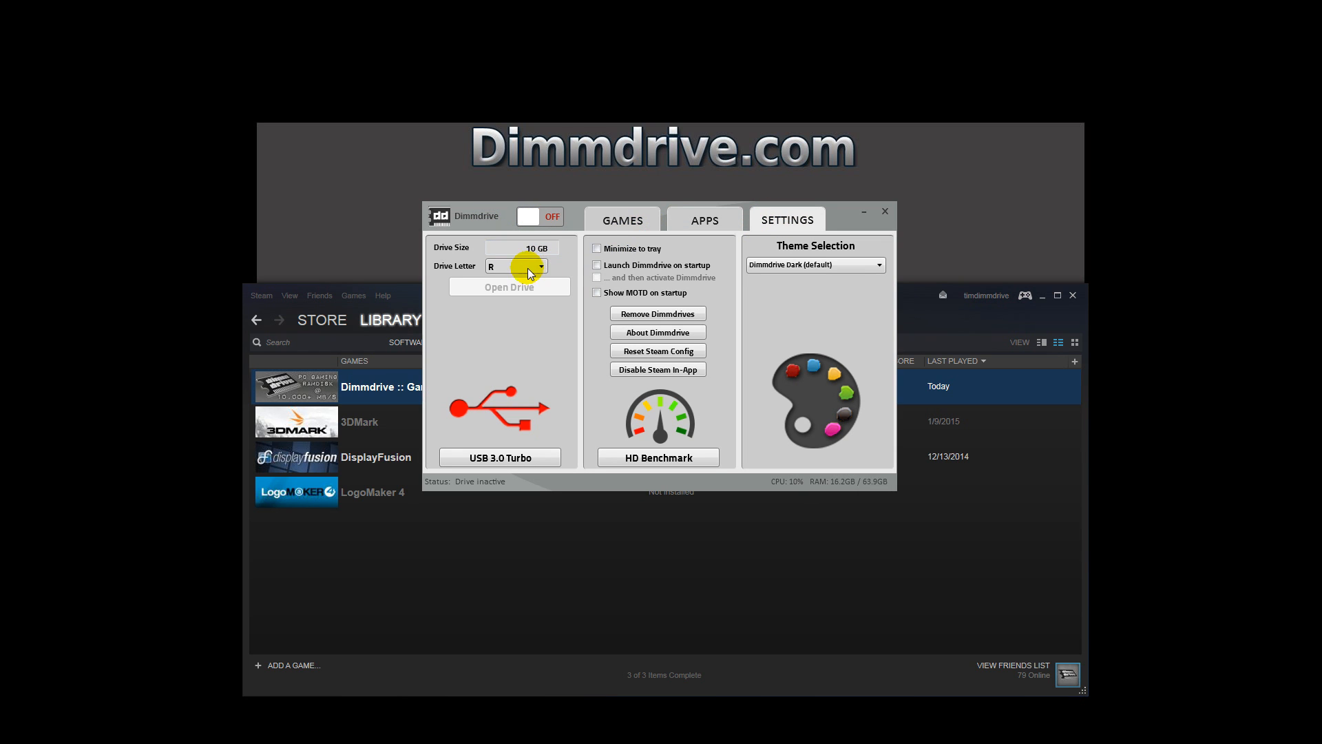
left_click(623, 219)
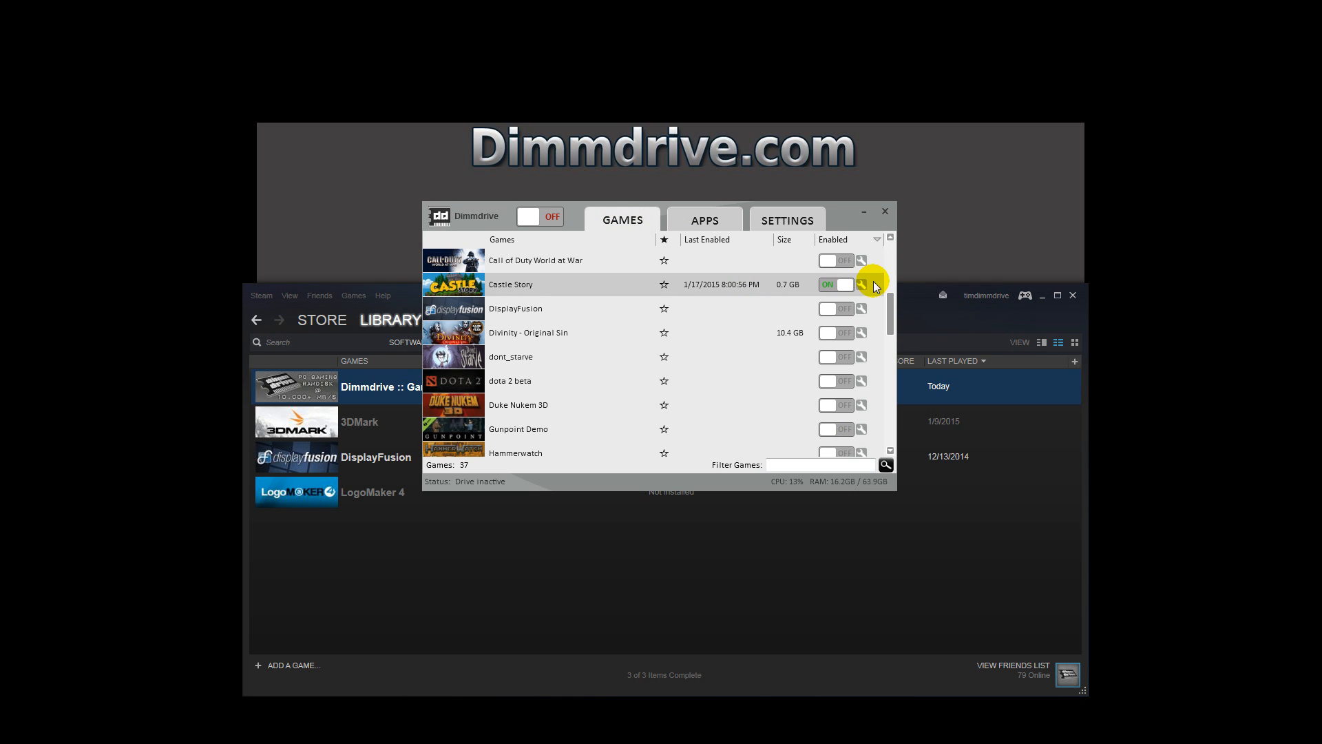
left_click(861, 284)
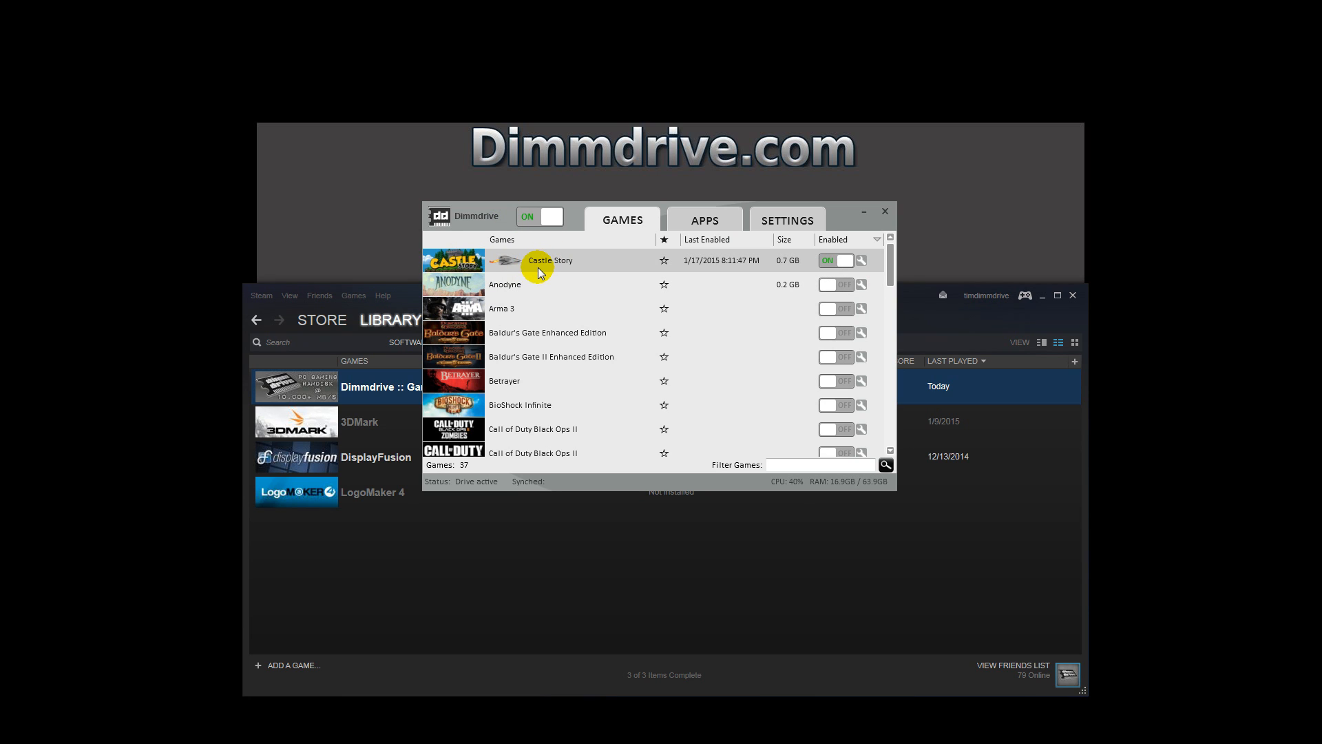
mouse_move(414, 294)
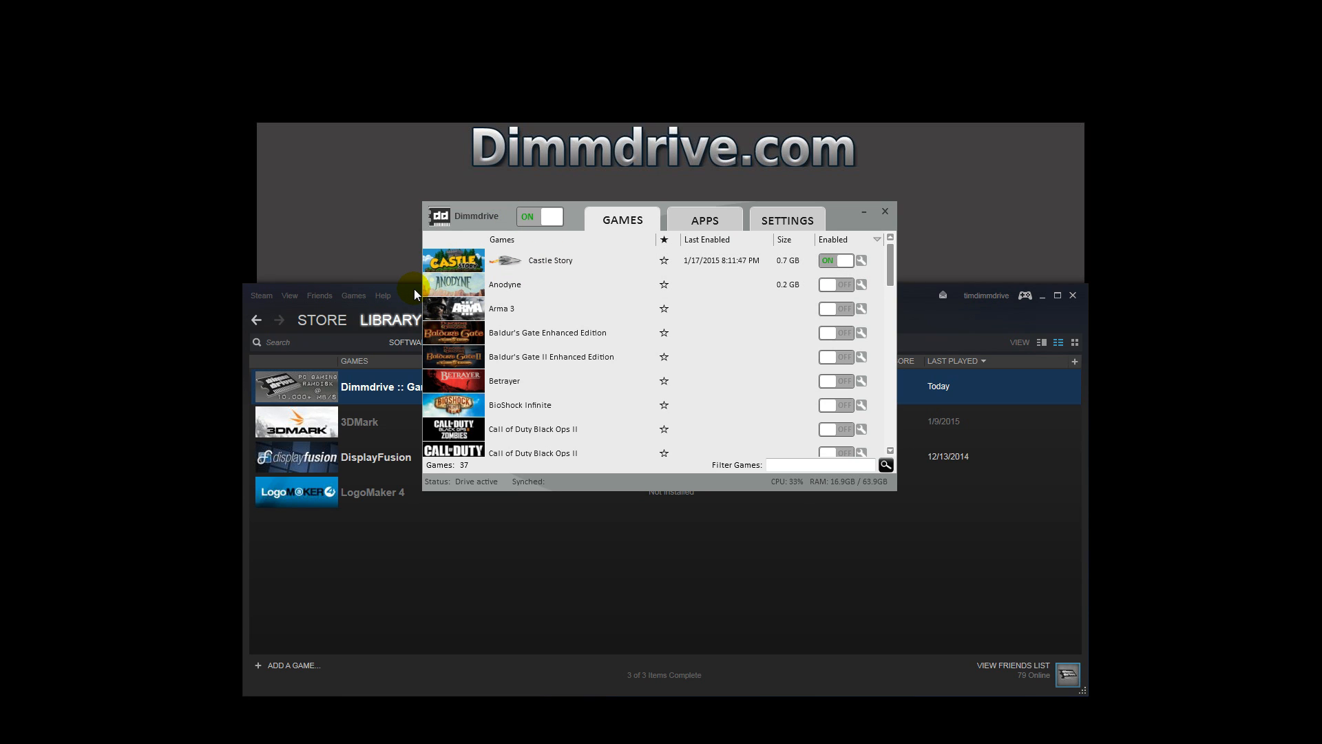
left_click(390, 320)
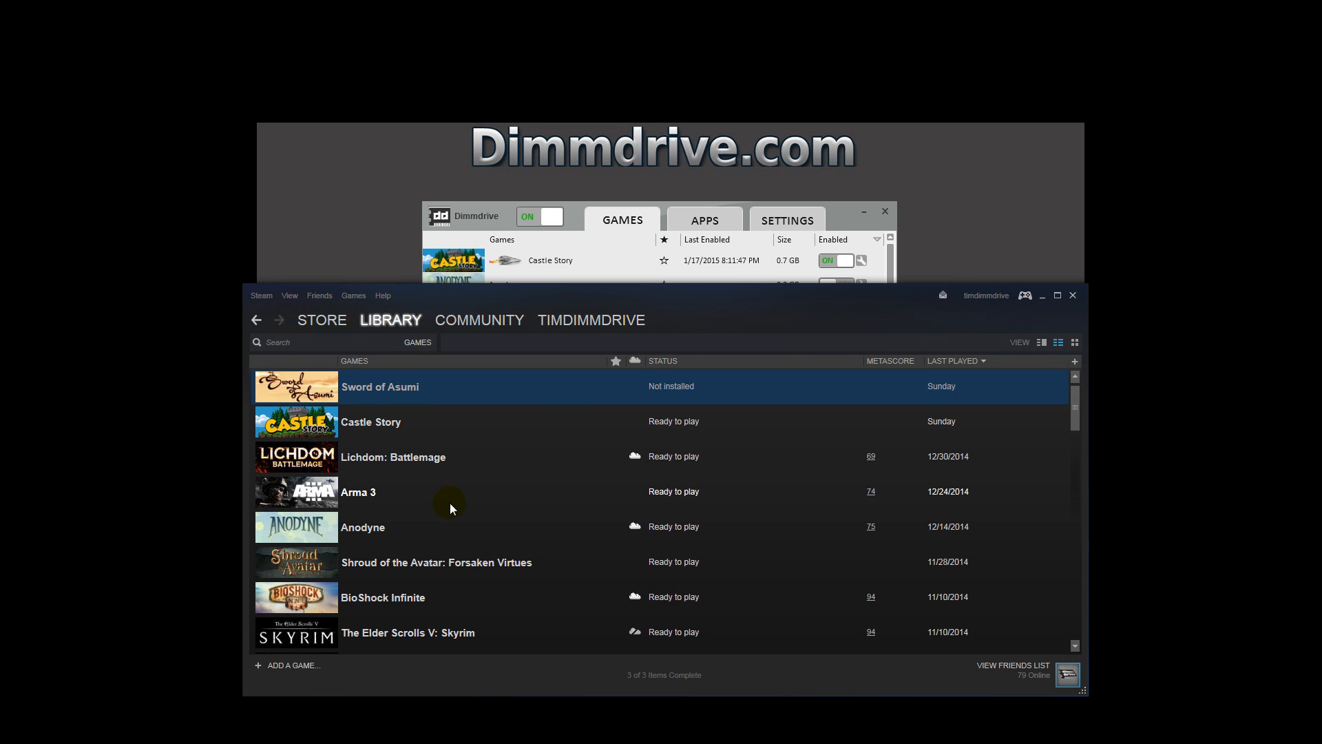
Step: Browse Castle Story's local files on F: through its Steam Properties
right_click(371, 421)
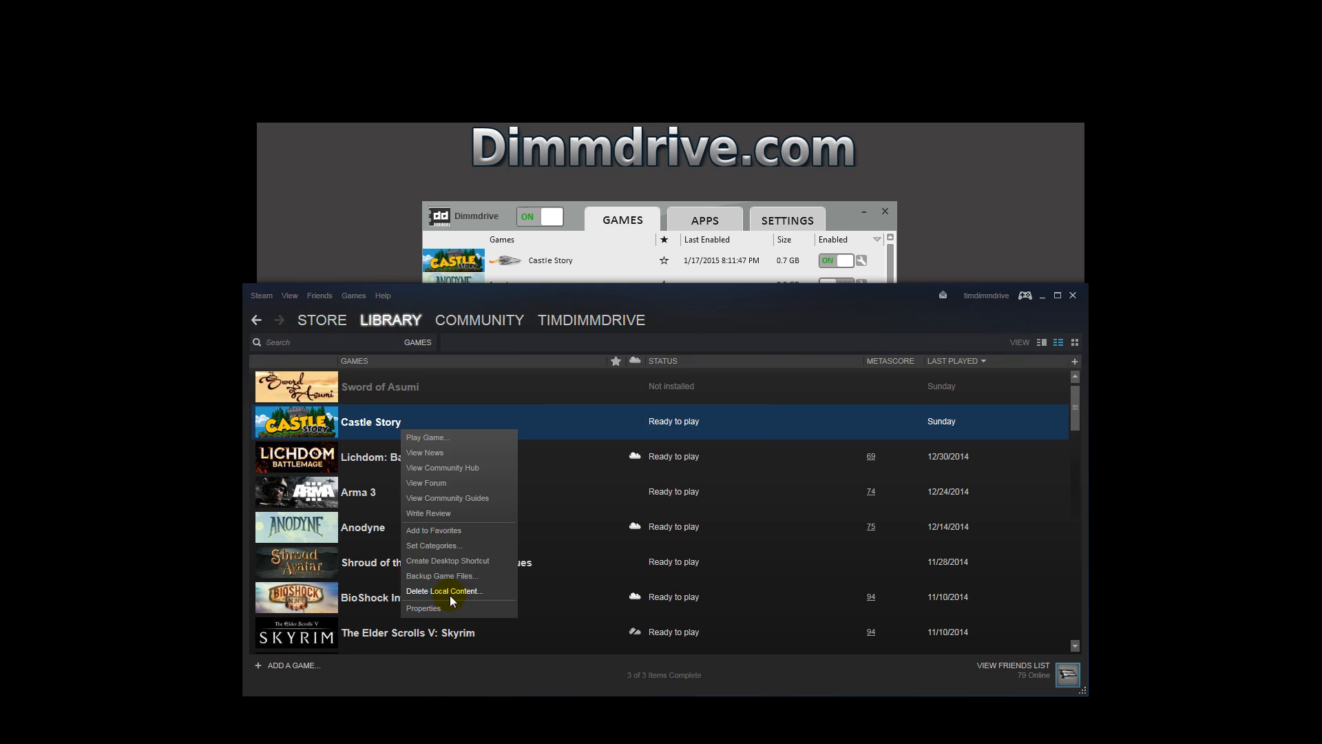
left_click(444, 590)
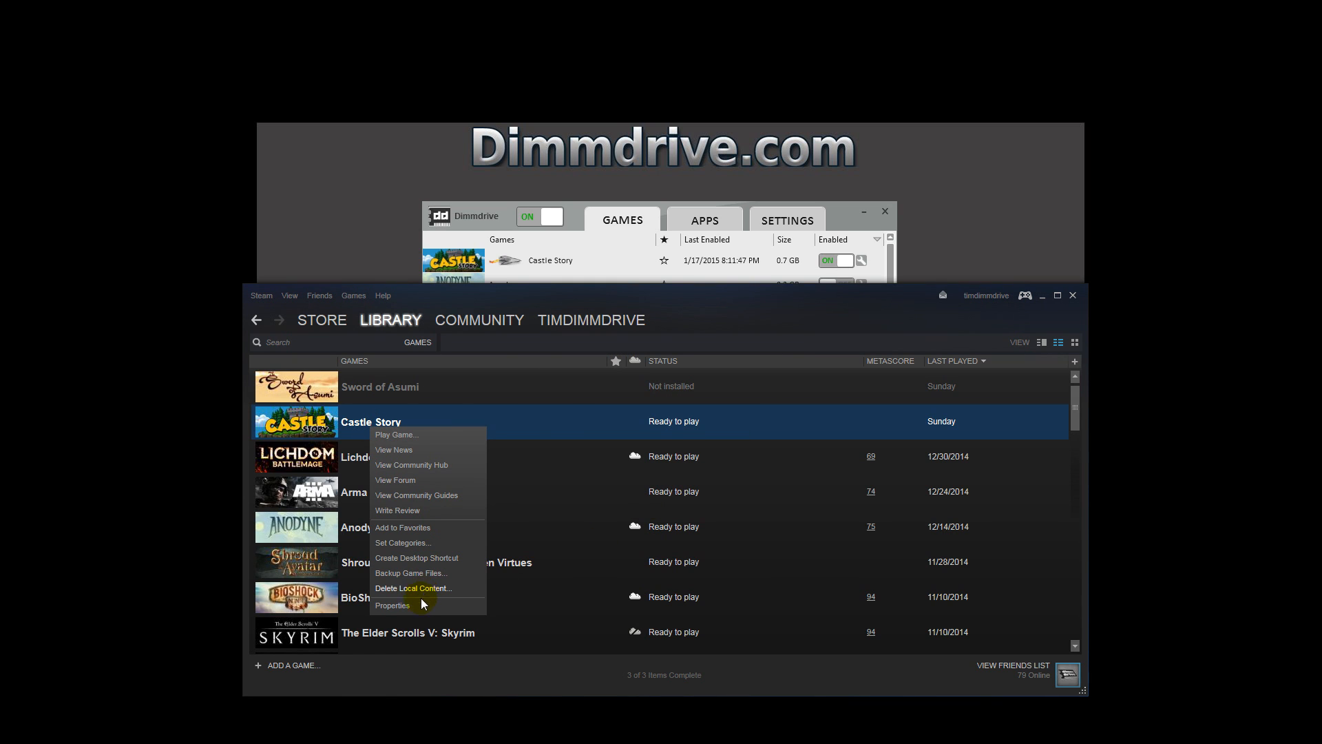
left_click(393, 605)
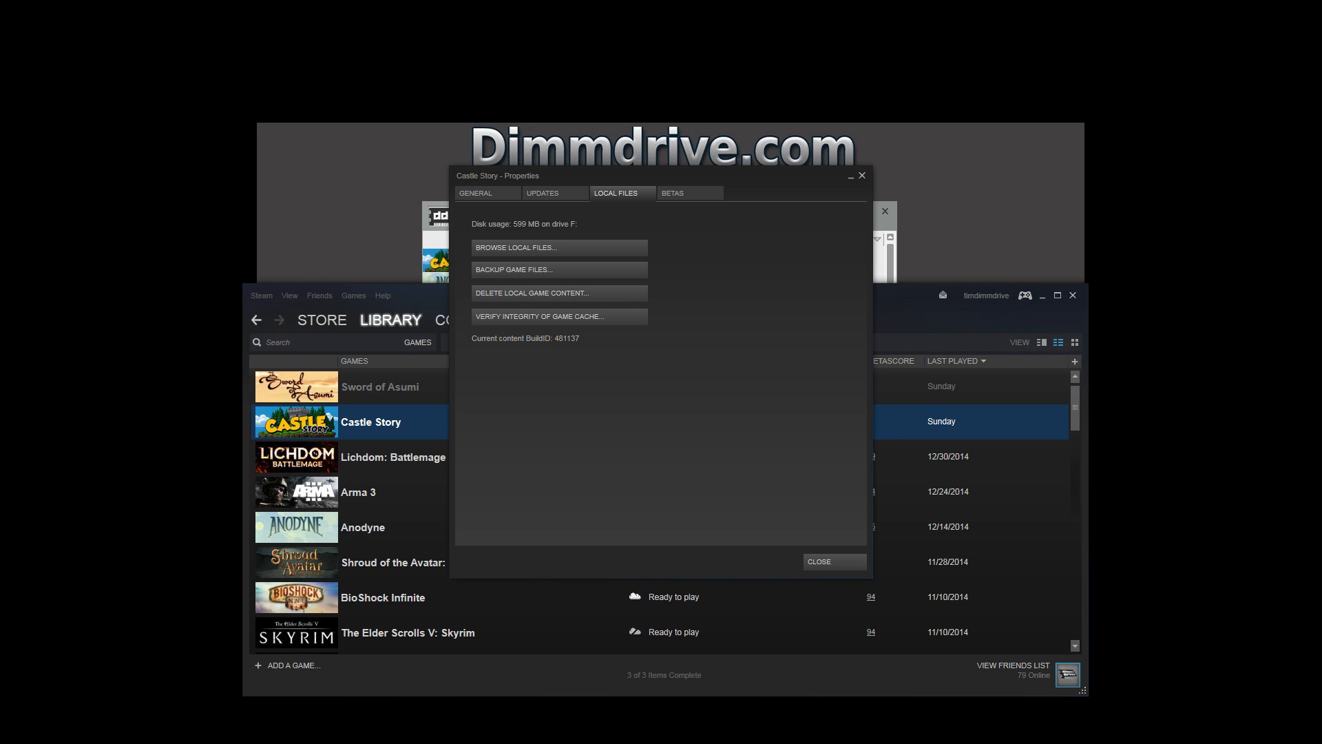
left_click(515, 248)
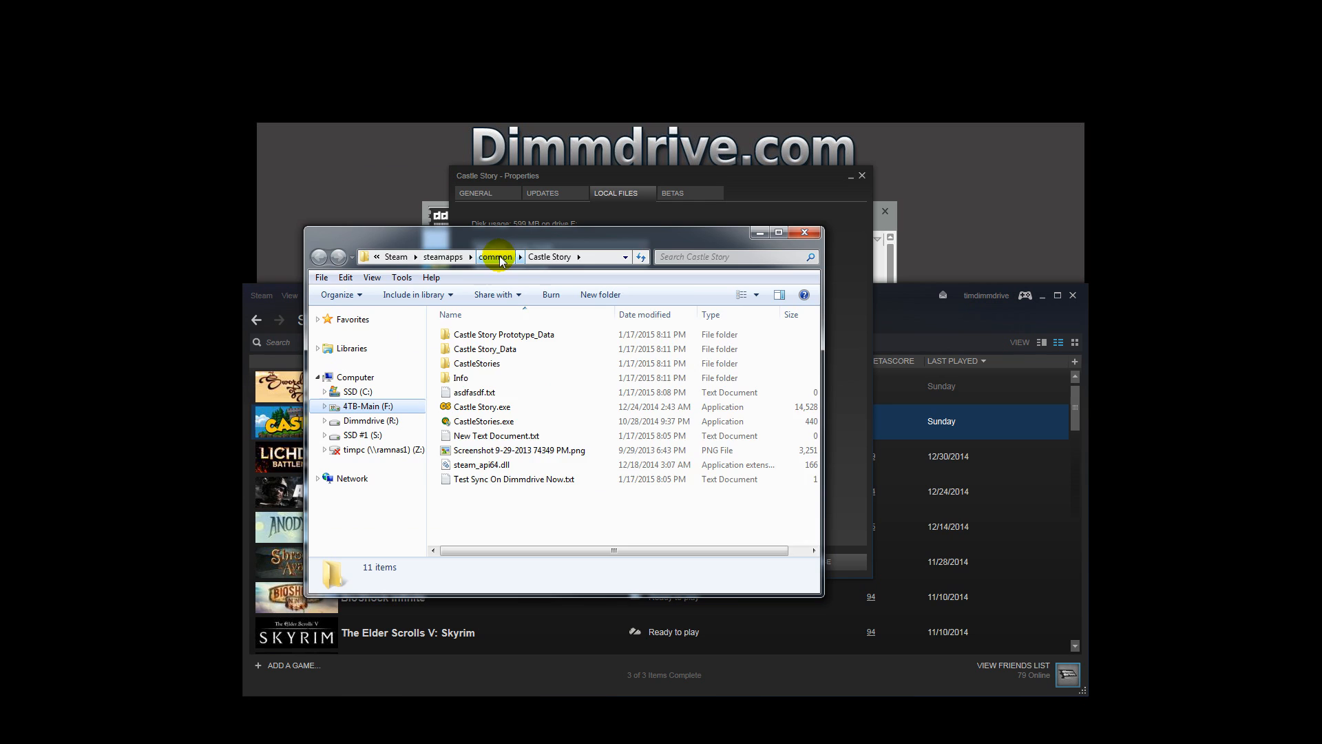
Step: Check the Castle Story shortcut target, then open steam.227860-Castle Story on Dimmdrive (R:)
left_click(496, 256)
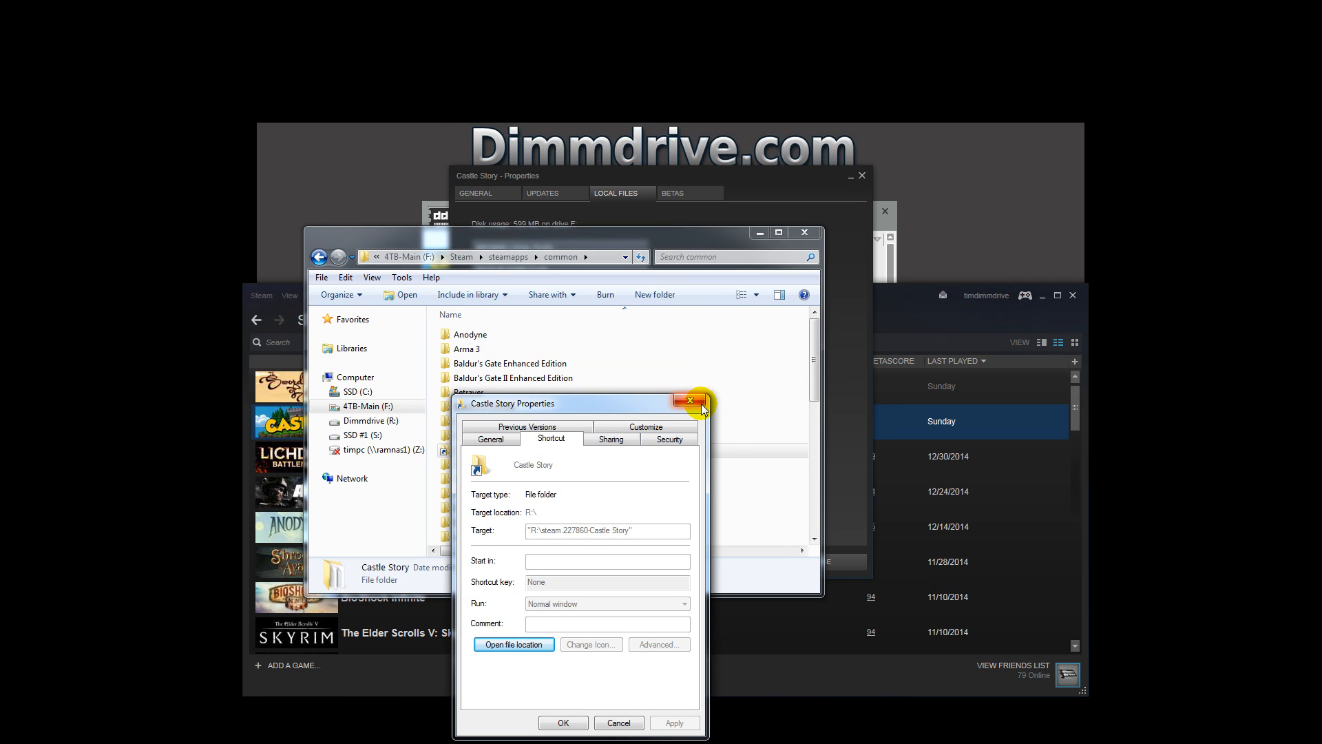
left_click(690, 398)
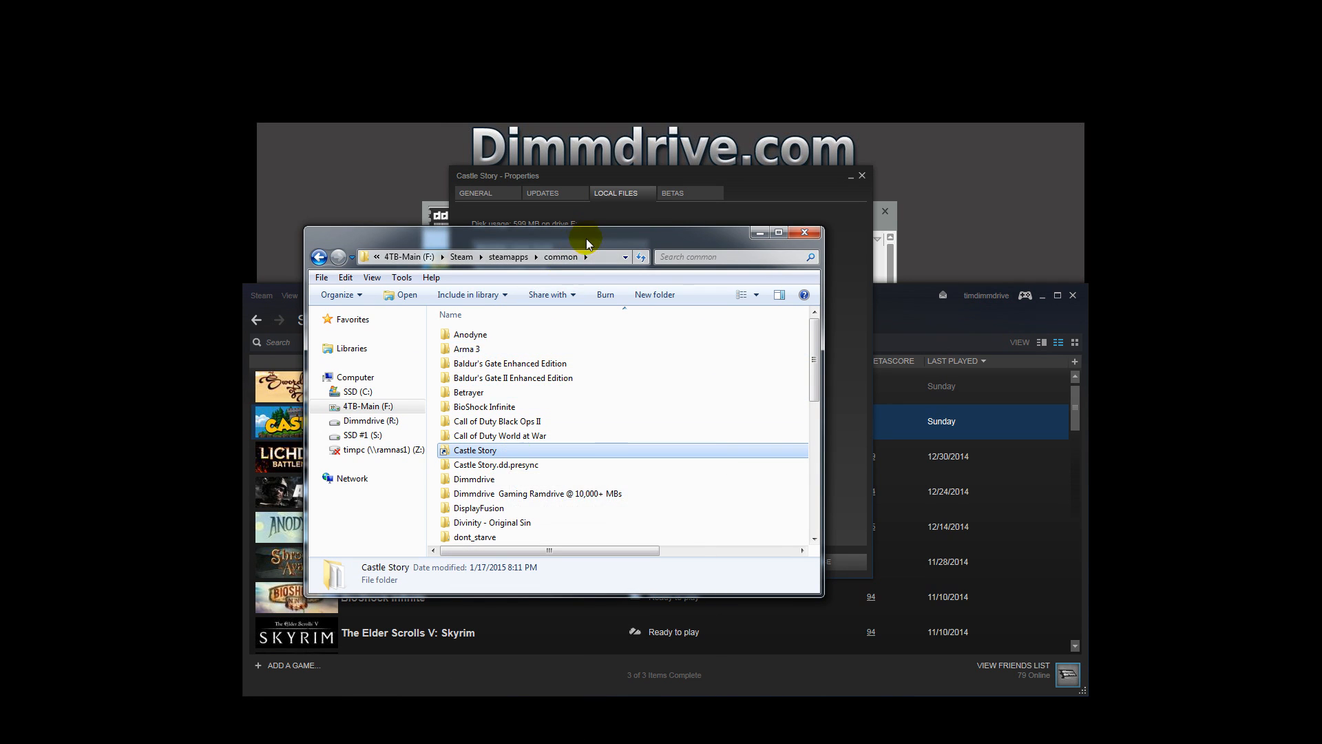
left_click(801, 232)
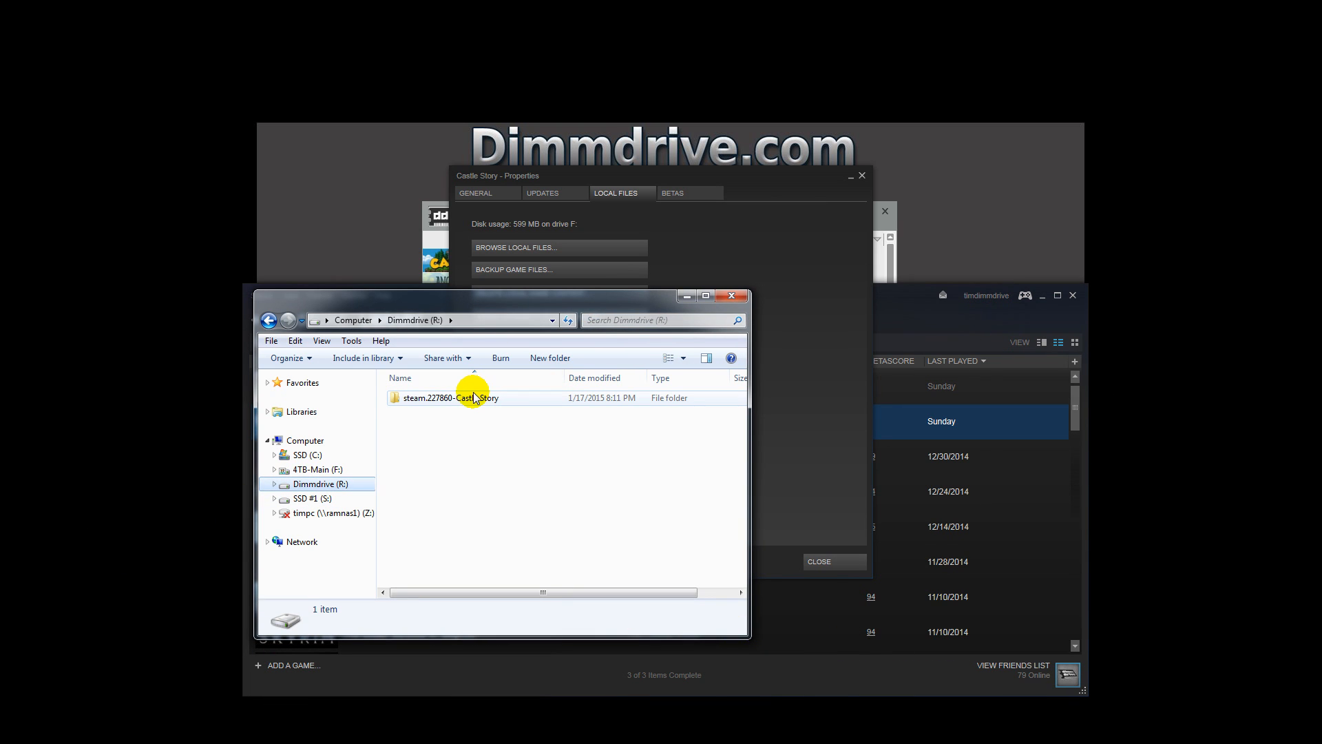
double_click(451, 398)
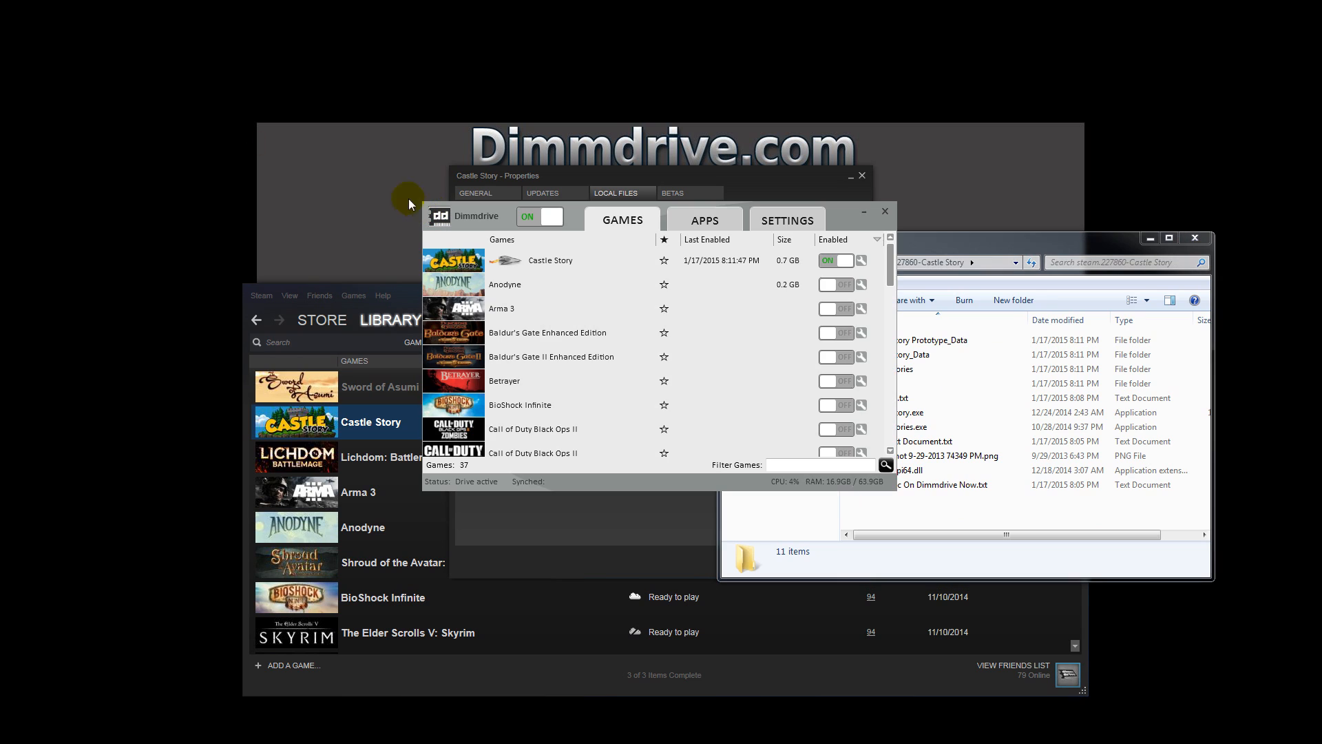
Step: Move the Dimmdrive window aside and reopen Castle Story's Steam properties
left_click_drag(476, 211, 104, 35)
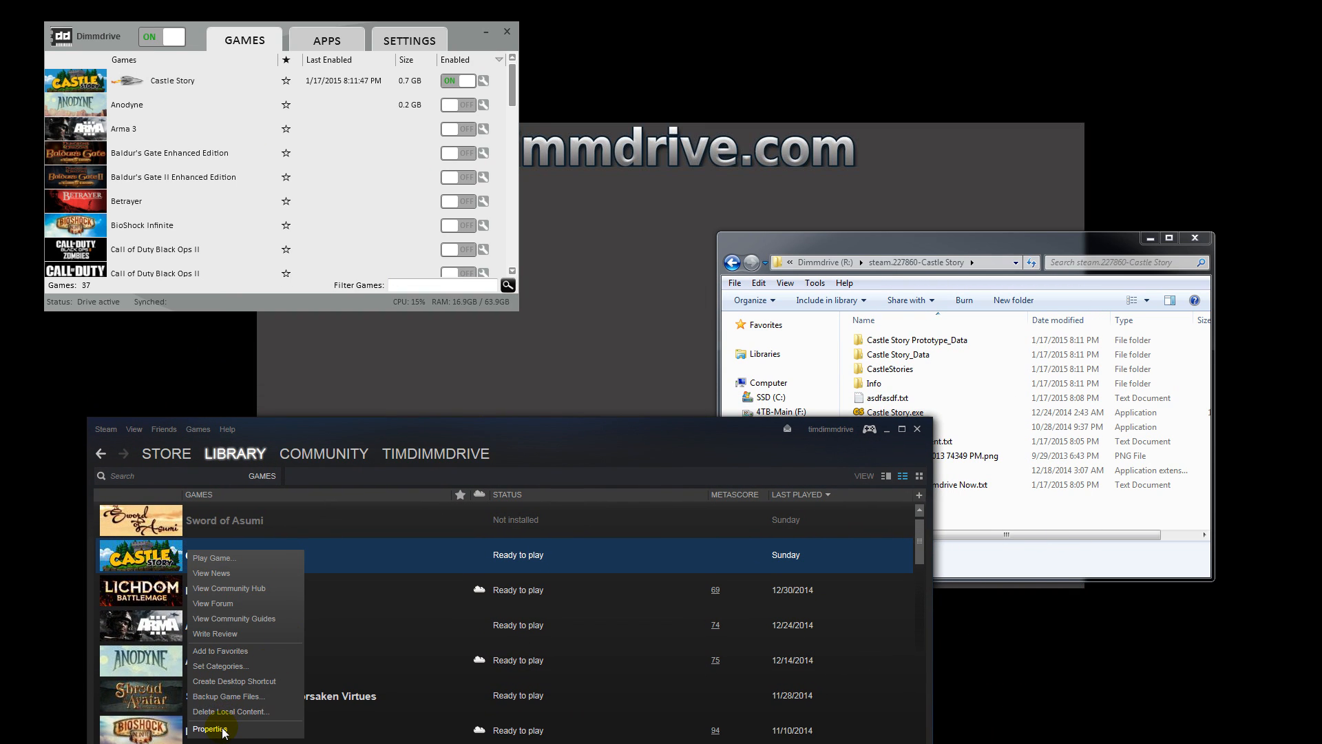
left_click(210, 727)
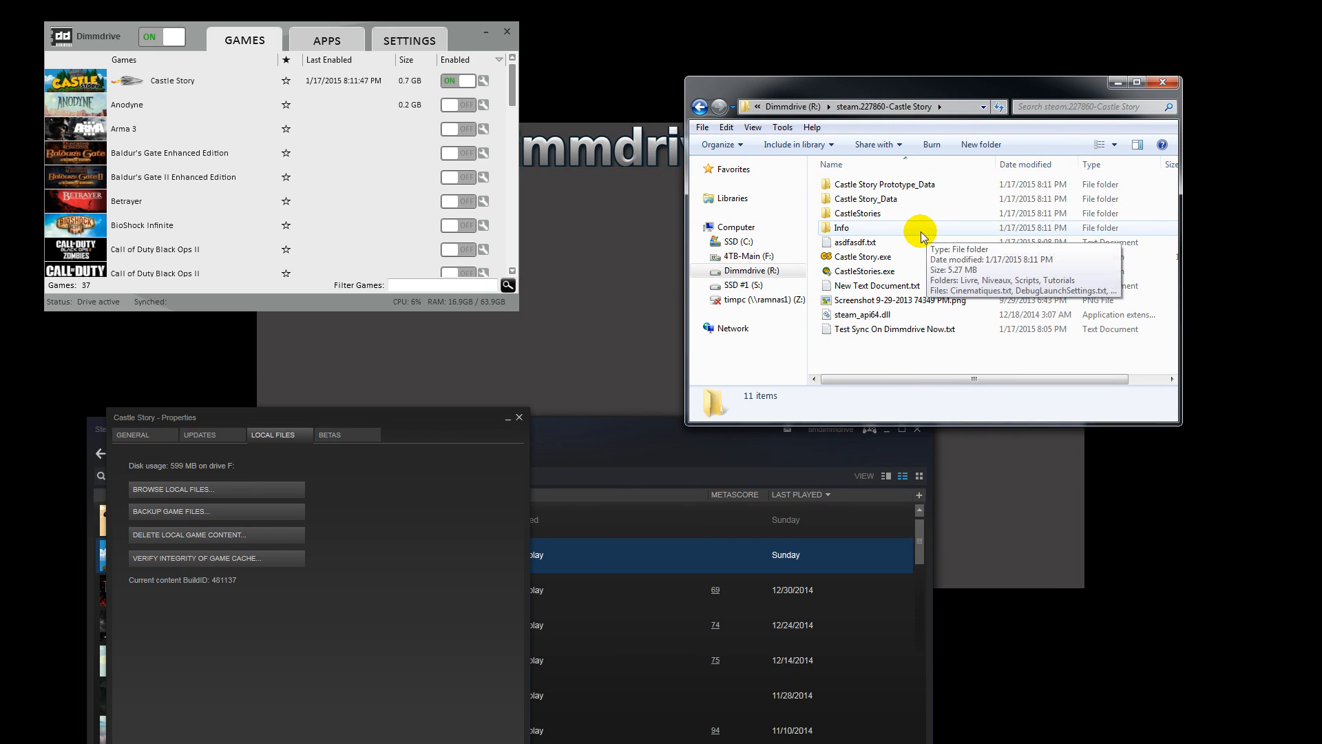
mouse_move(931, 144)
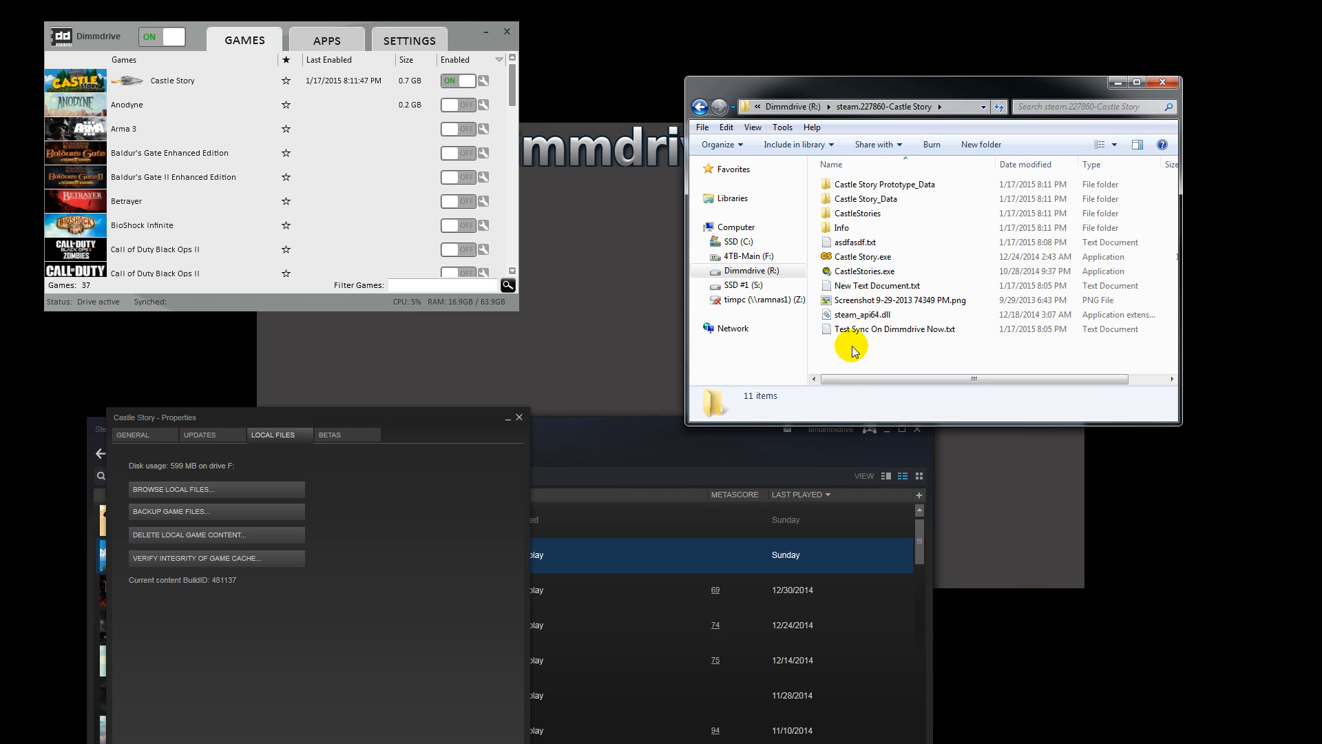
Step: Create a new text document named Save Game 1.txt in the R: Castle Story folder
right_click(851, 346)
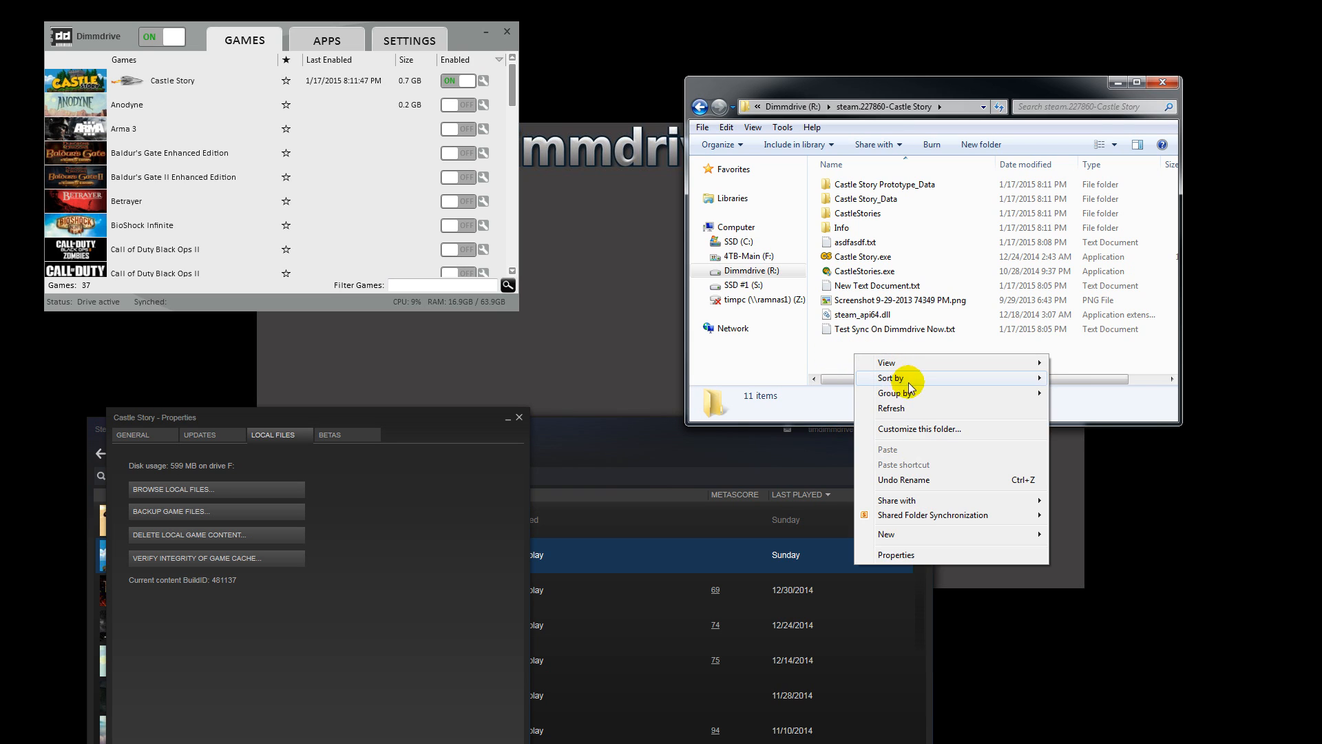
mouse_move(886, 534)
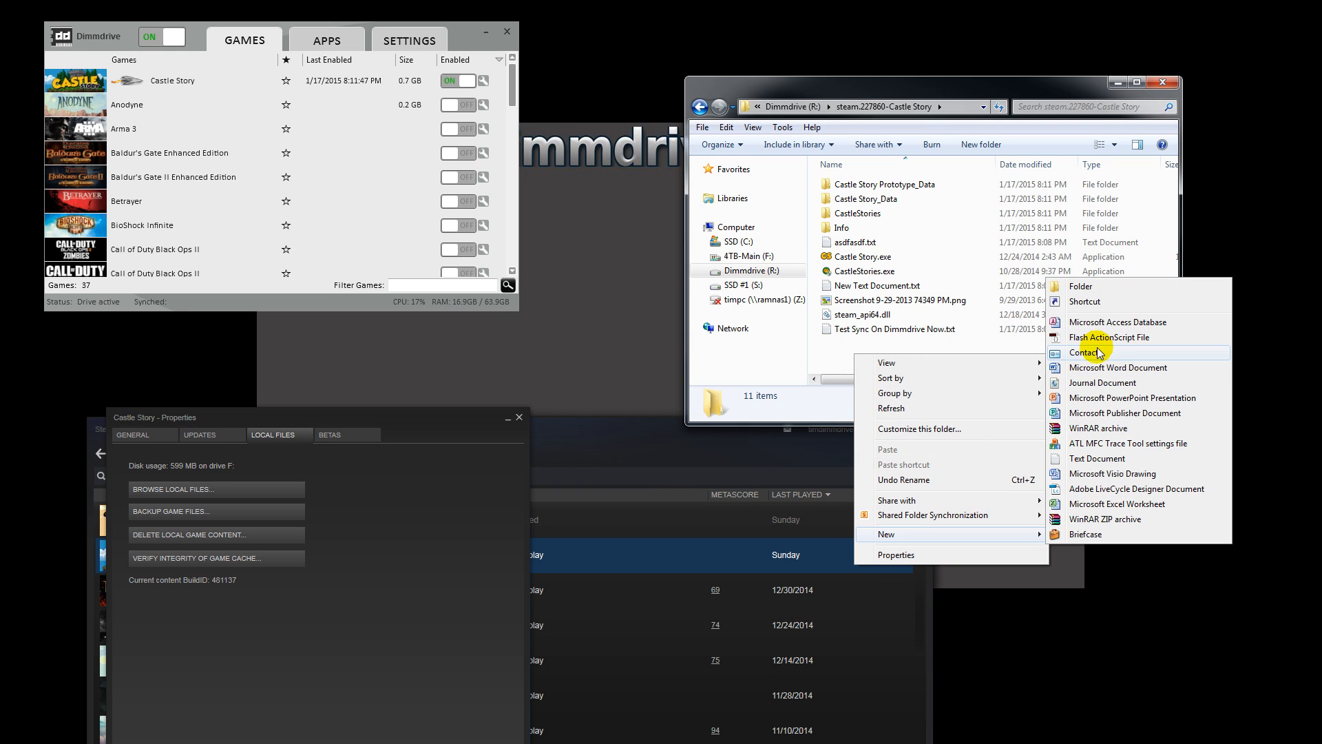
left_click(1096, 457)
type("Save Game 1.txt")
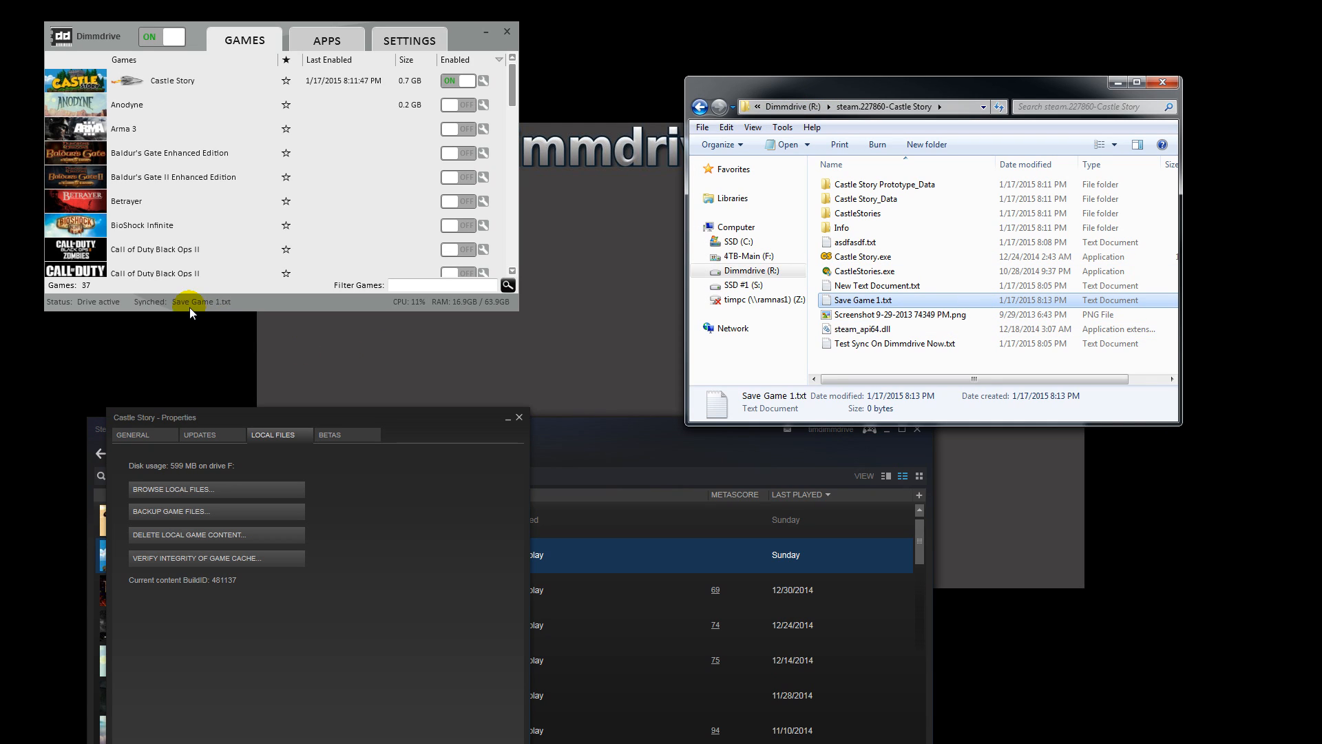
mouse_move(150, 306)
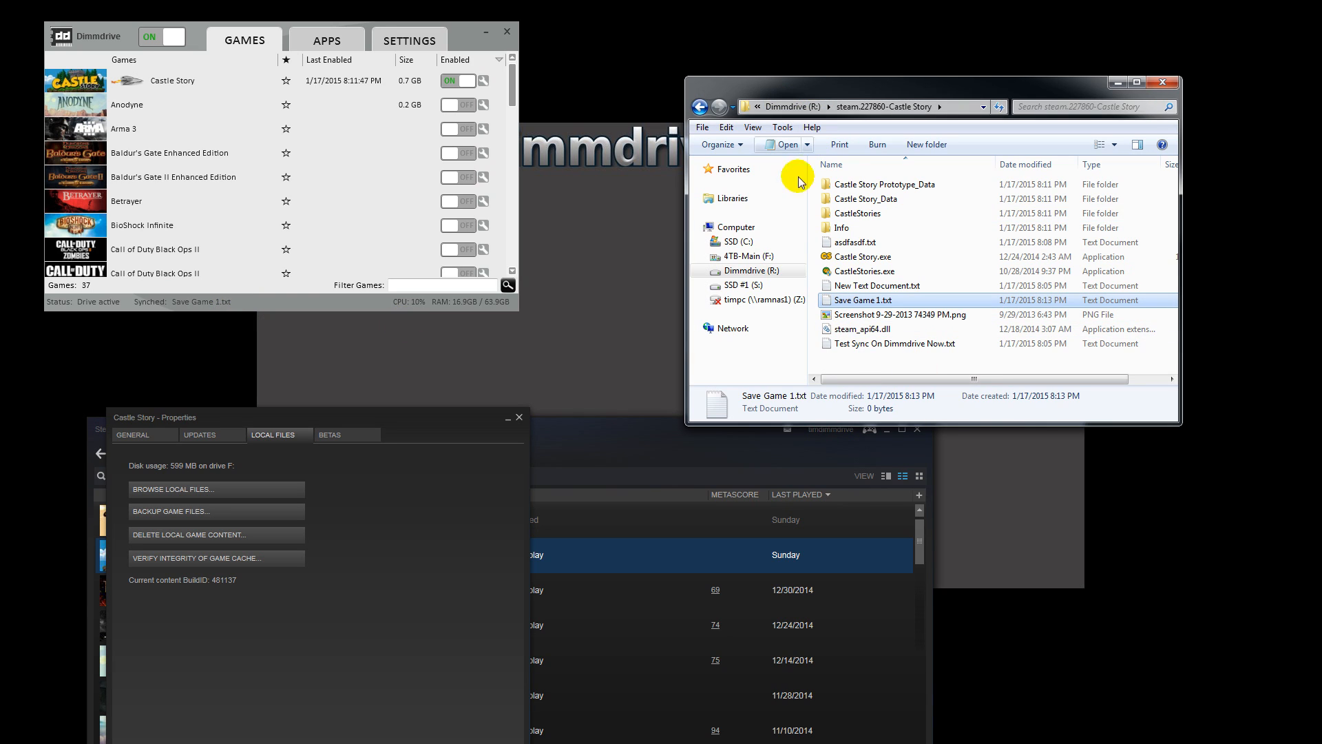
mouse_move(796, 180)
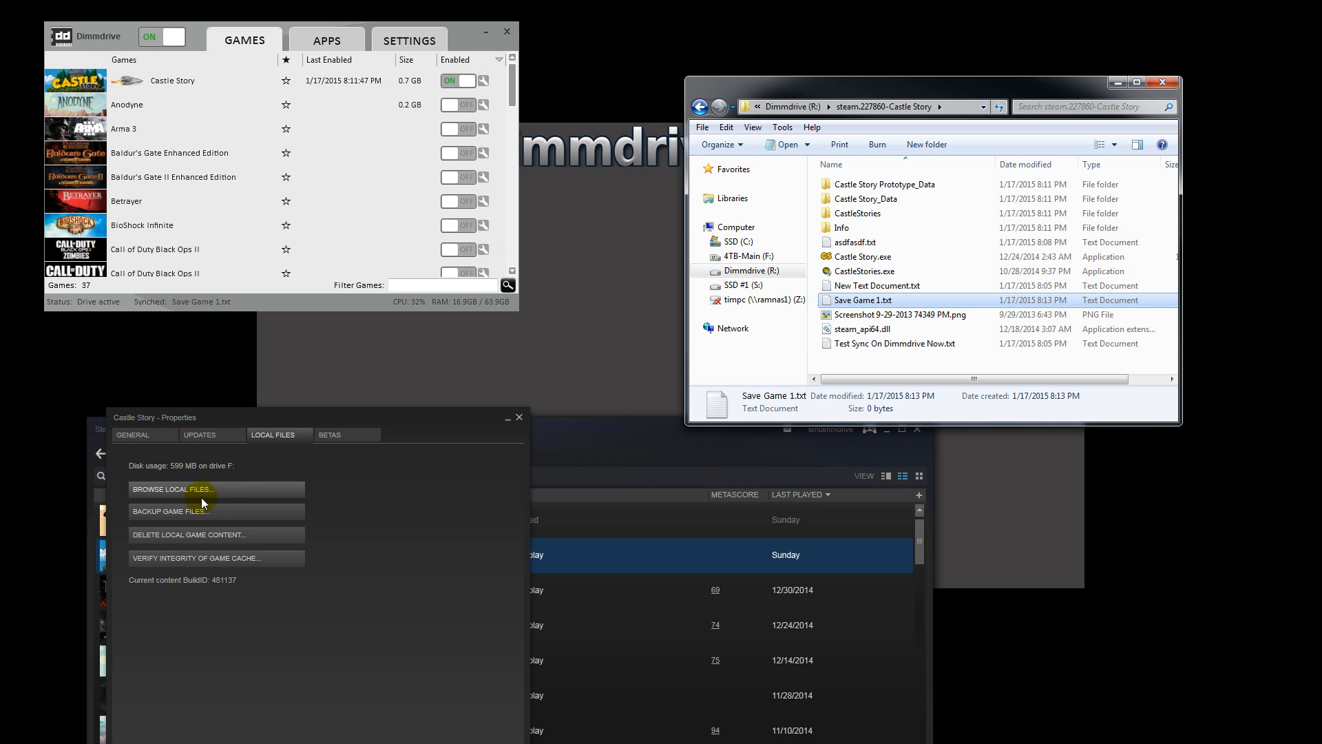
Step: Open F:'s common\Castle Story.dd.postSync folder and verify Save Game 1.txt is there
left_click(173, 489)
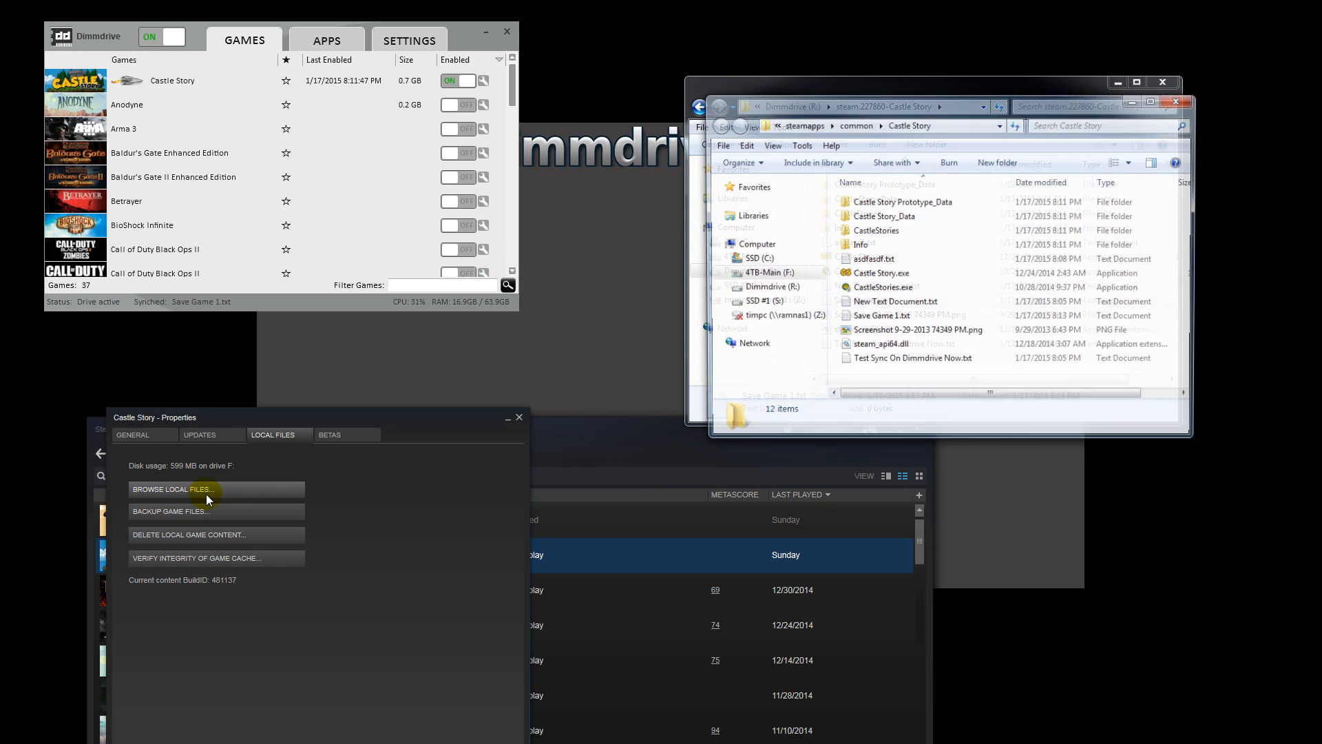
left_click(853, 124)
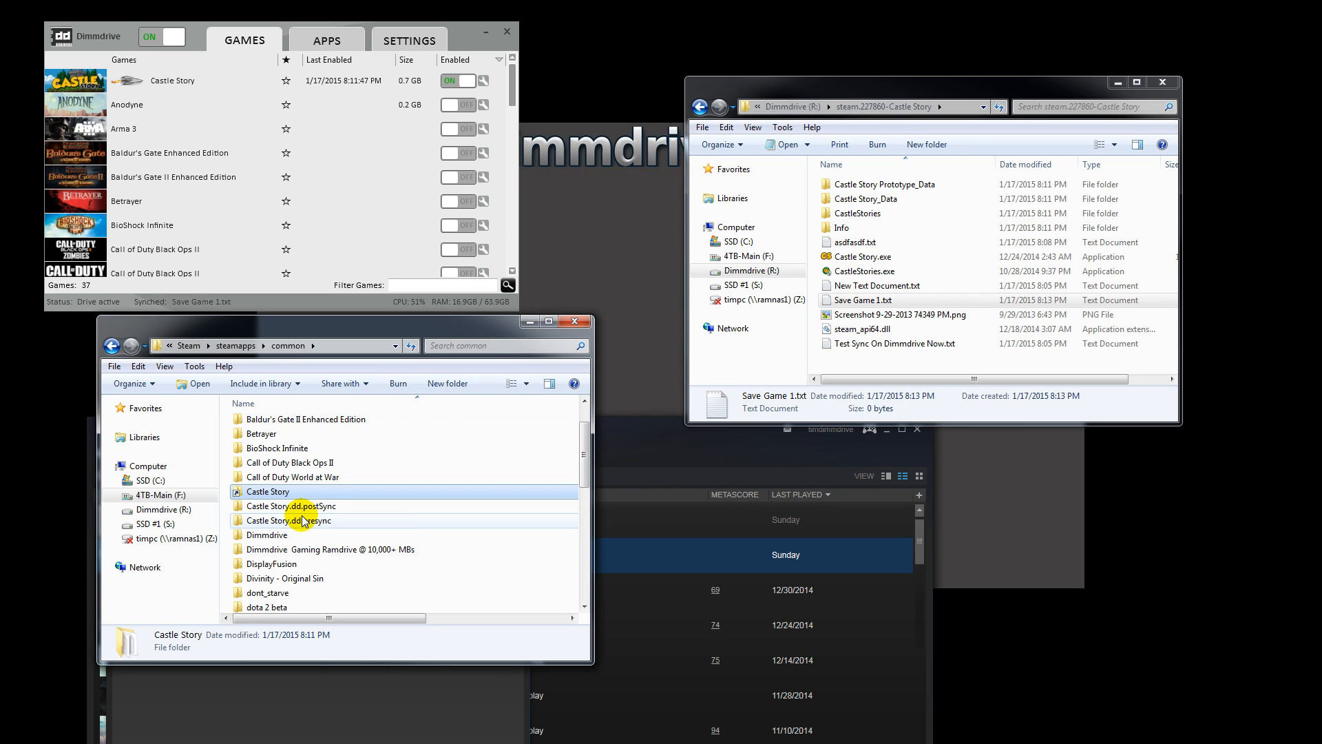
mouse_move(296, 521)
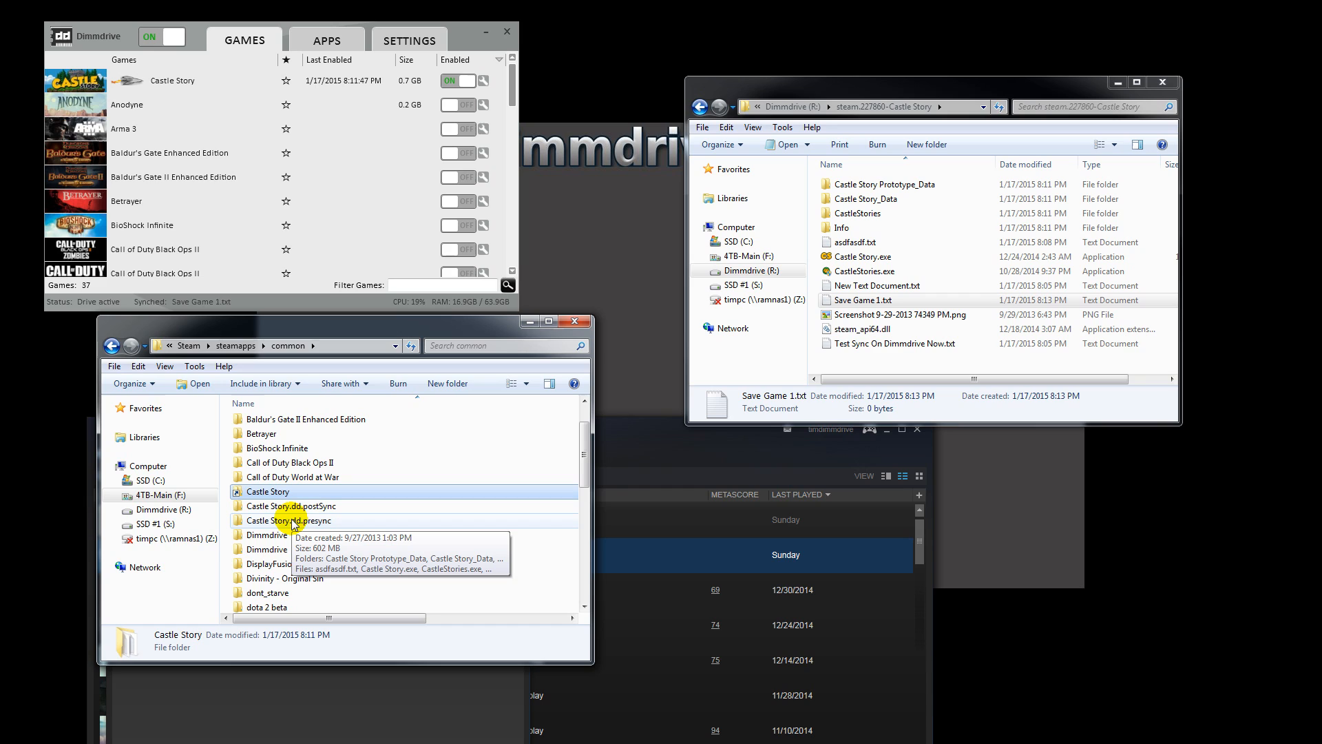
mouse_move(306, 524)
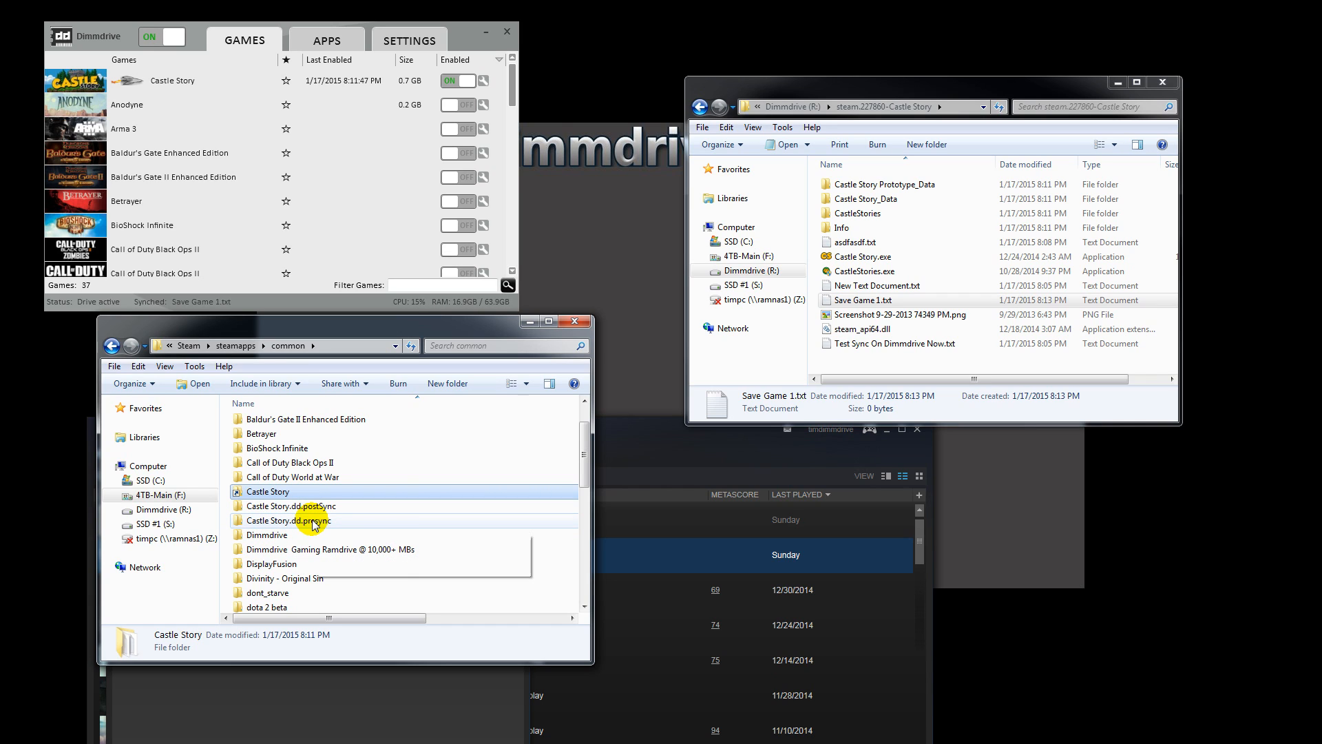
mouse_move(314, 521)
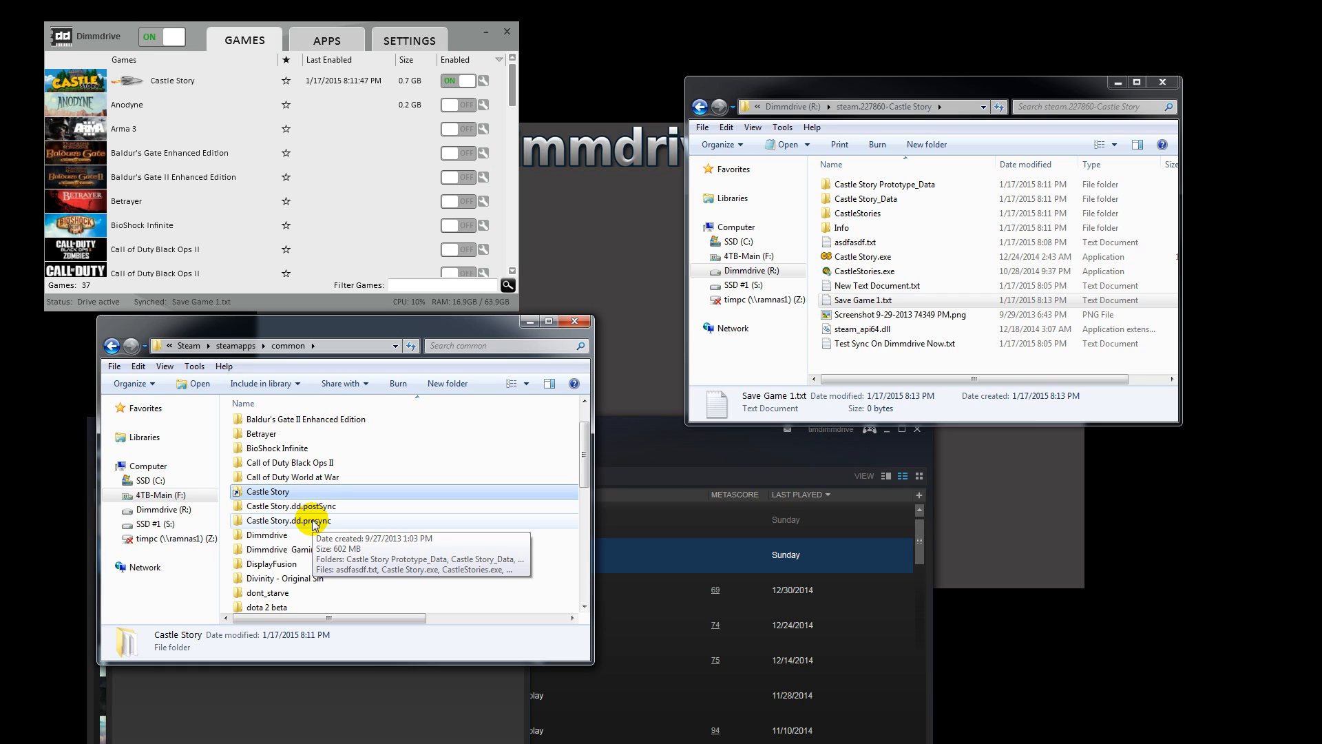
left_click(320, 506)
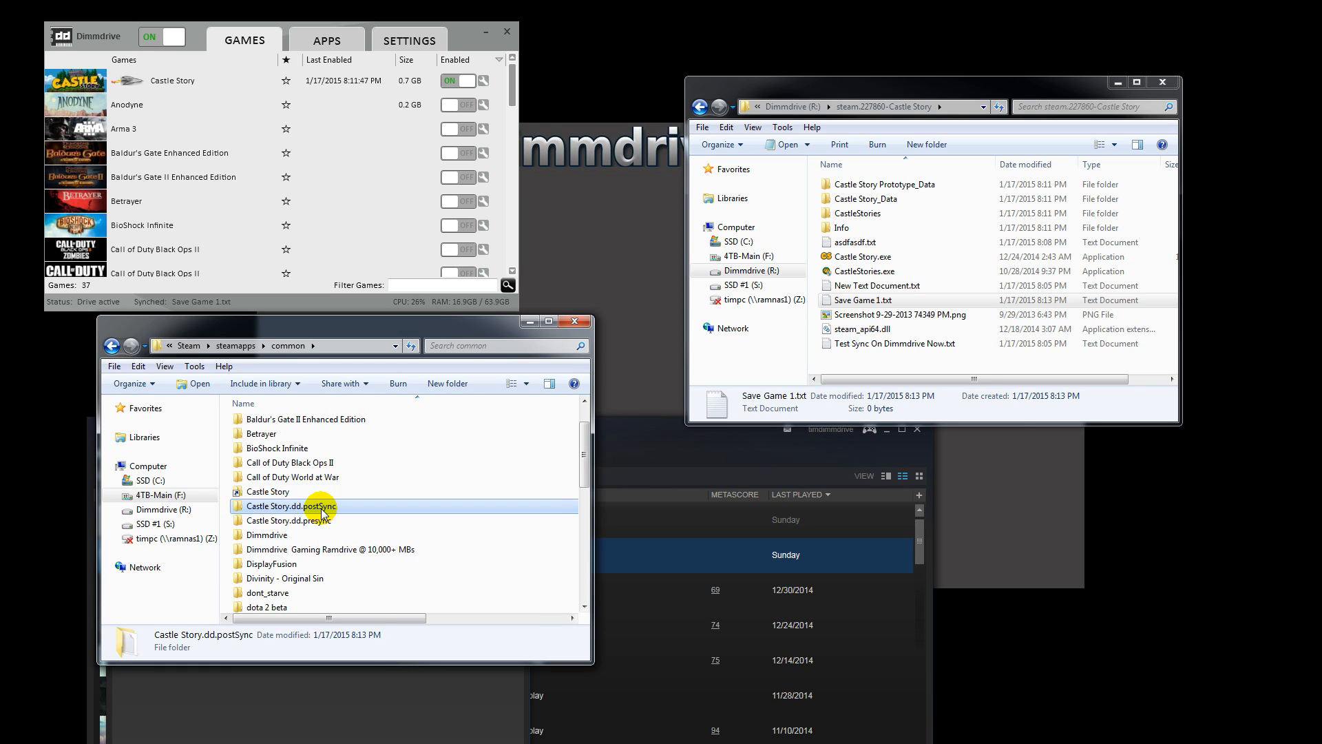
double_click(292, 506)
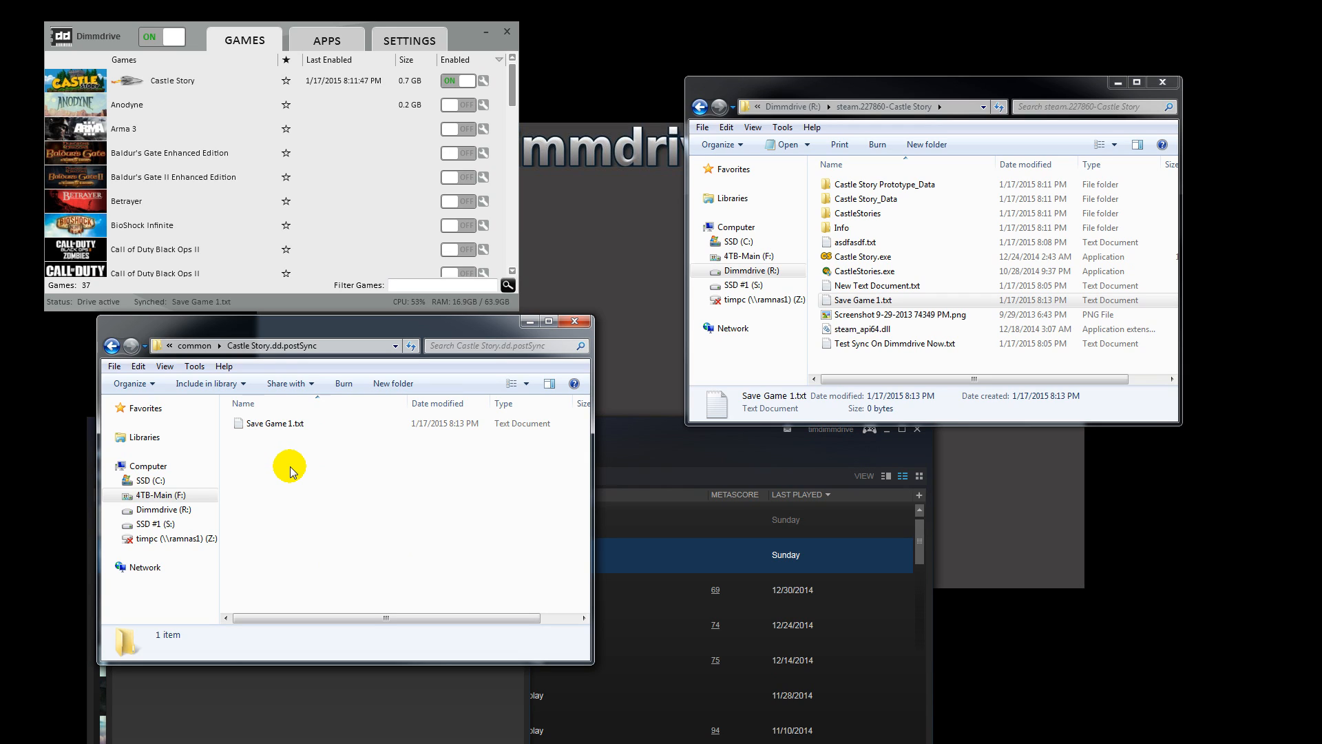
left_click(277, 422)
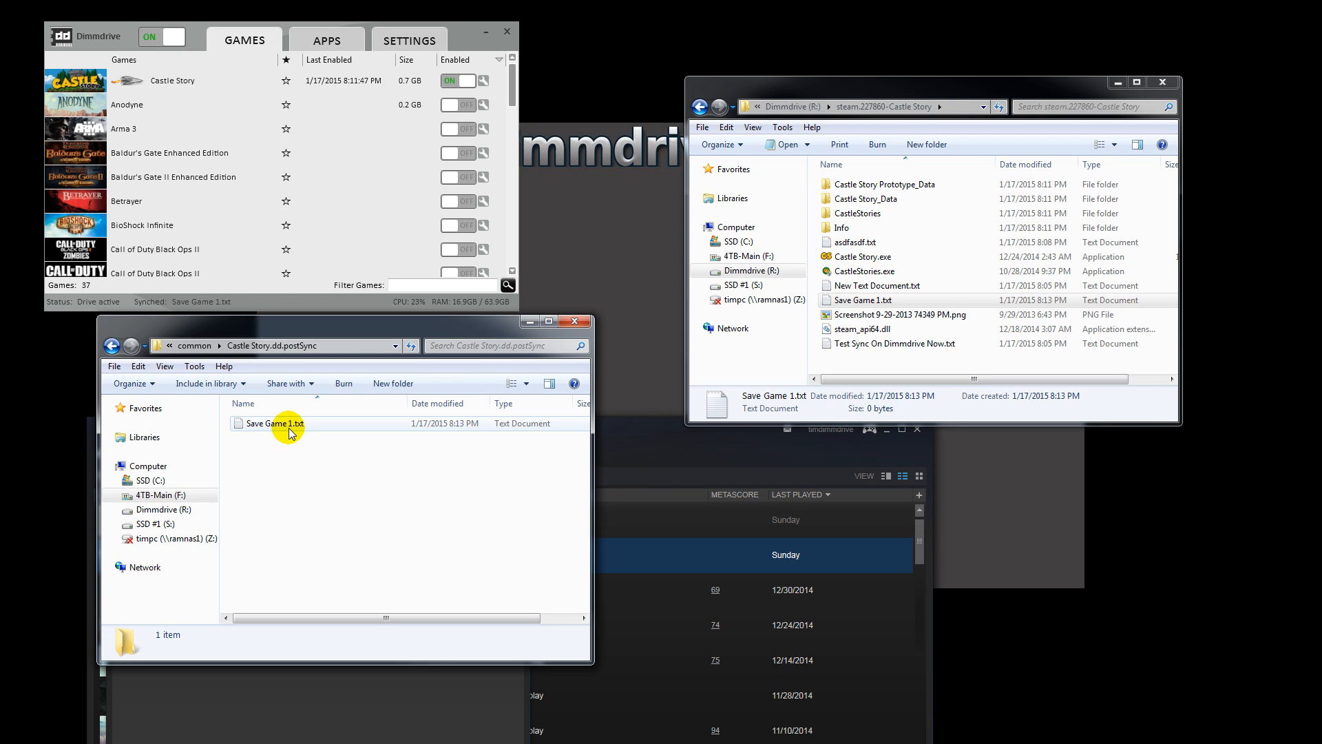
left_click(272, 346)
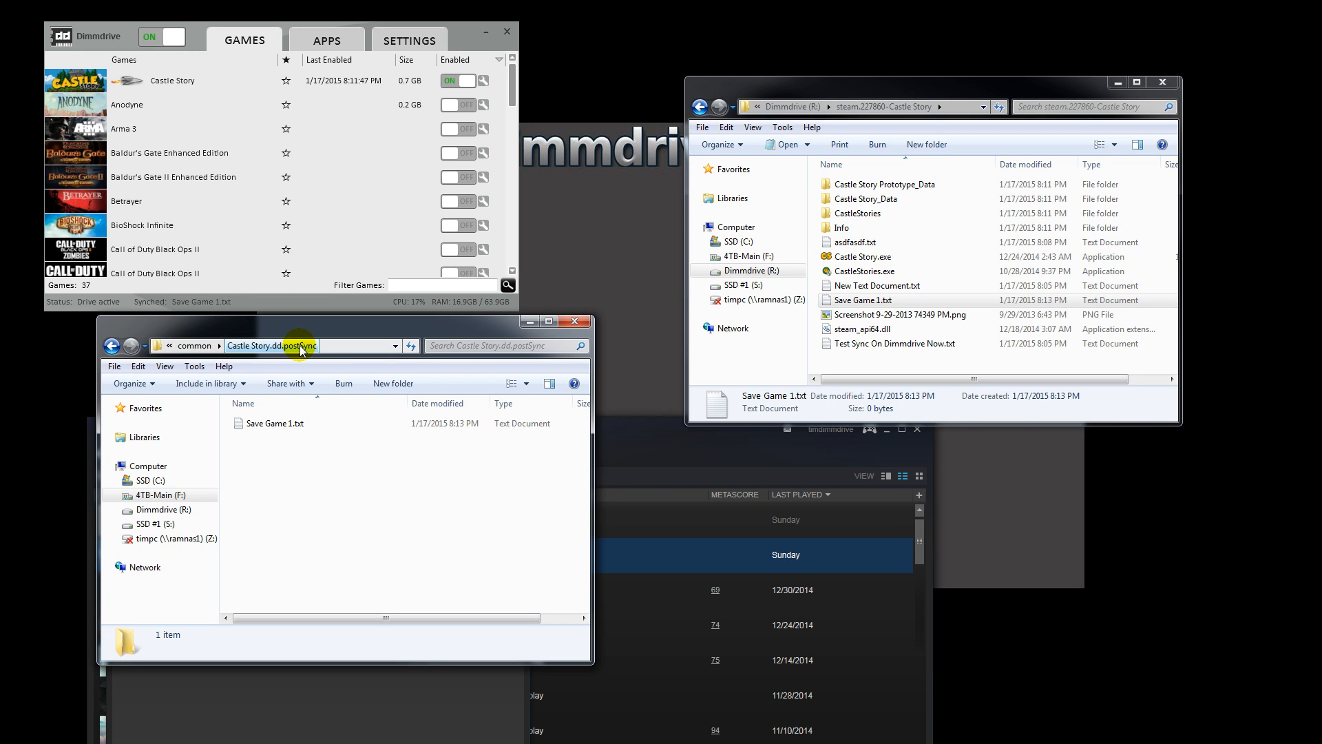
left_click(195, 346)
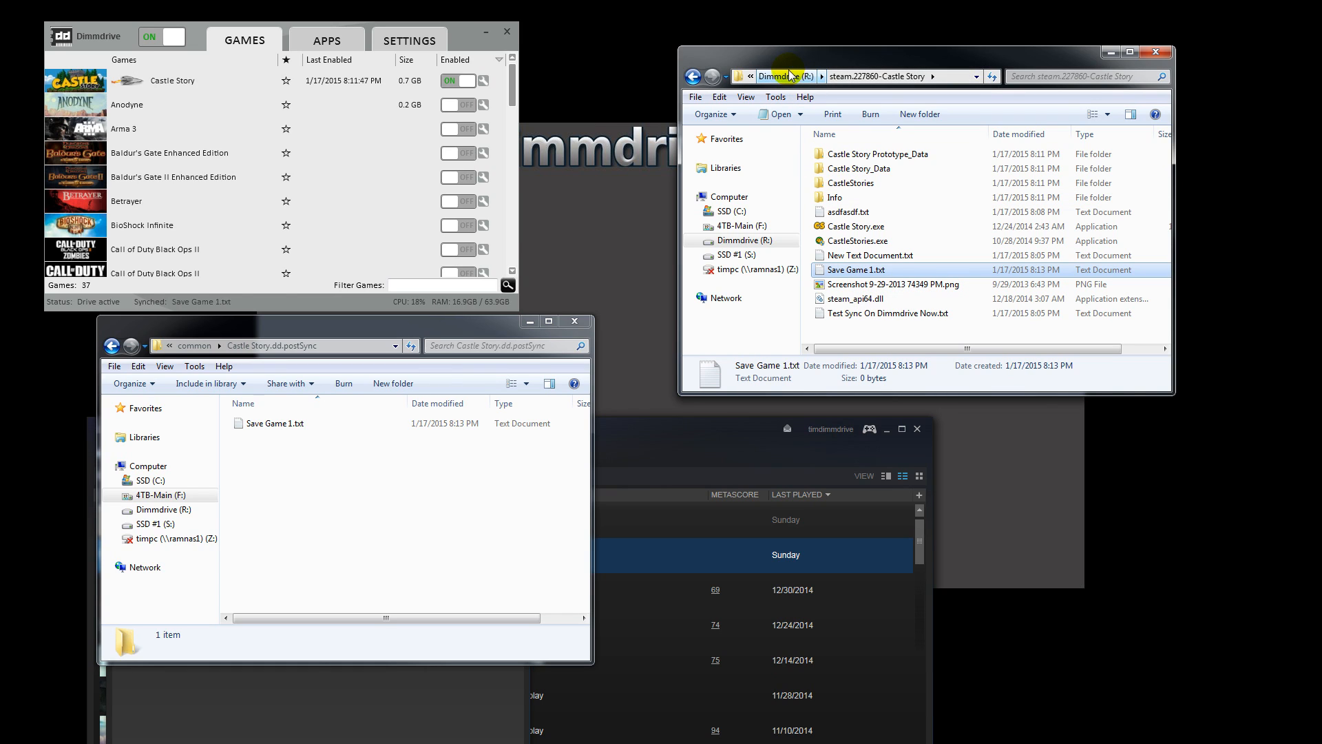
mouse_move(195, 302)
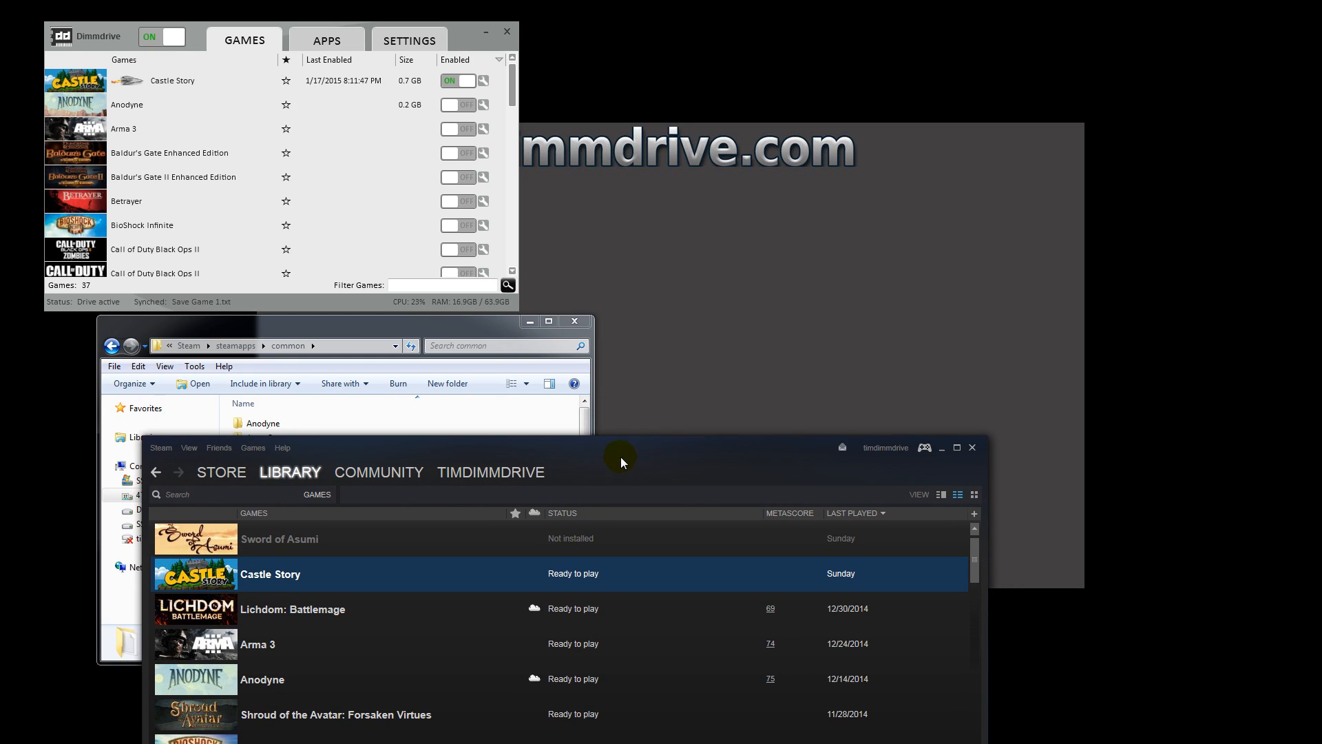
Step: Switch Dimmdrive off and open the Castle Story folder on F:
left_click(176, 37)
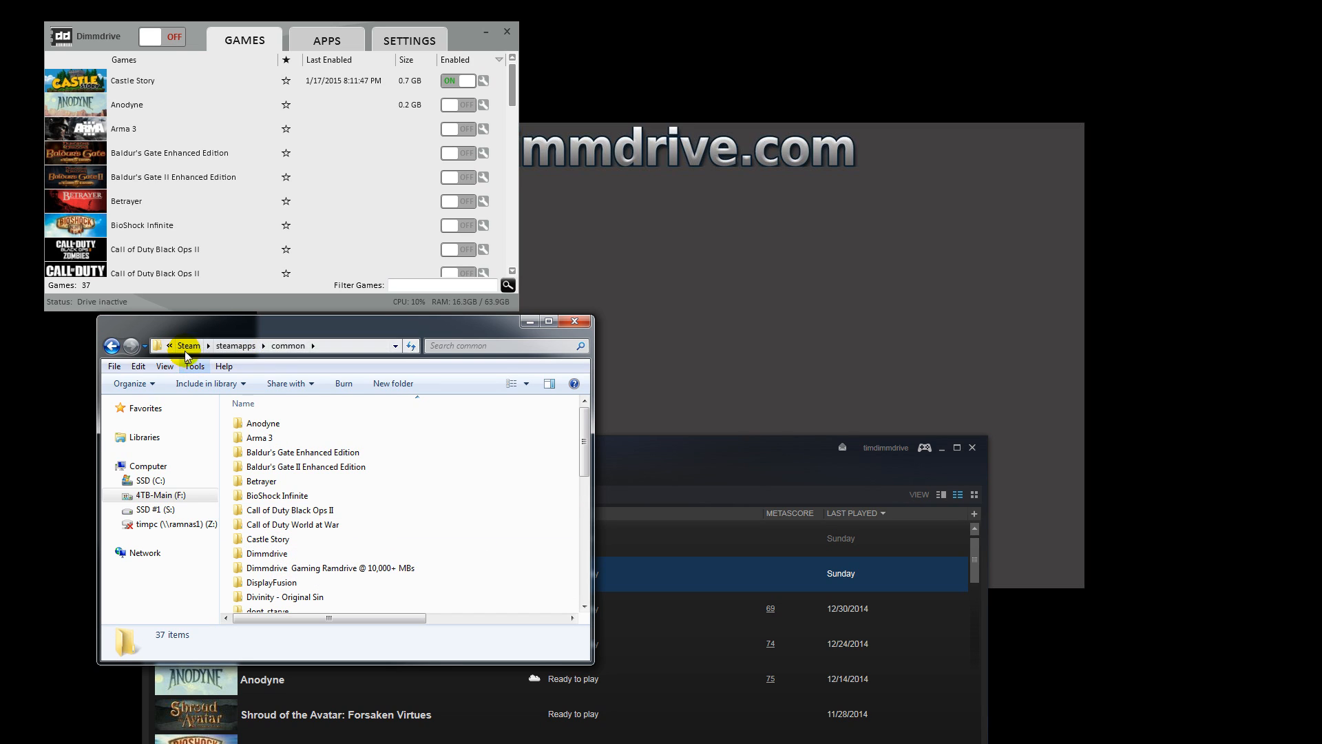
left_click(161, 495)
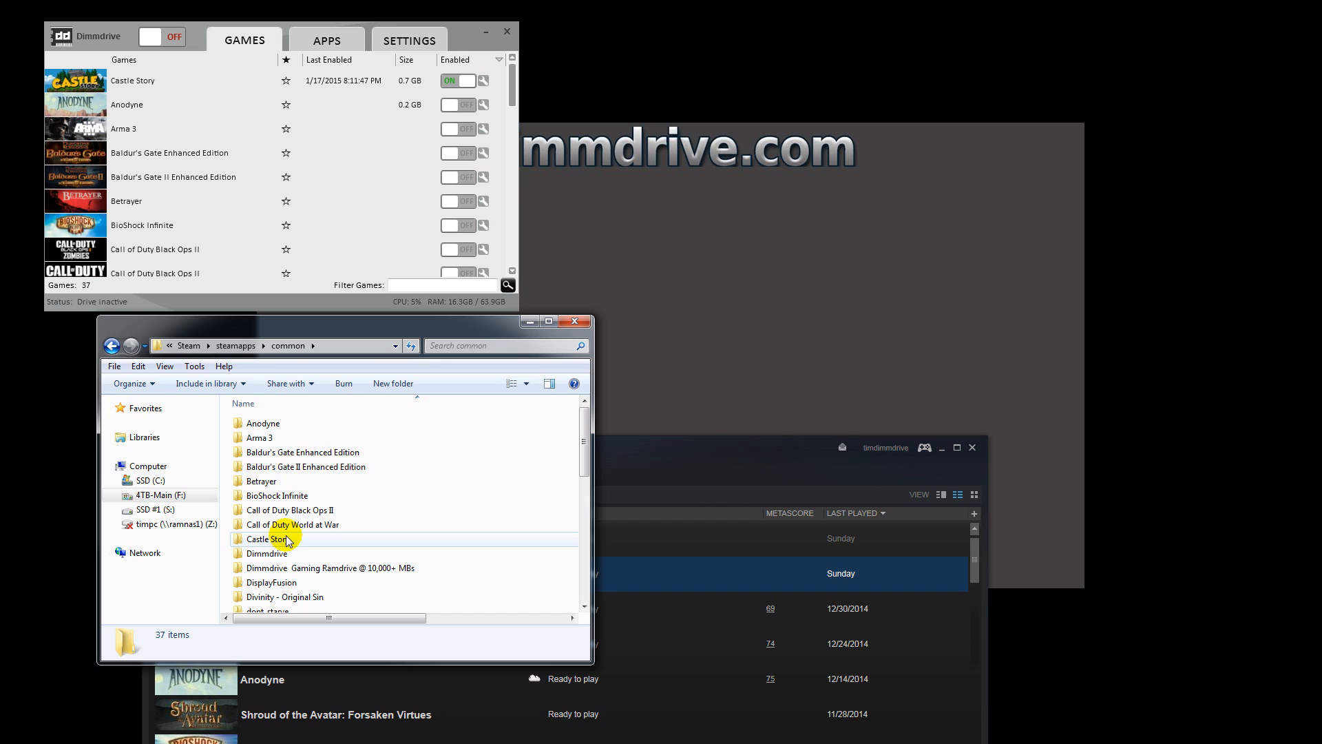
double_click(268, 538)
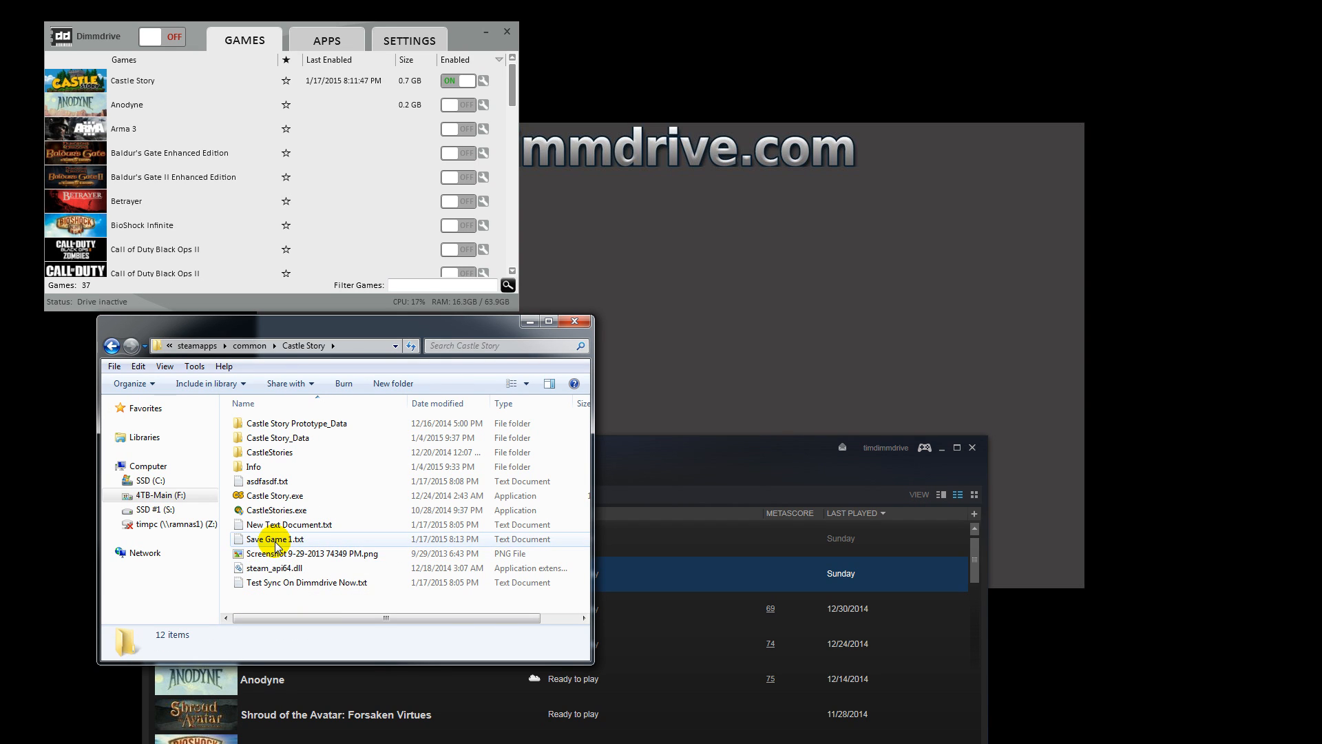
mouse_move(274, 544)
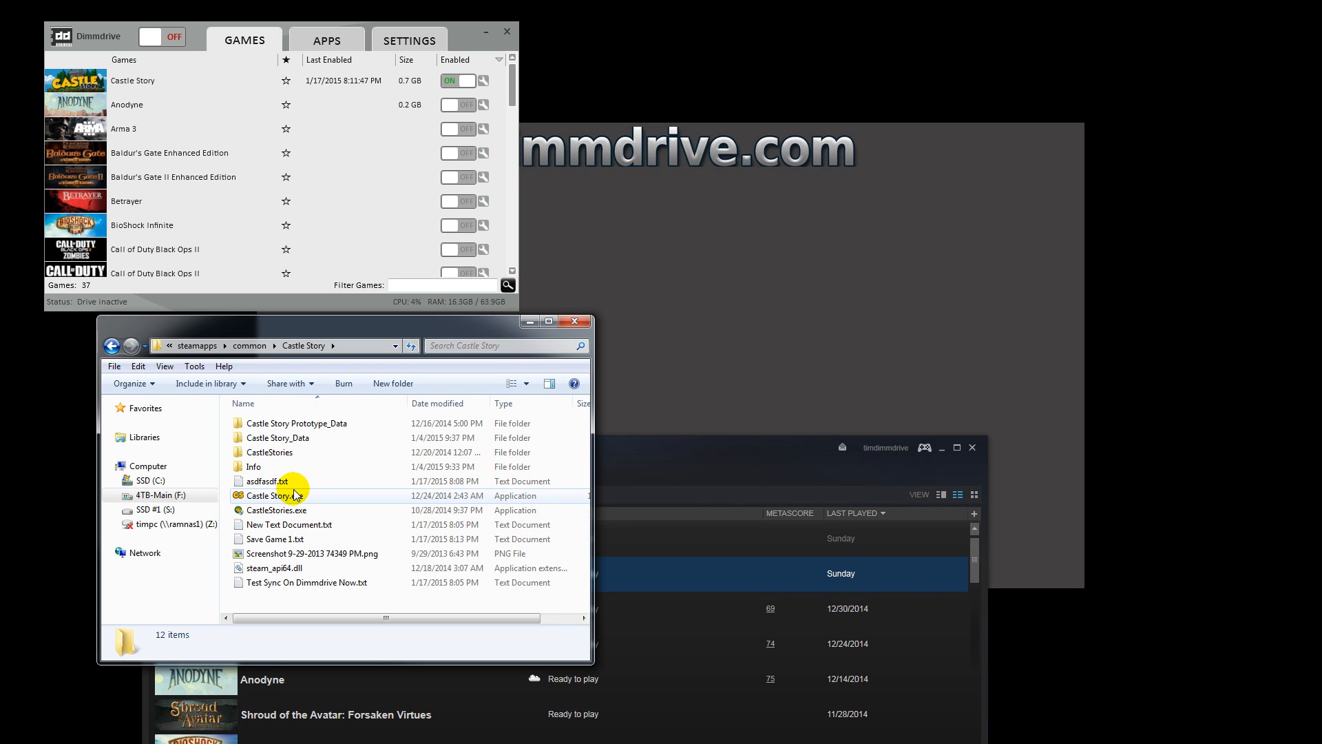
Step: Delete asdfasdf.txt, New Text Document.txt and Test Sync On Dimmdrive Now.txt
left_click(265, 480)
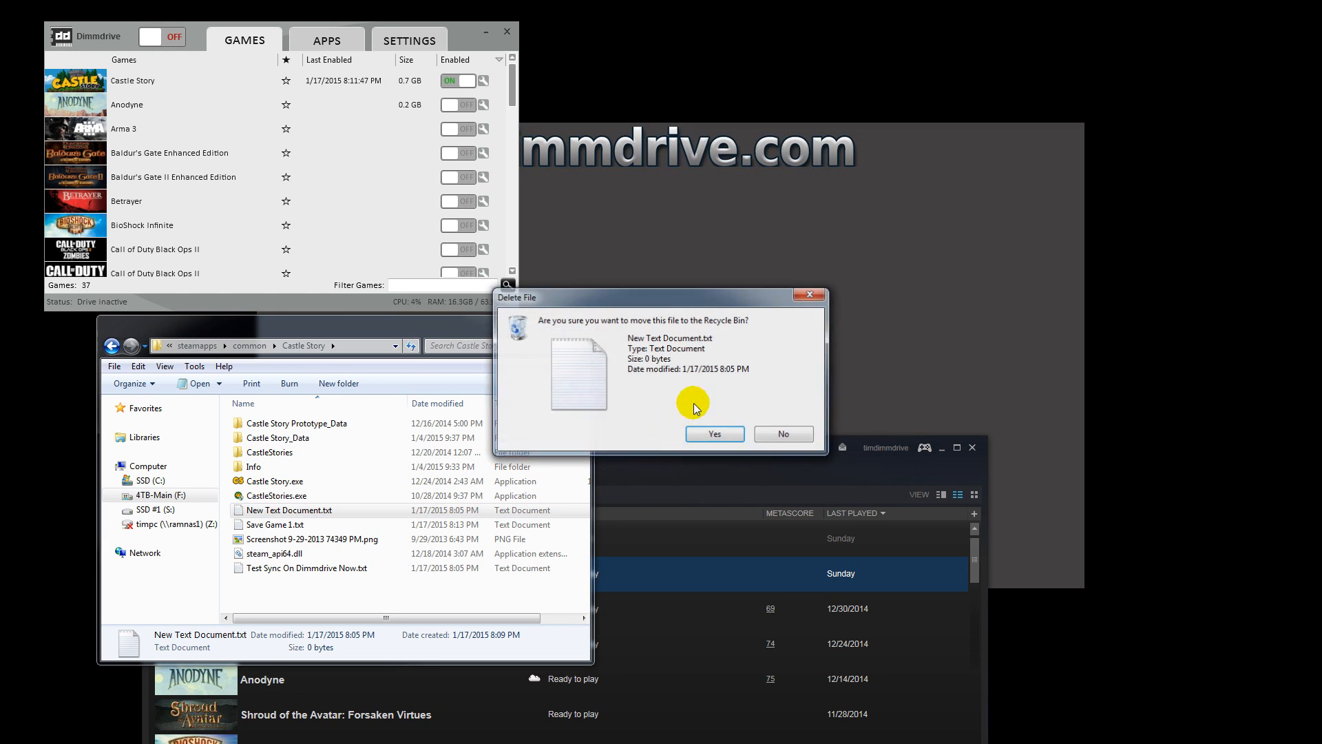
left_click(714, 433)
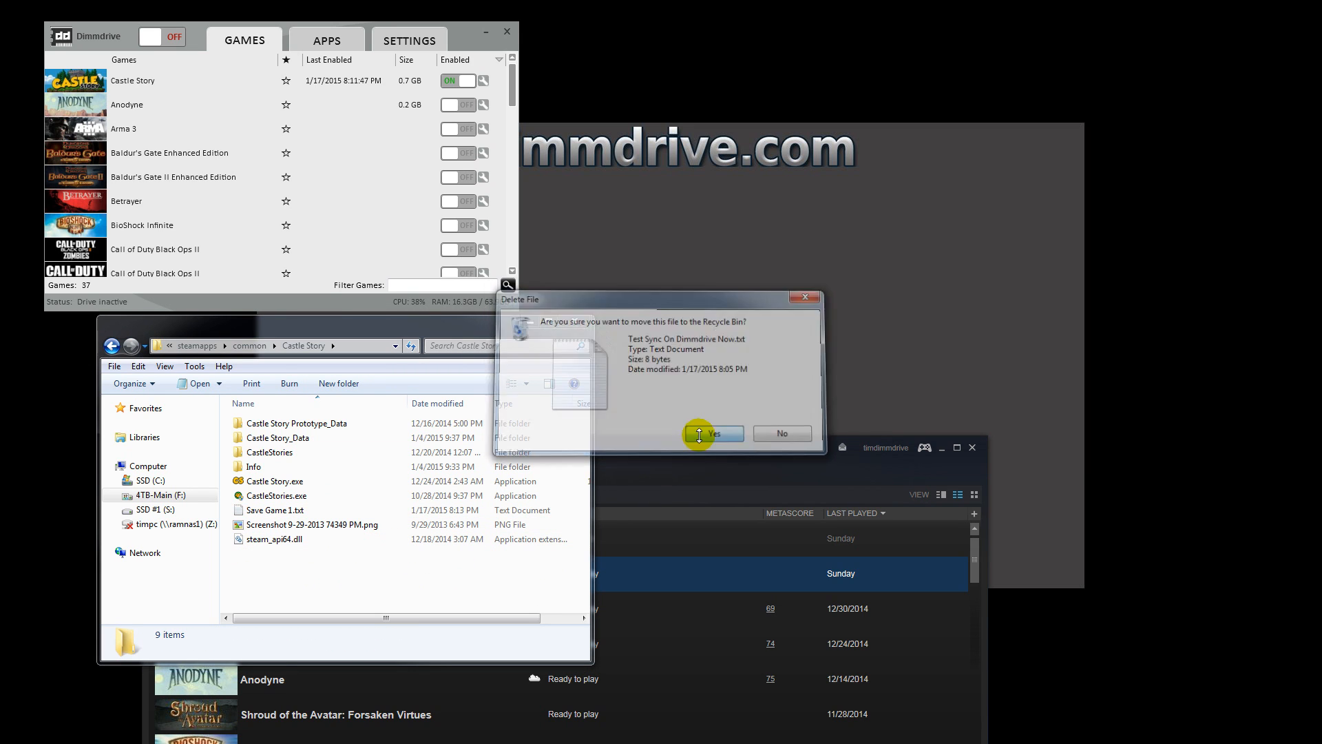
left_click(712, 433)
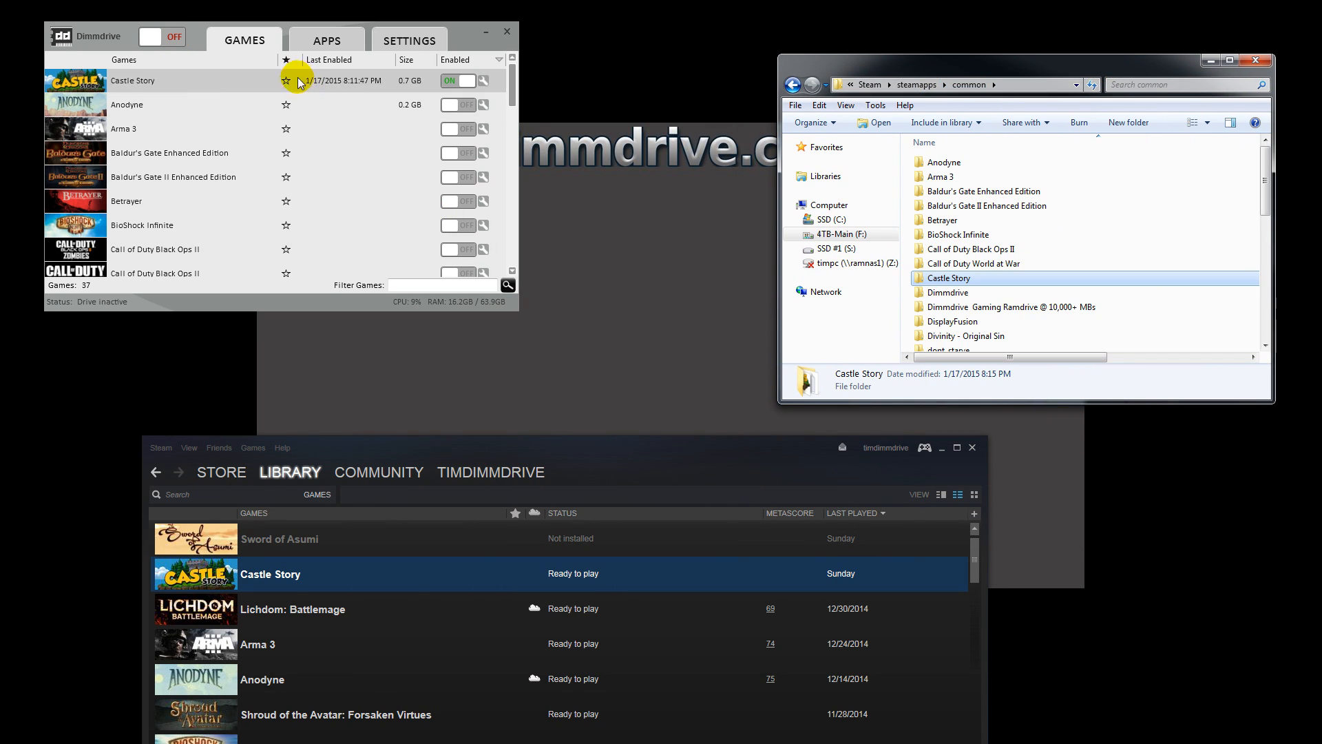
Step: Turn Dimmdrive back on and open the R: Castle Story folder, selecting Save Game 1.txt
left_click(453, 80)
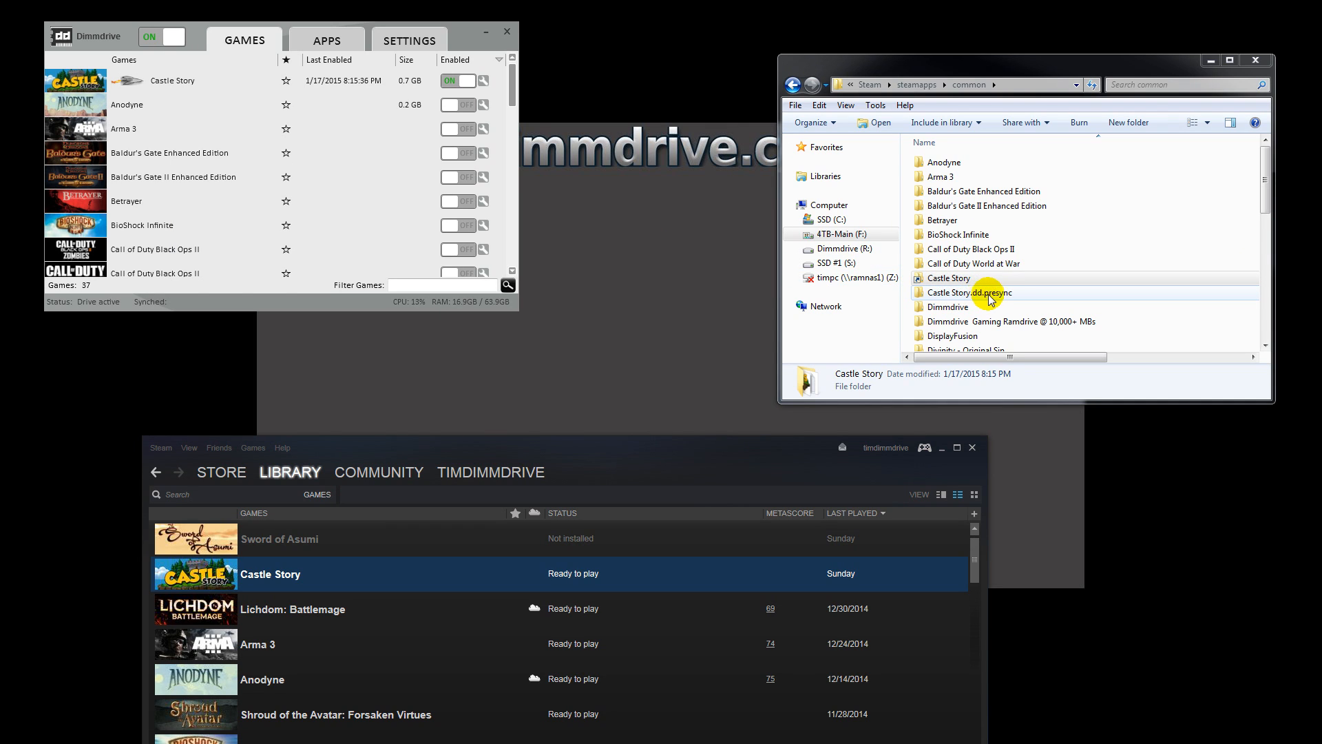
left_click(949, 278)
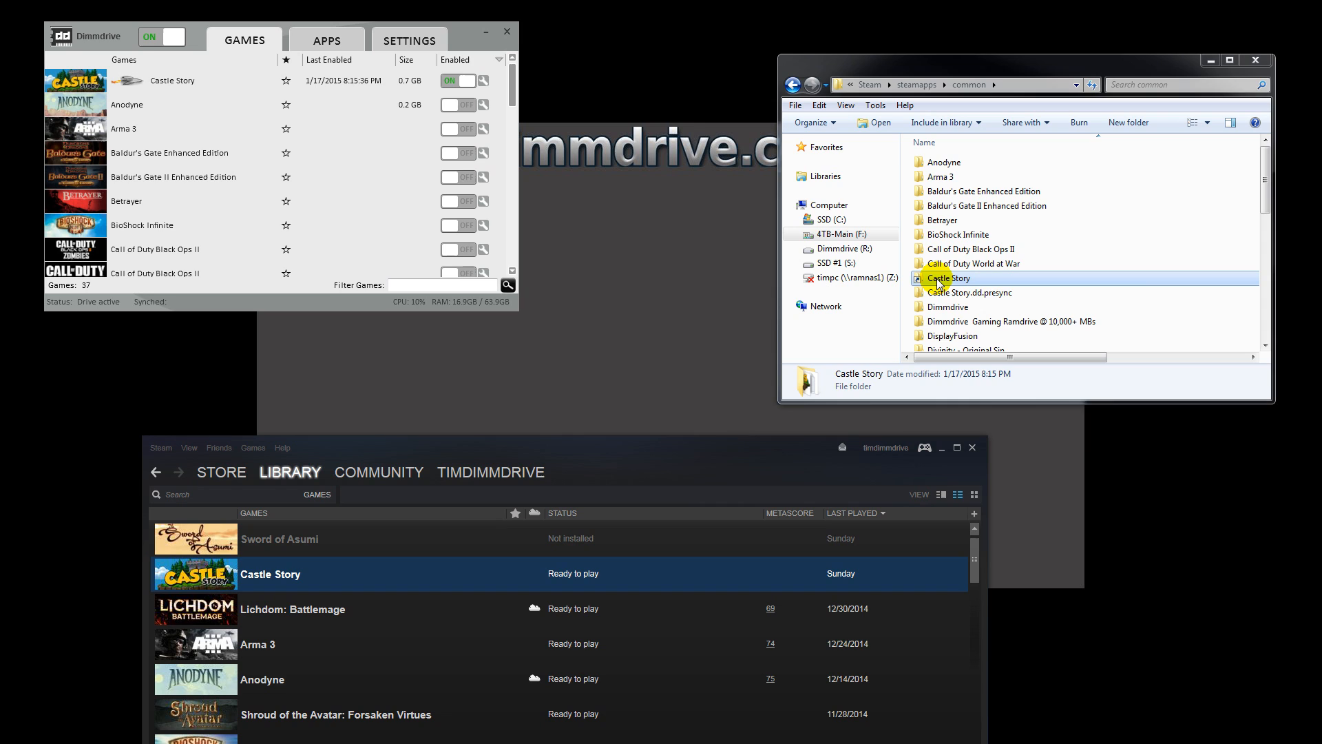
right_click(935, 278)
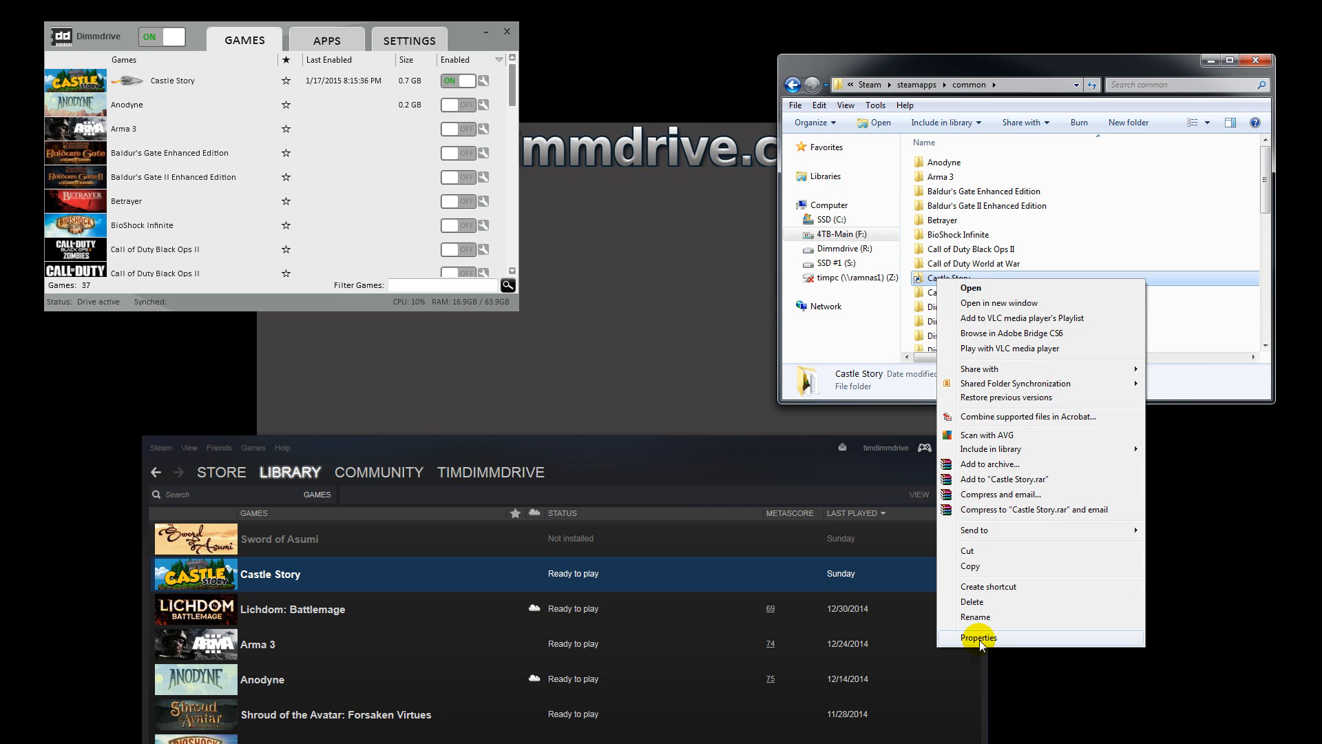
left_click(978, 638)
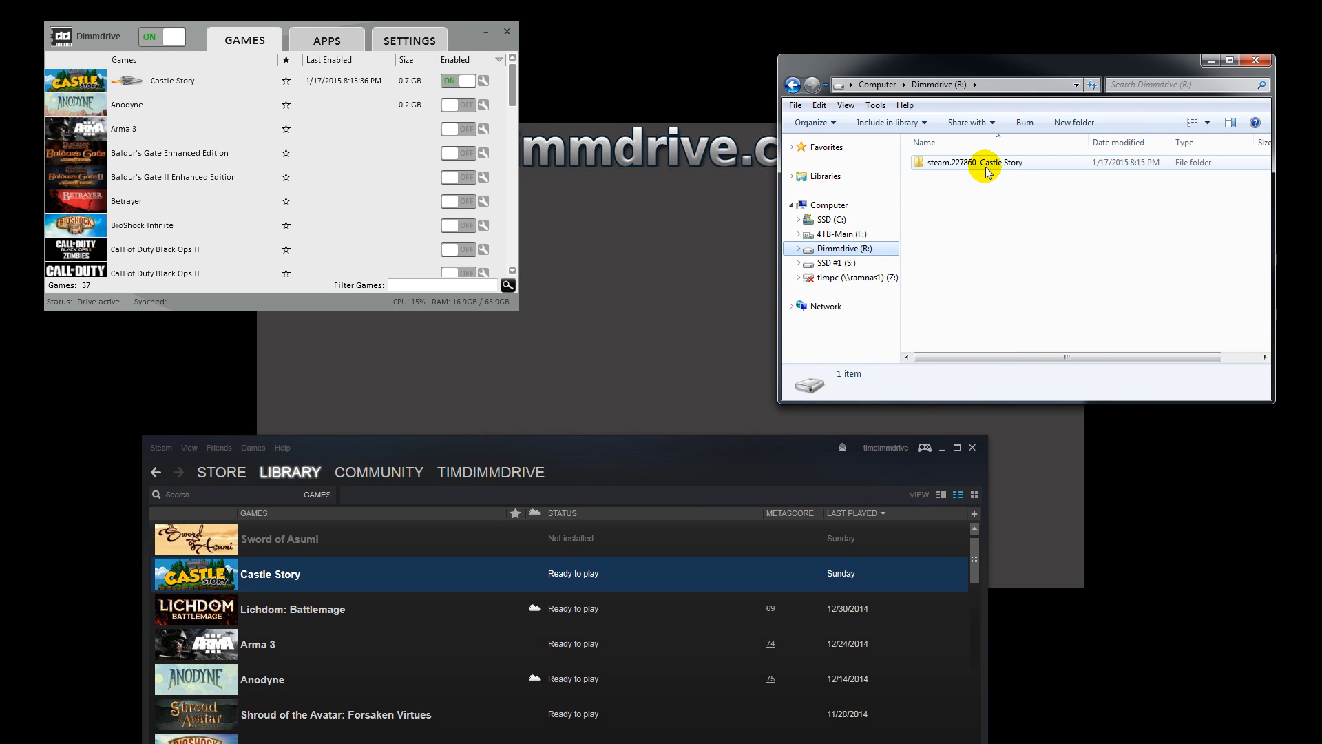
double_click(976, 162)
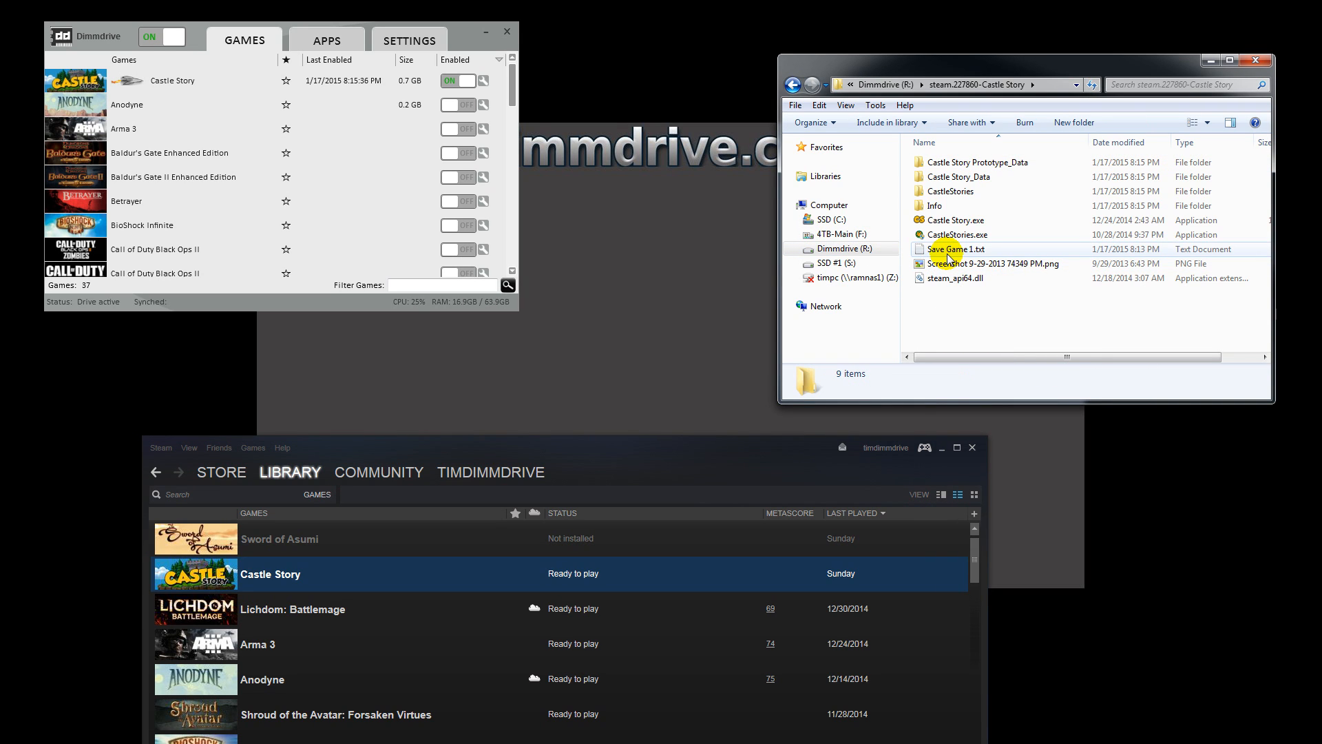
mouse_move(957, 248)
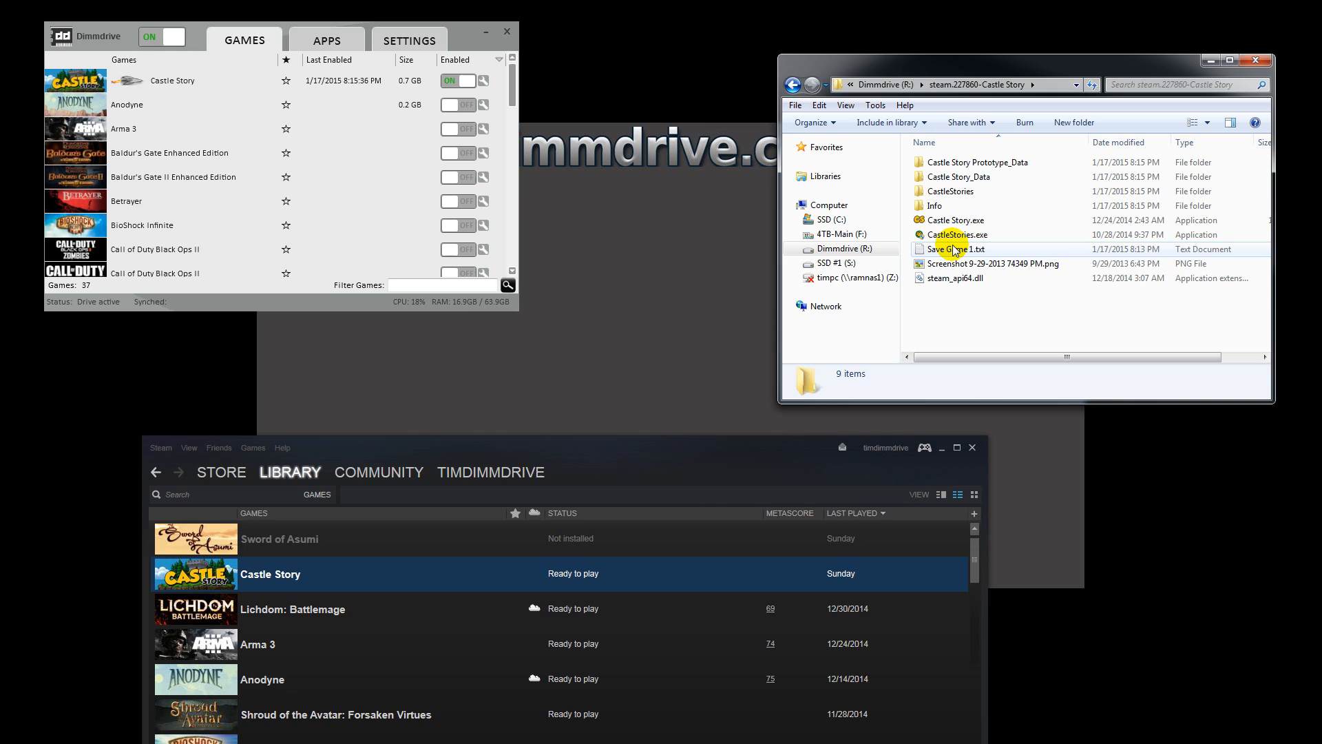
left_click(956, 249)
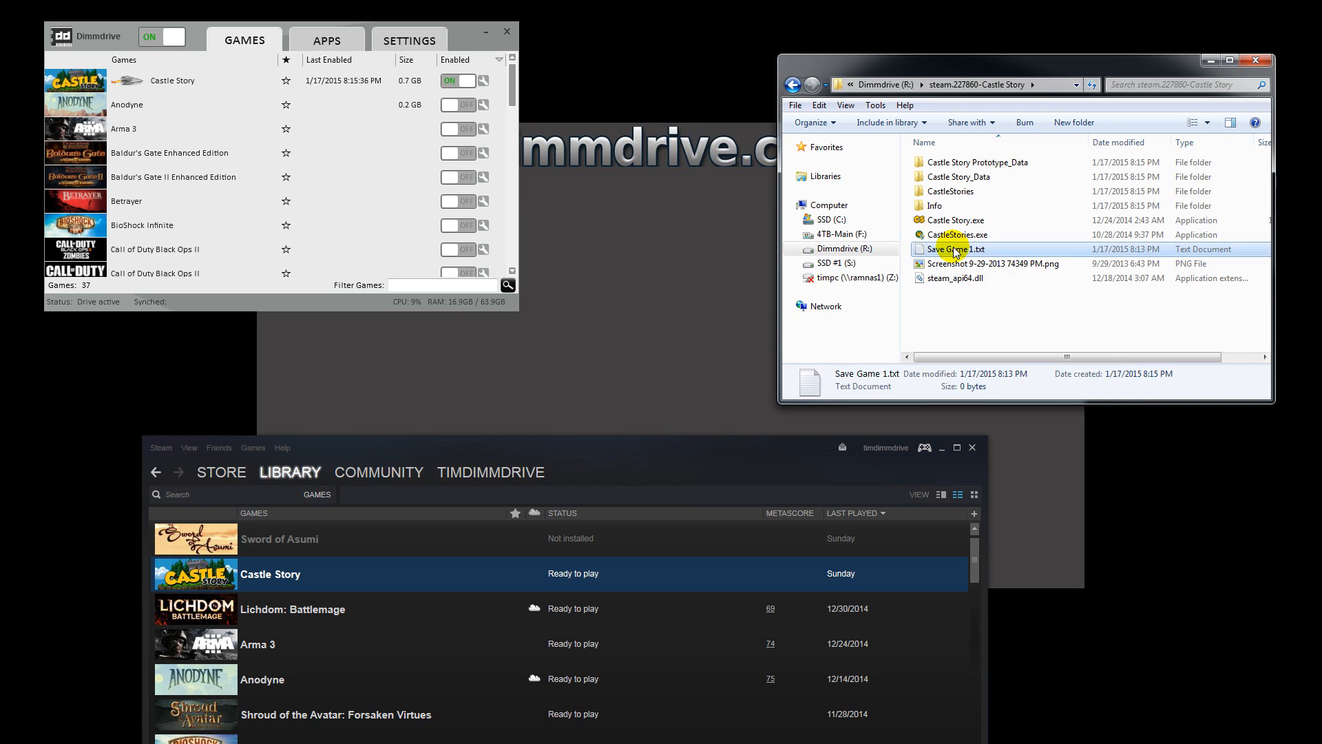
Step: Write 'Test brand new save file' into Save Game 1.txt and save it on closing
double_click(954, 248)
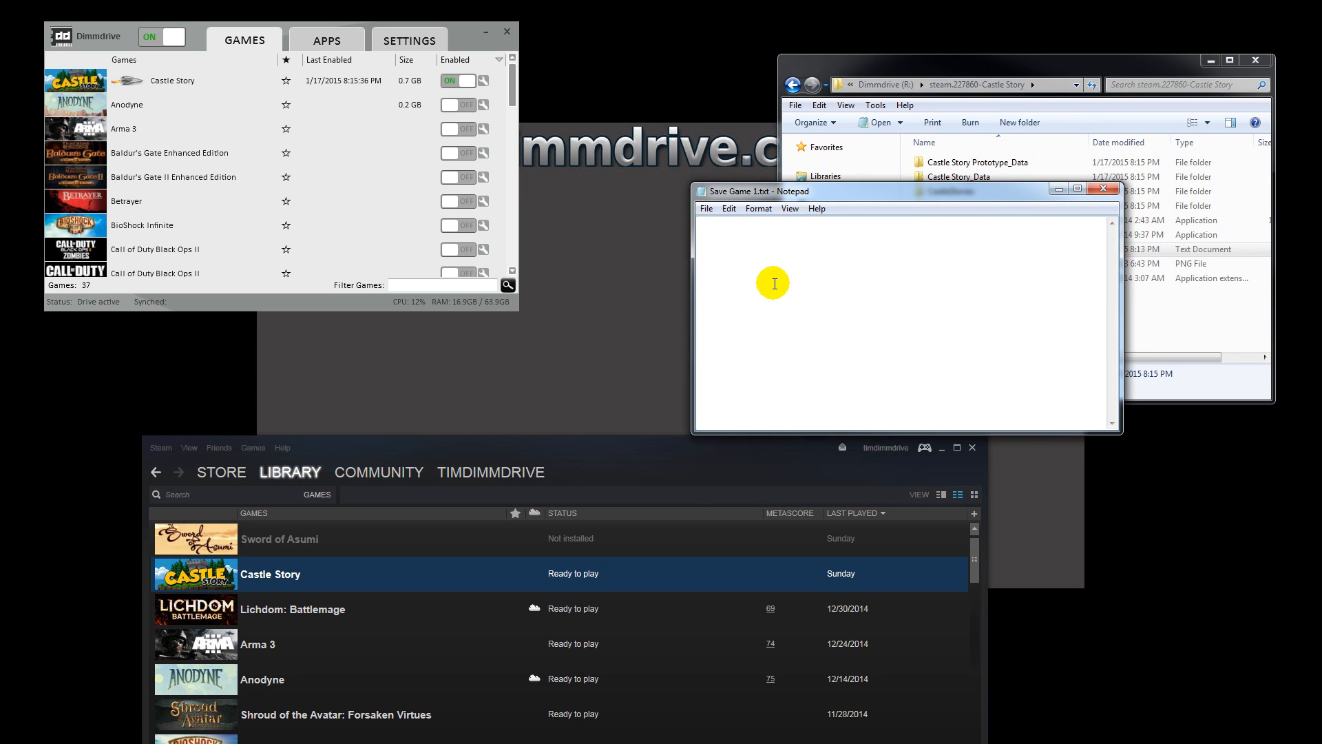
type("Test")
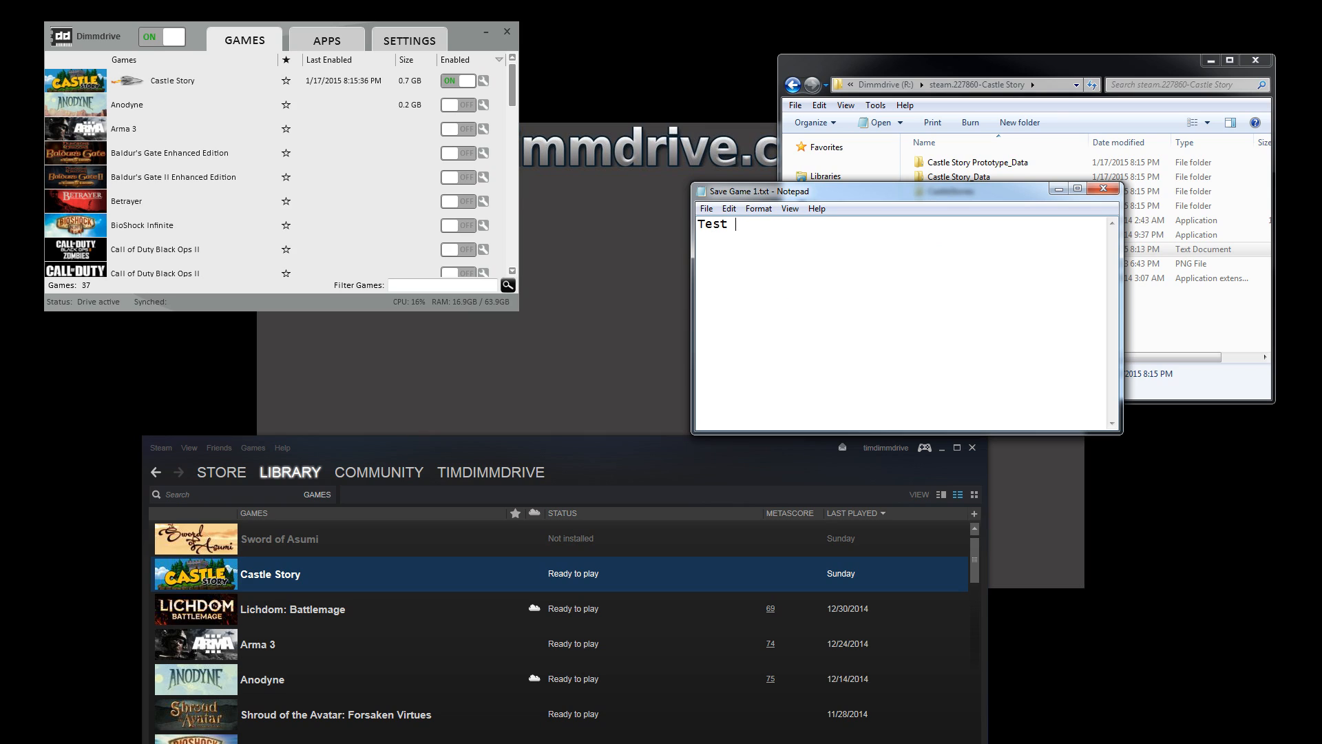
type("brand new save fi")
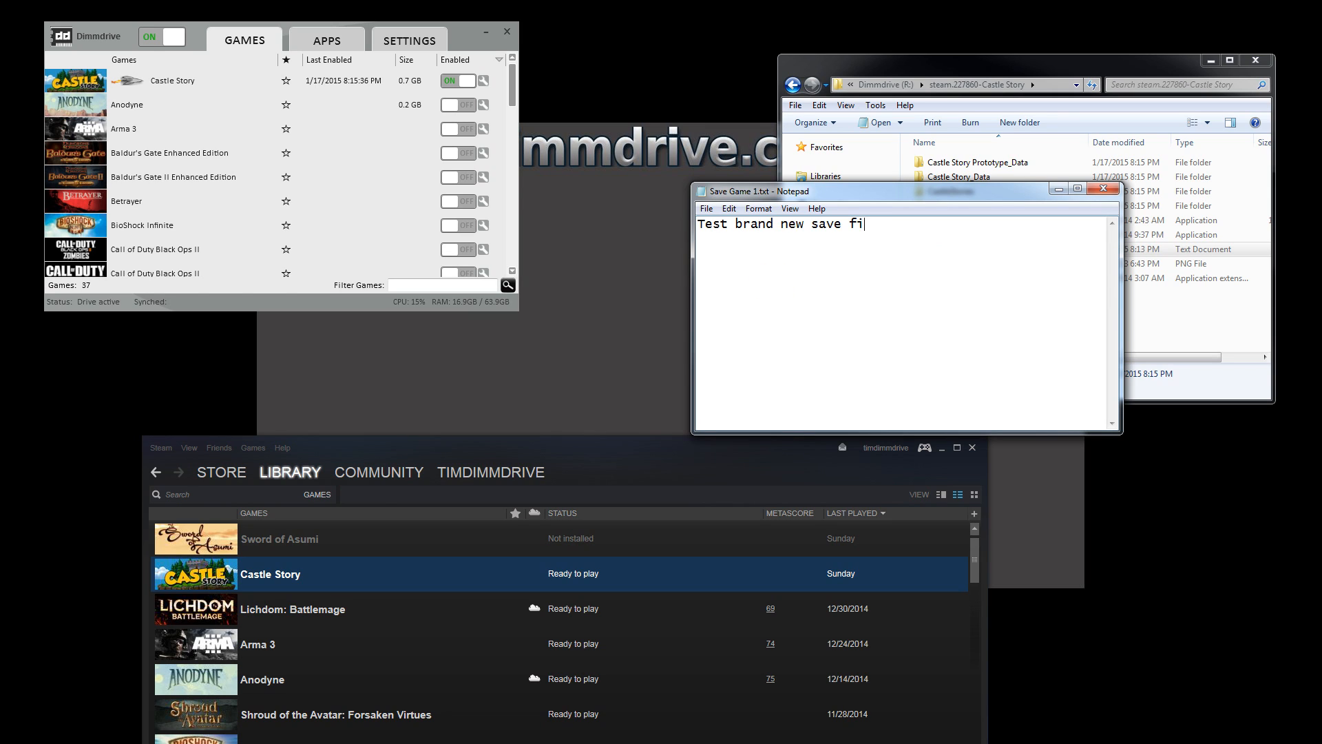
type("le")
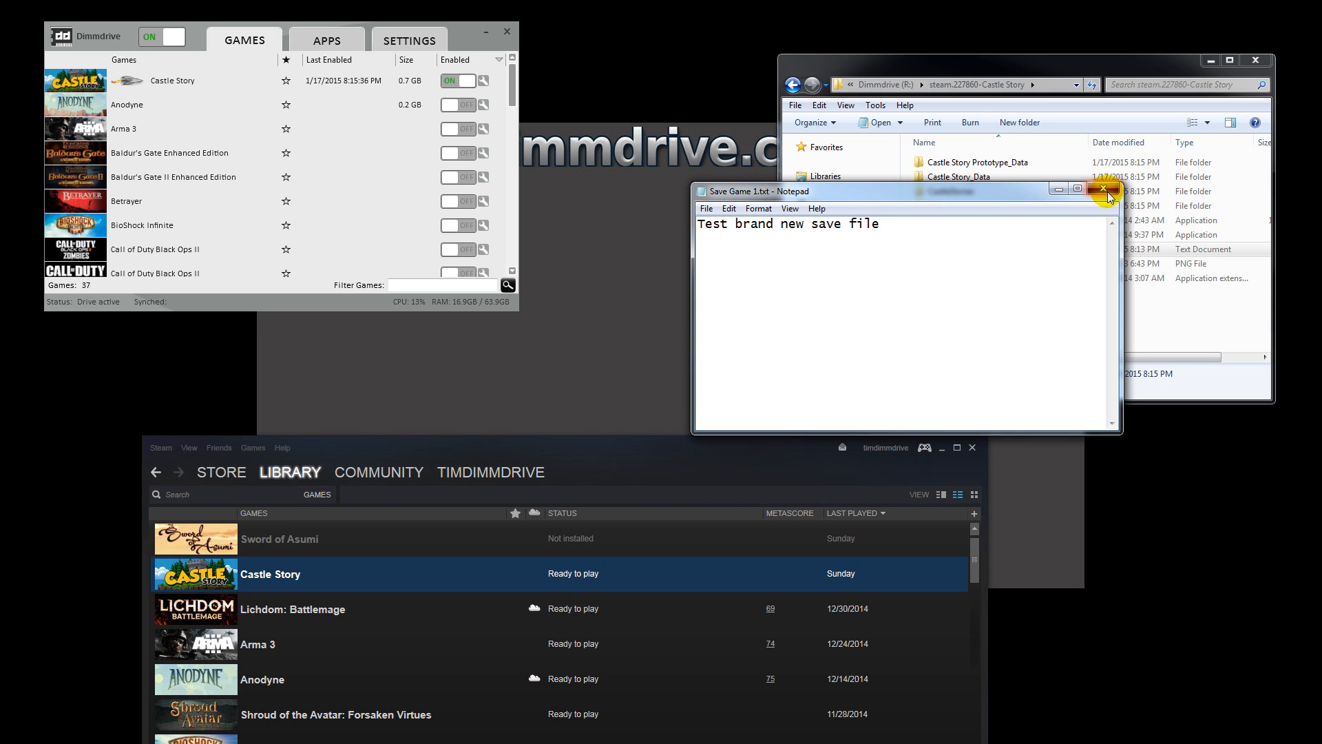
left_click(1101, 189)
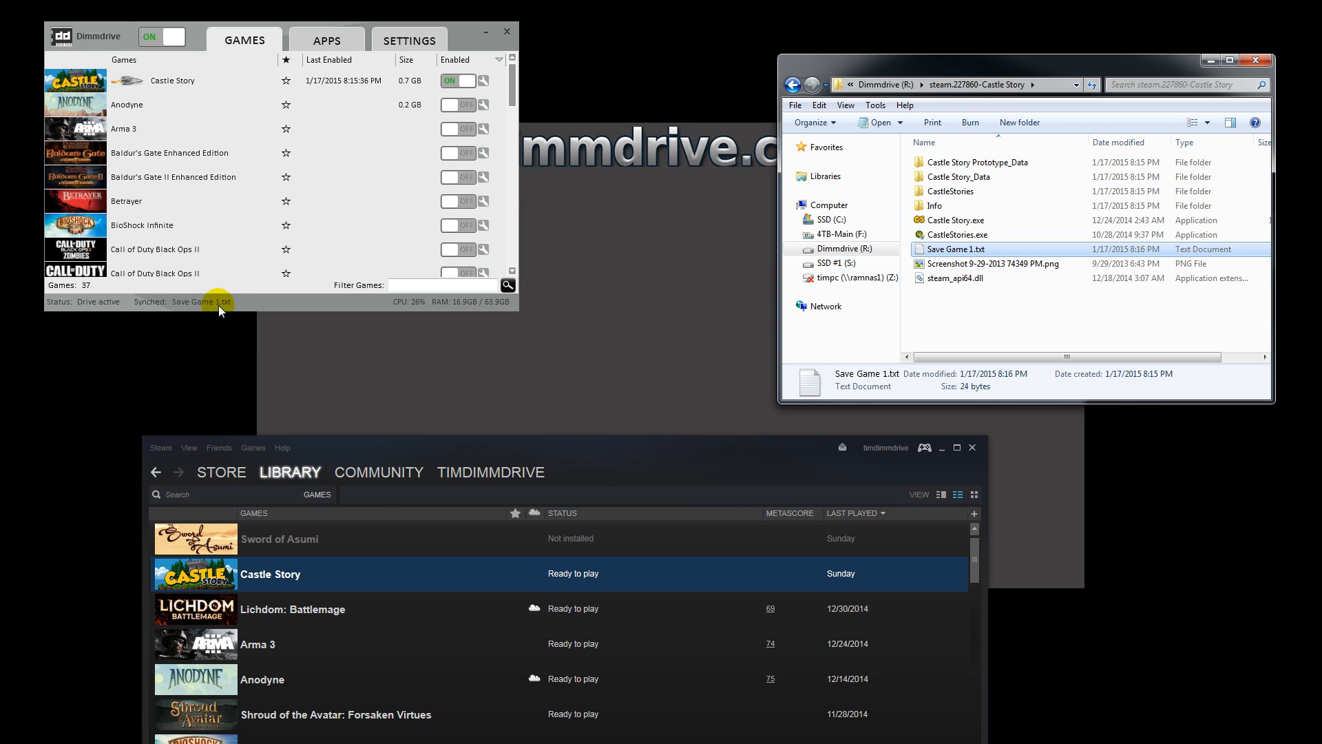
mouse_move(230, 303)
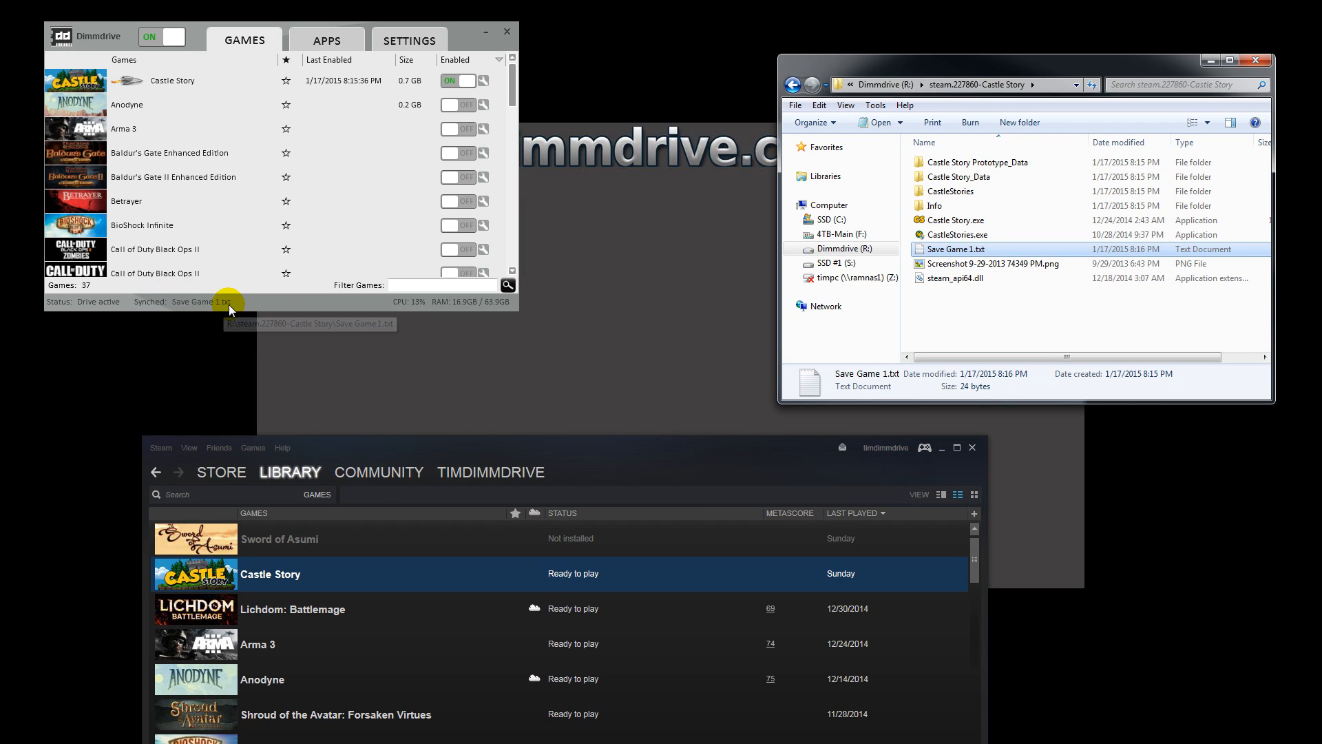
mouse_move(1040, 332)
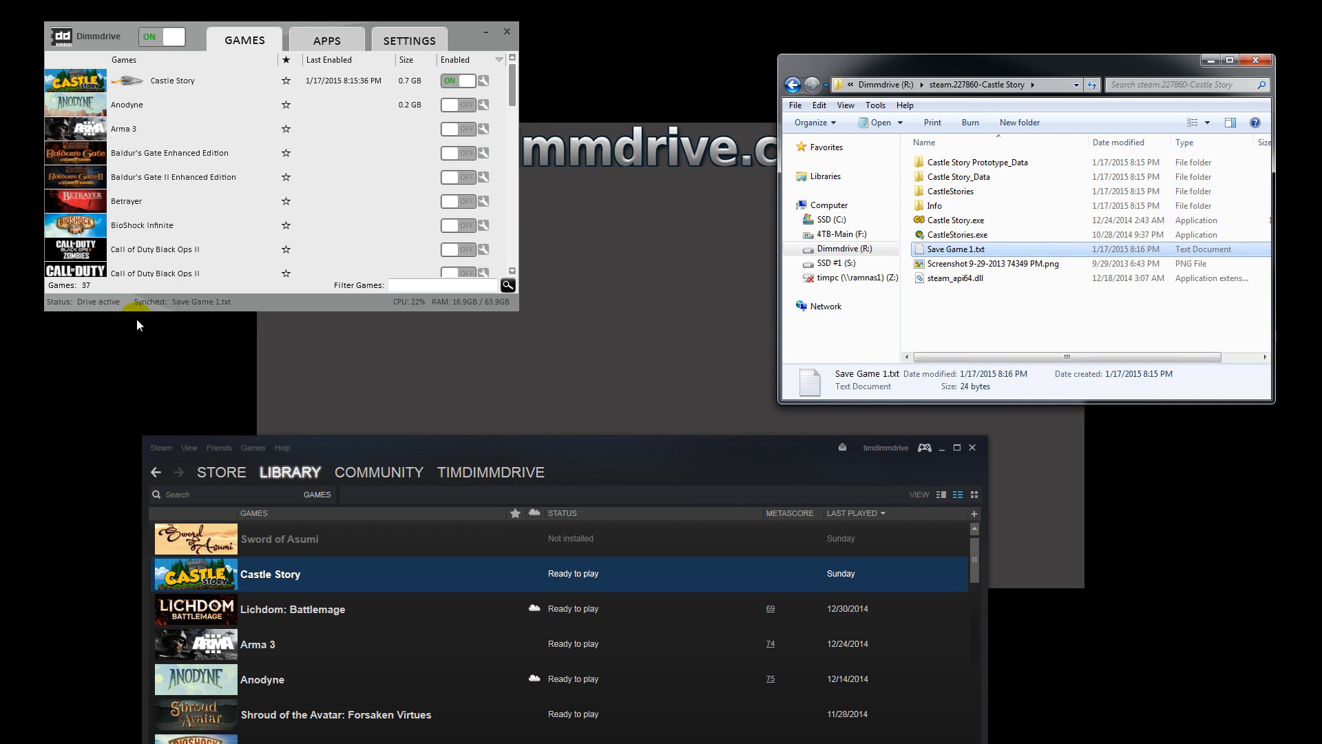
mouse_move(208, 301)
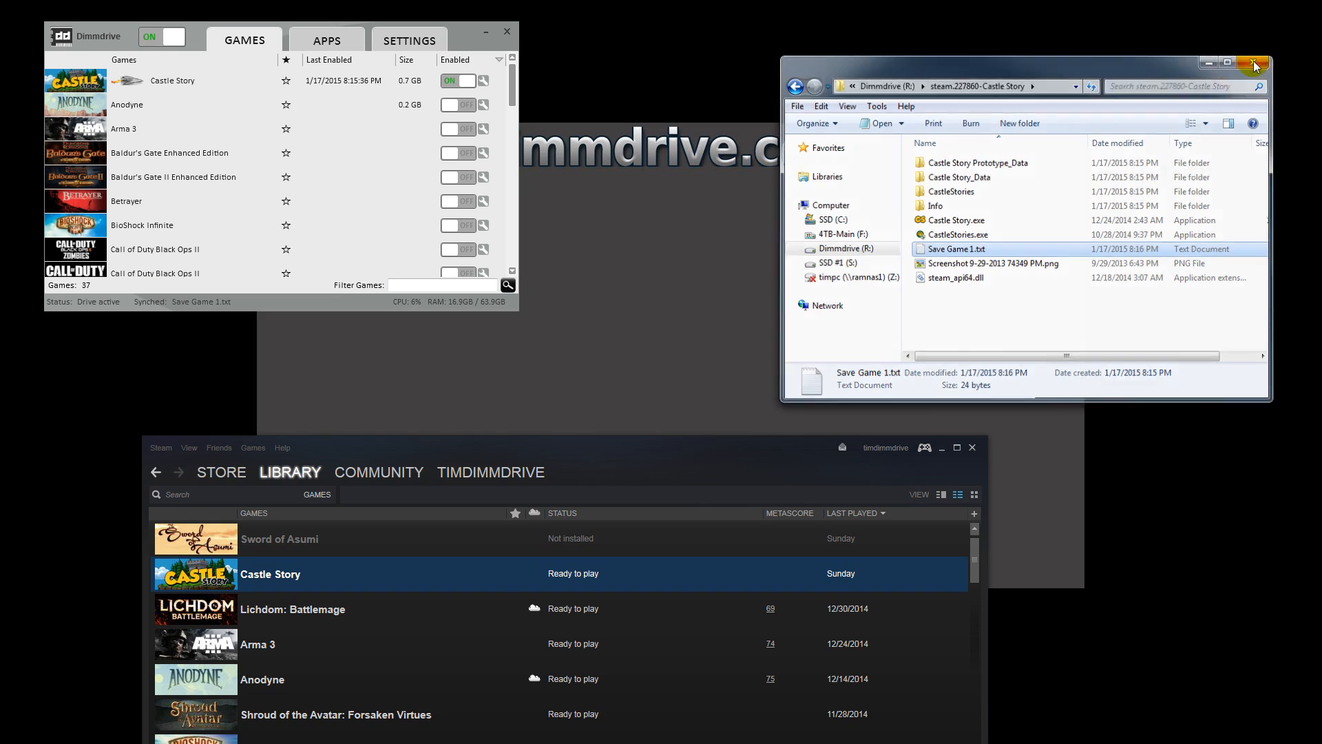
Step: Turn Dimmdrive off and browse Castle Story's local files in its F: drive folder
left_click(161, 36)
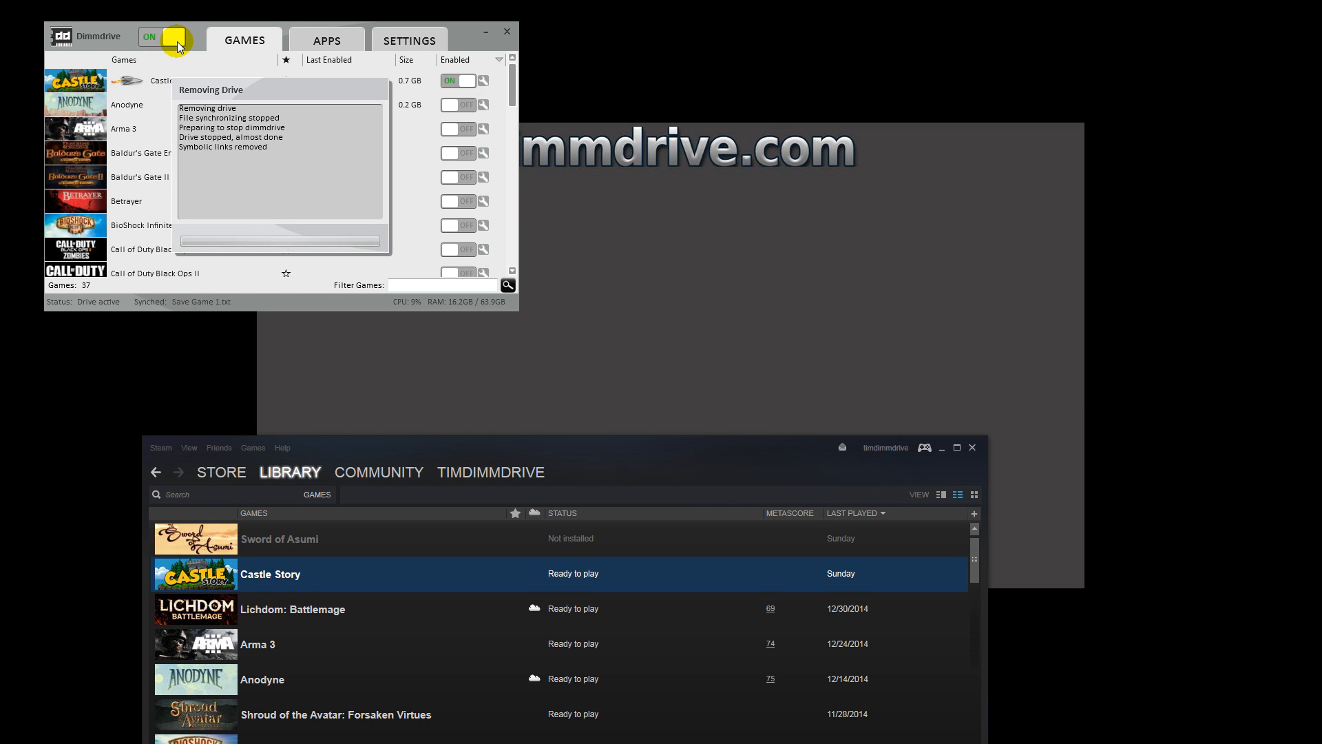
left_click(174, 37)
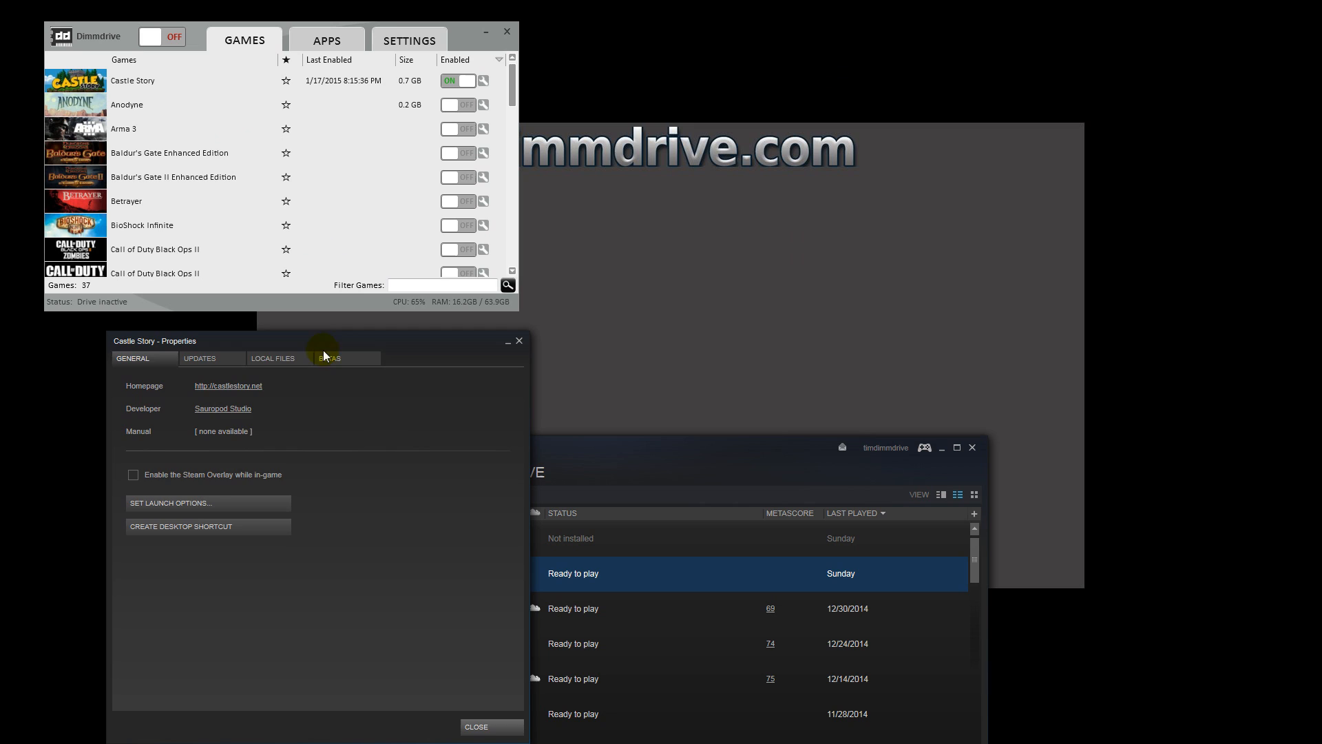
left_click(271, 358)
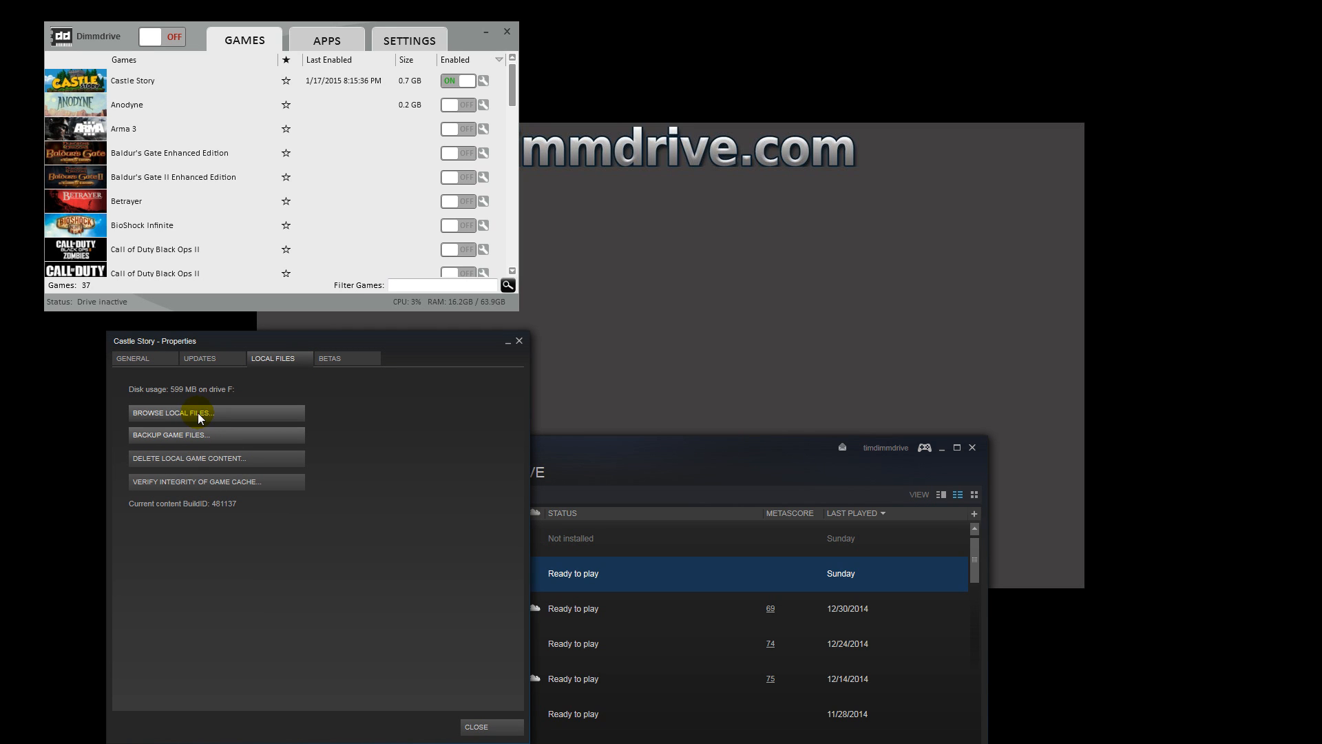
left_click(173, 413)
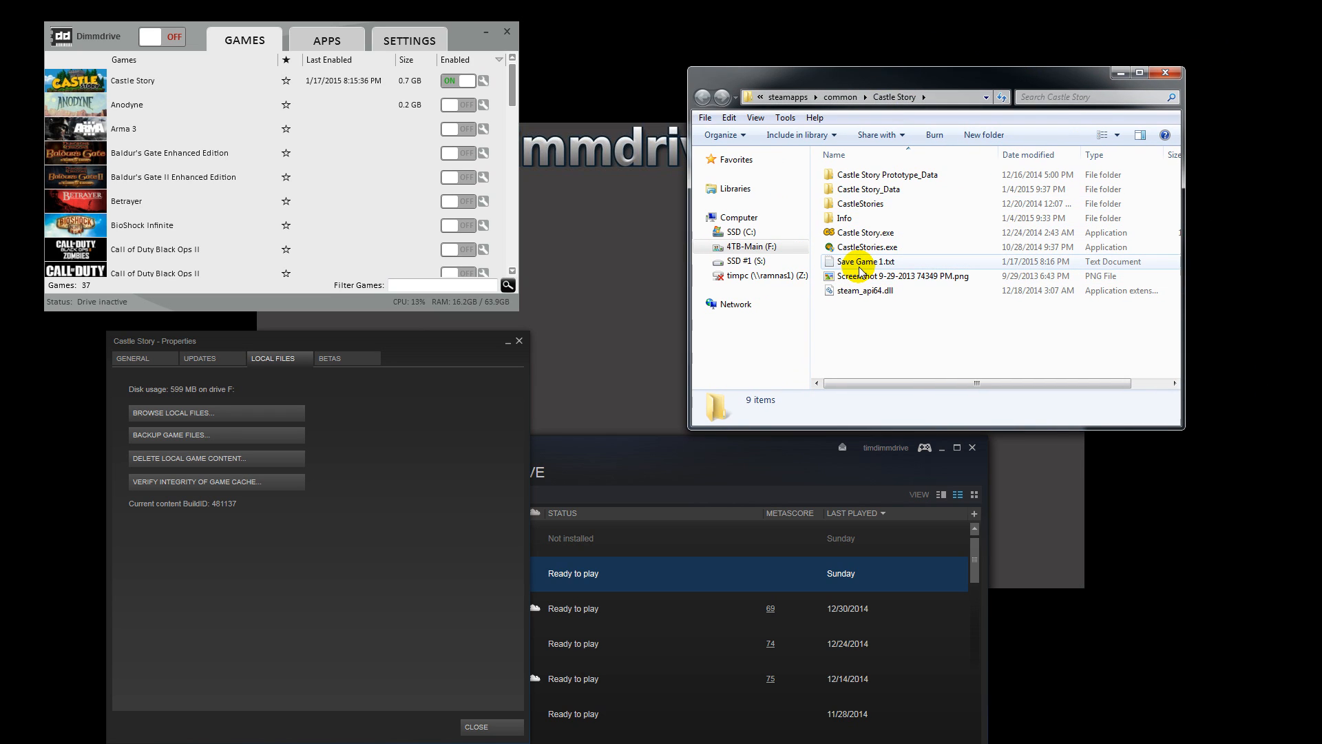
mouse_move(863, 273)
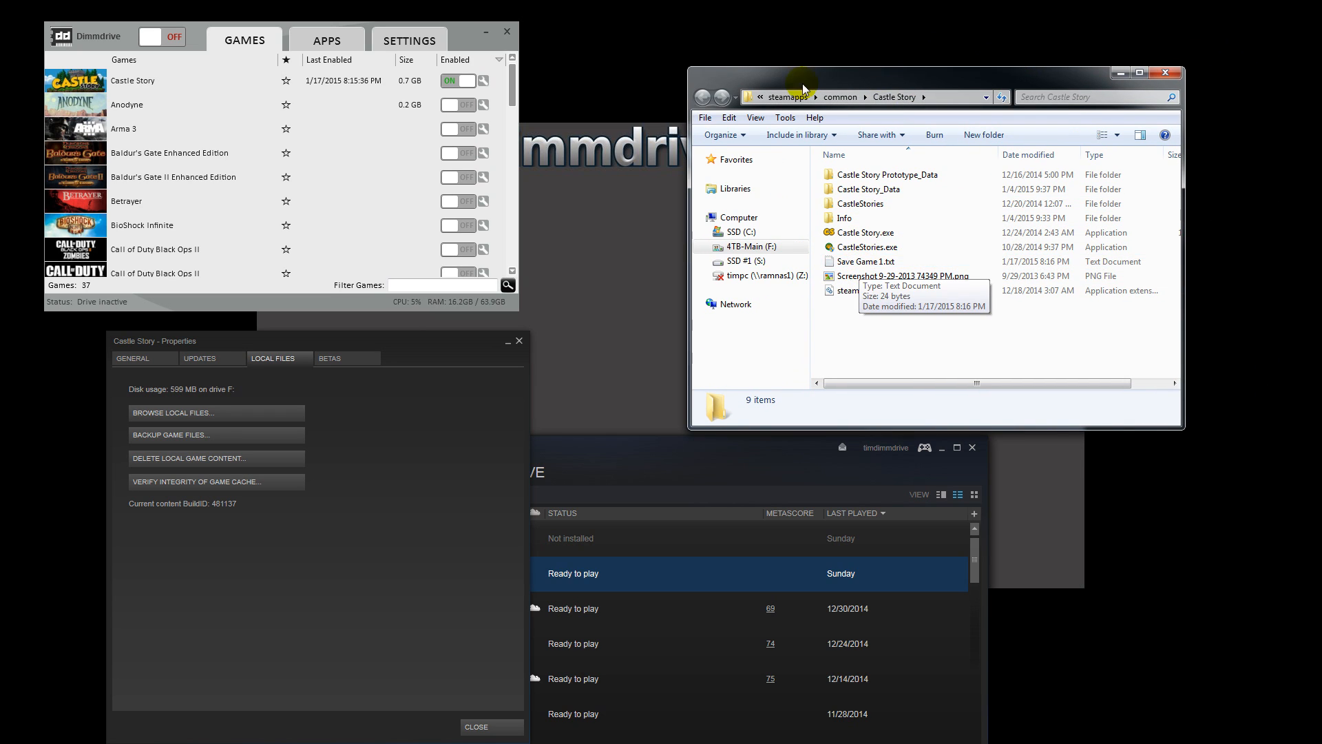
left_click(867, 96)
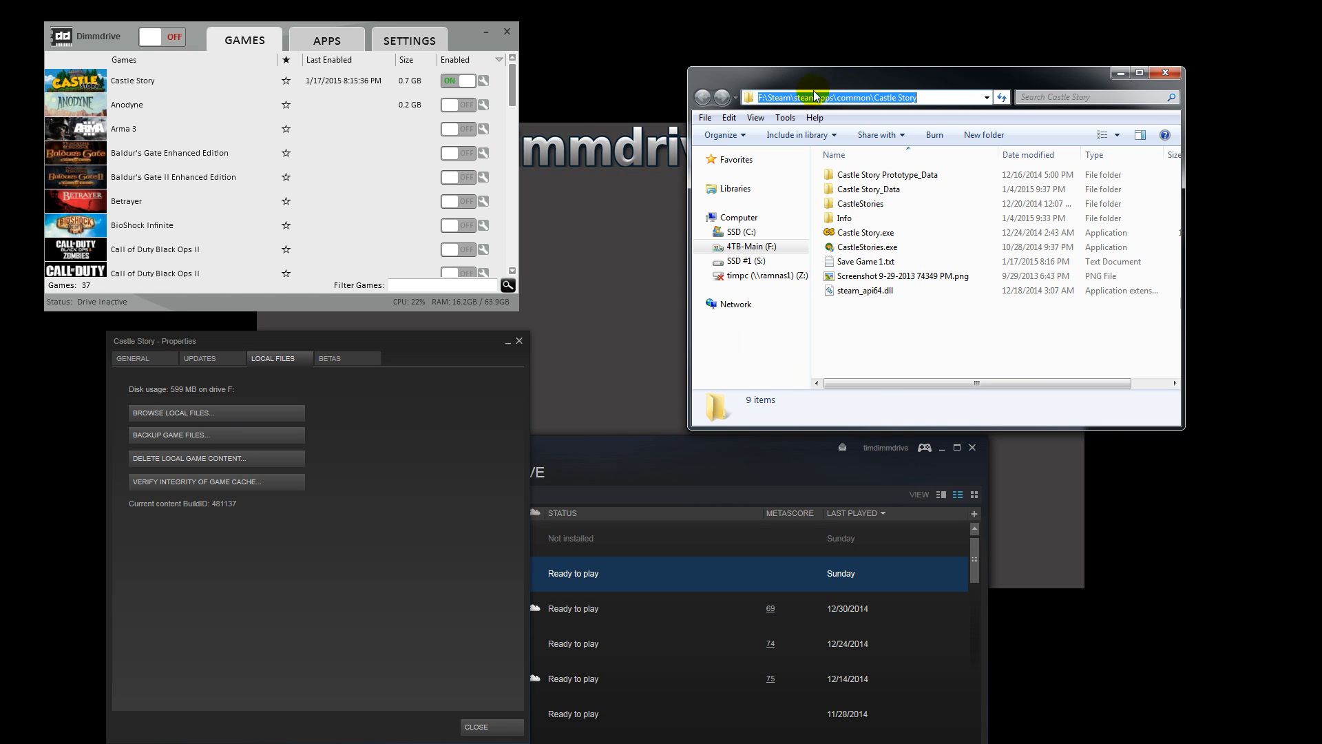
right_click(748, 247)
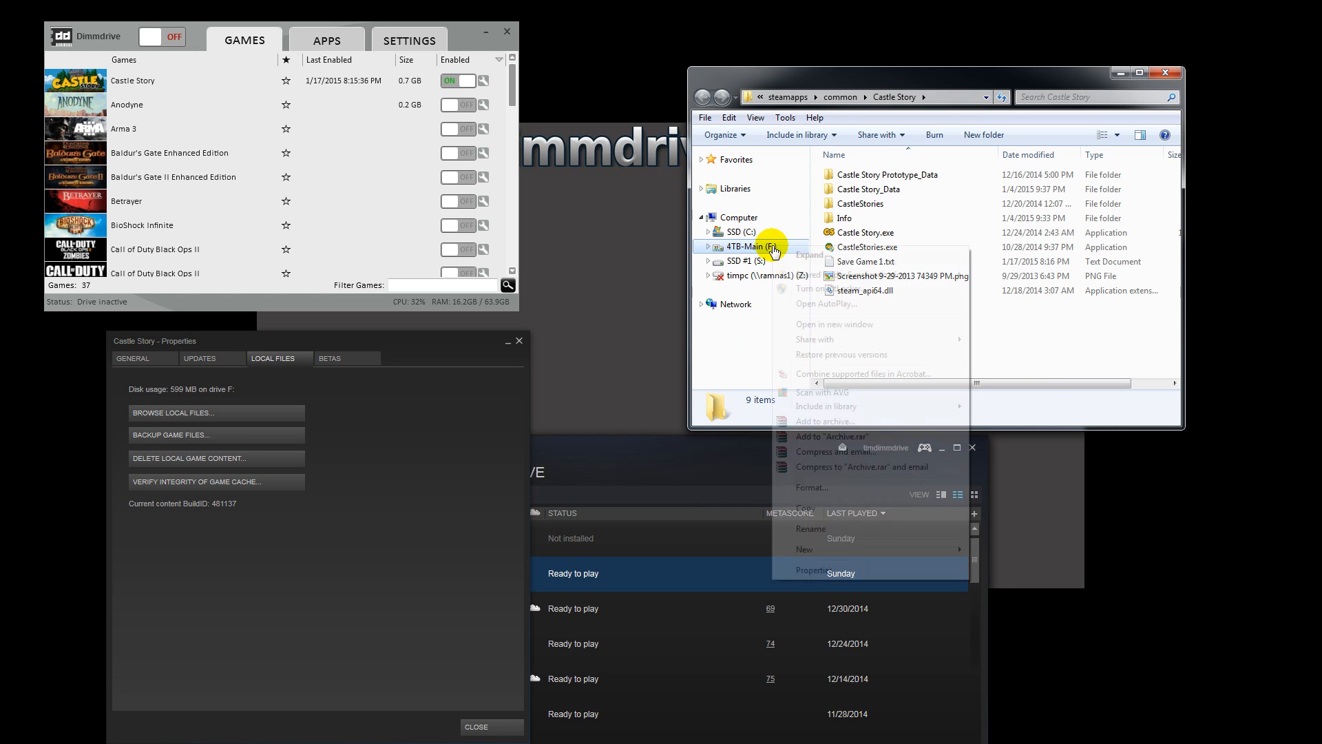
left_click(813, 570)
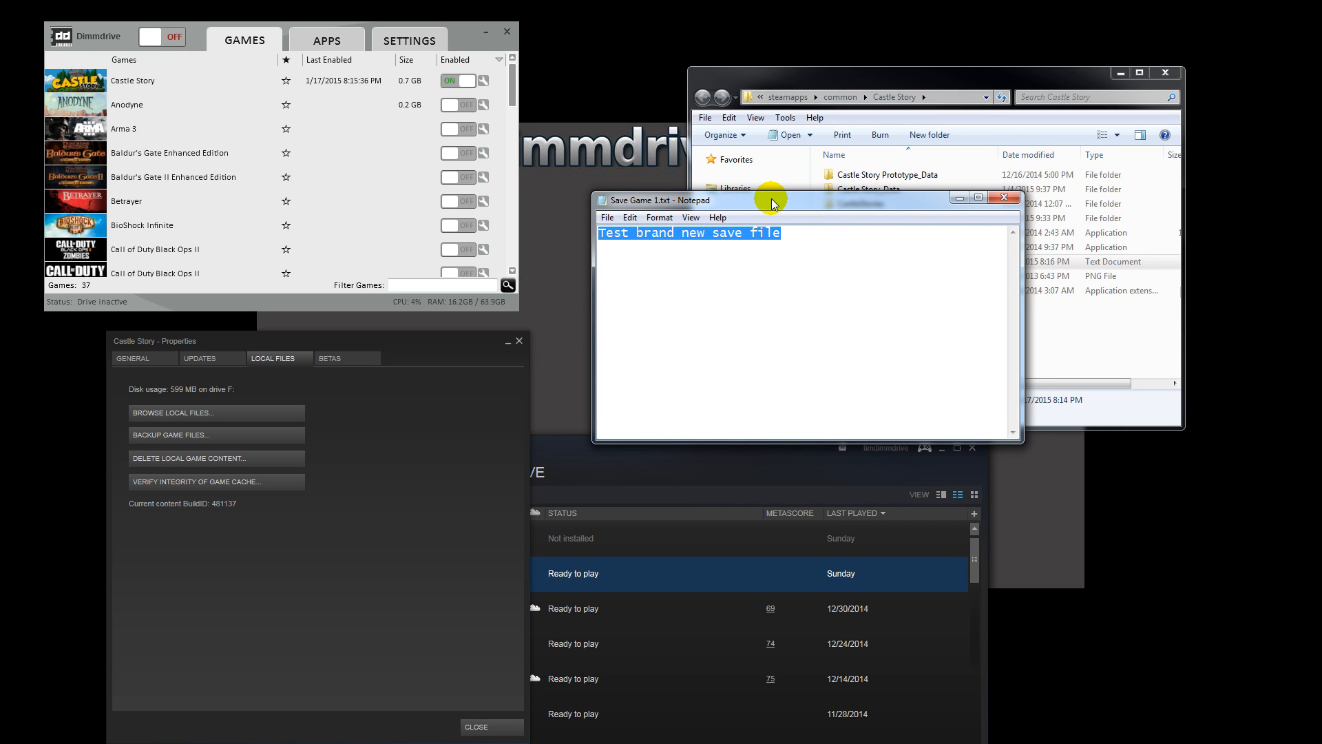
mouse_move(1003, 198)
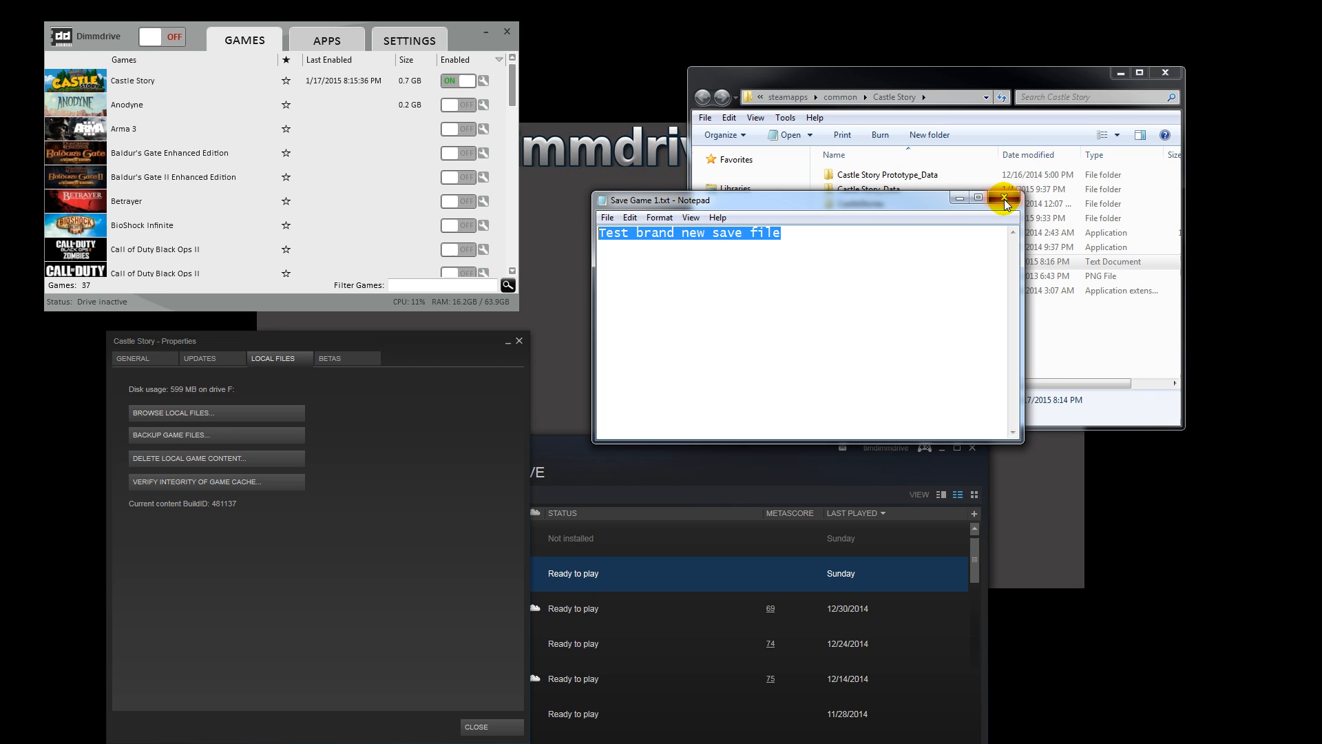
left_click(1003, 198)
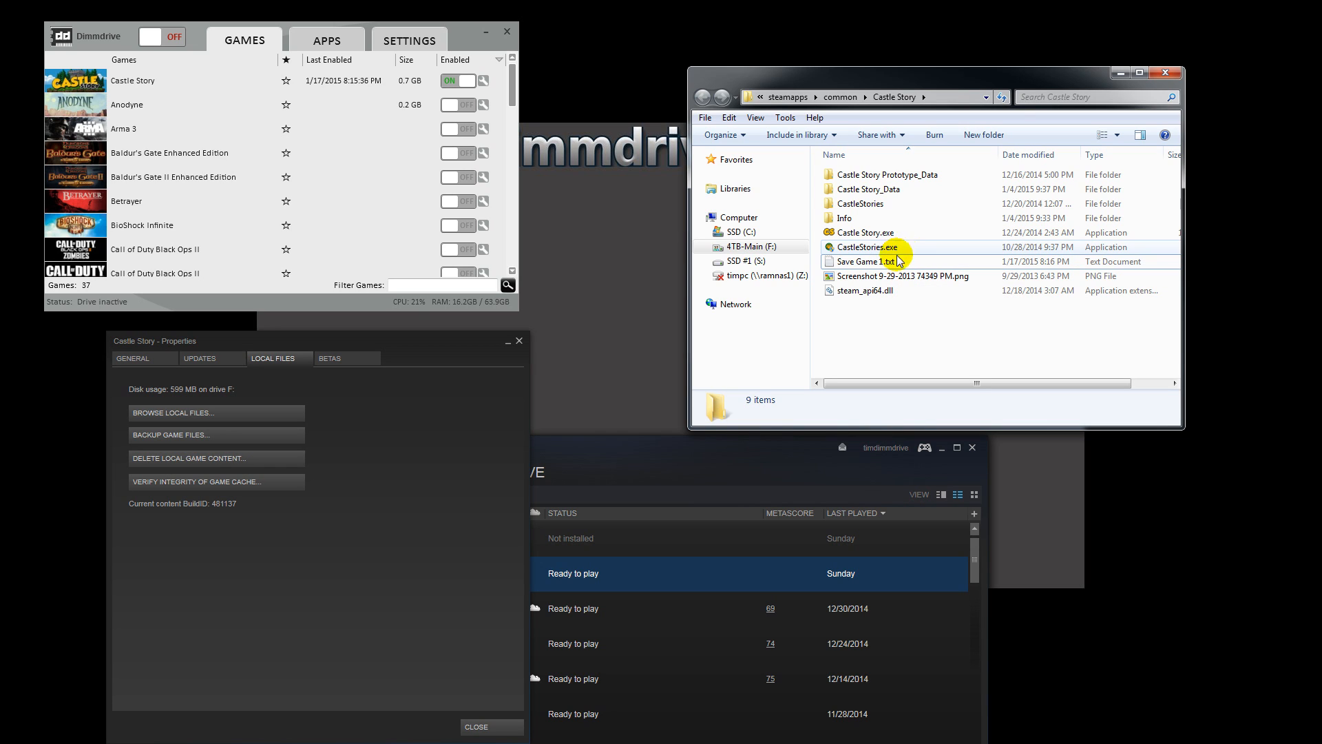
Step: Select Save Game 1.txt on F: to show 24 bytes, modified 1/17/2015 8:16 PM
left_click(864, 261)
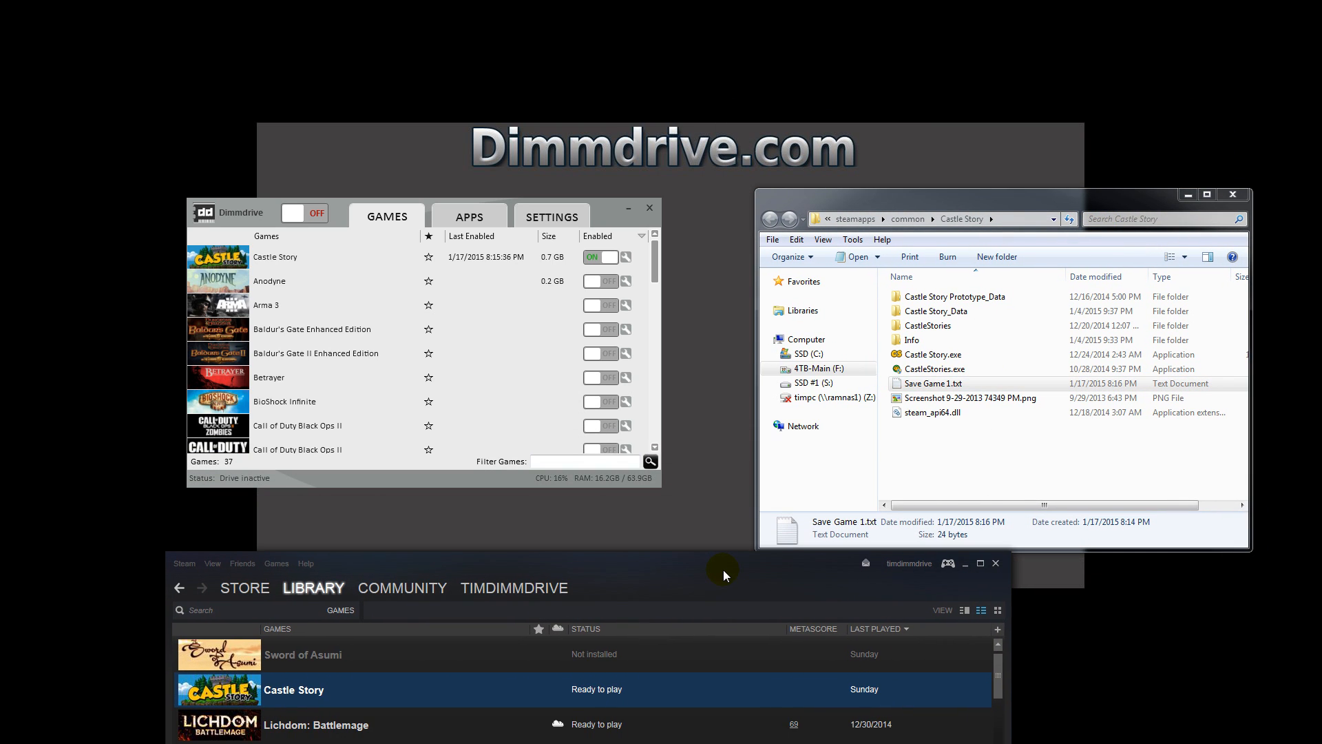
mouse_move(927, 472)
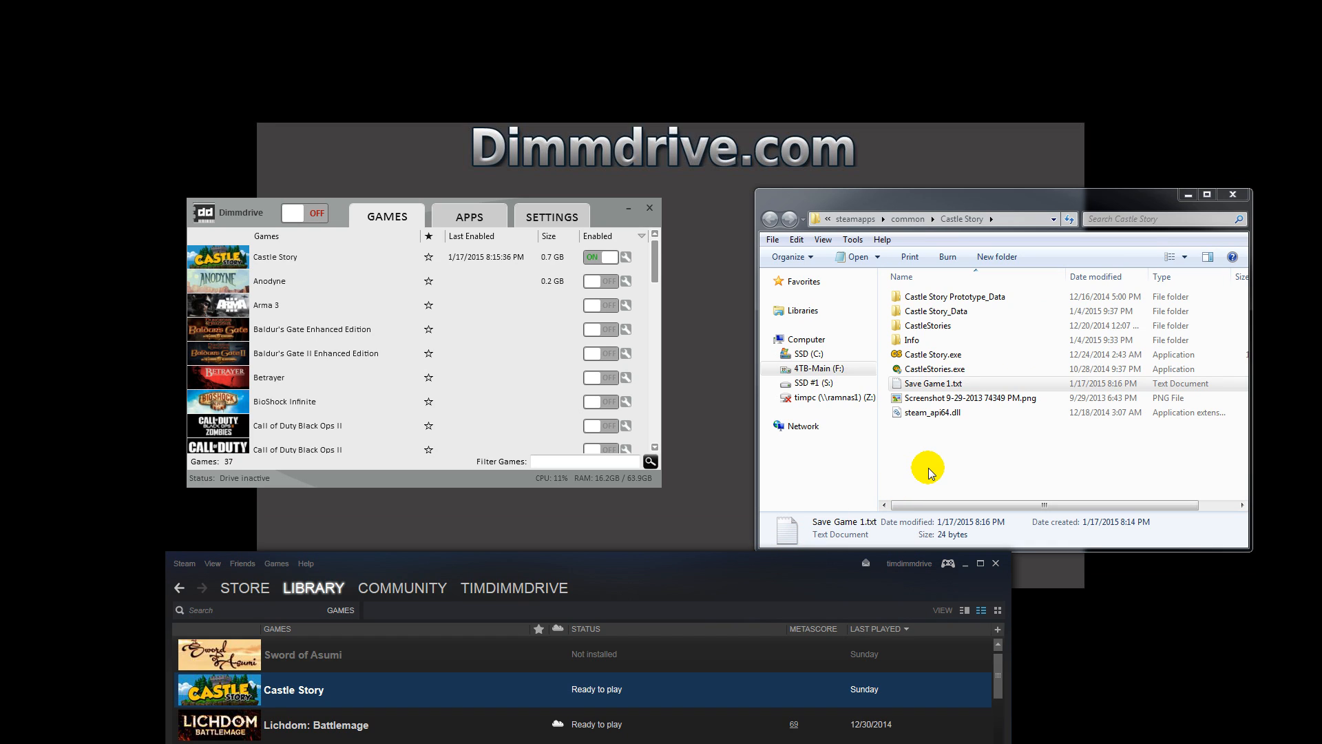